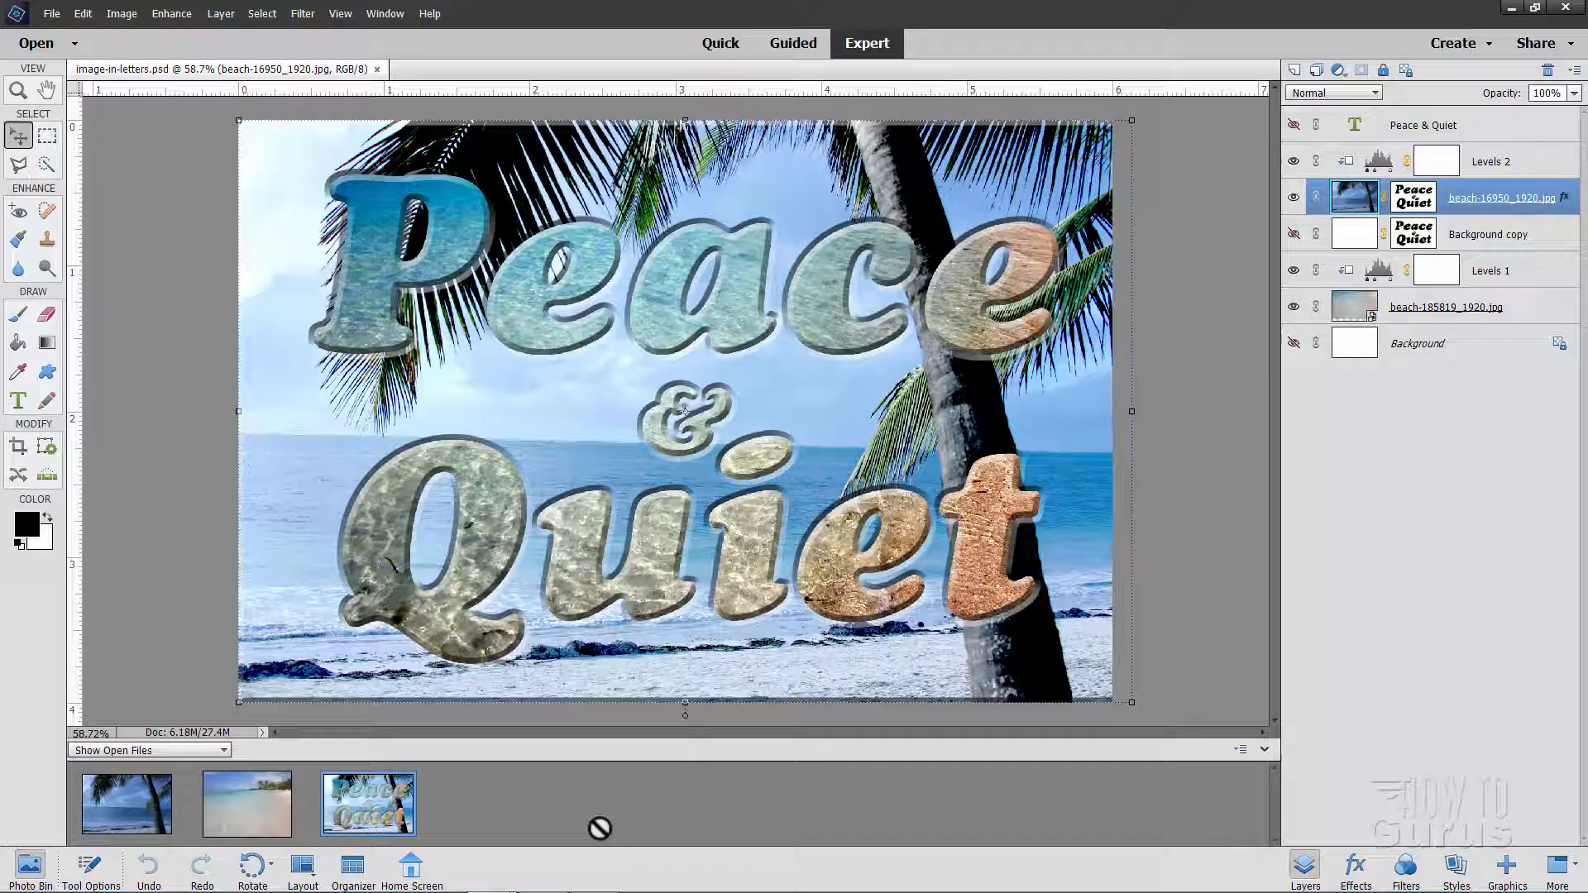
pyautogui.moveTo(385, 96)
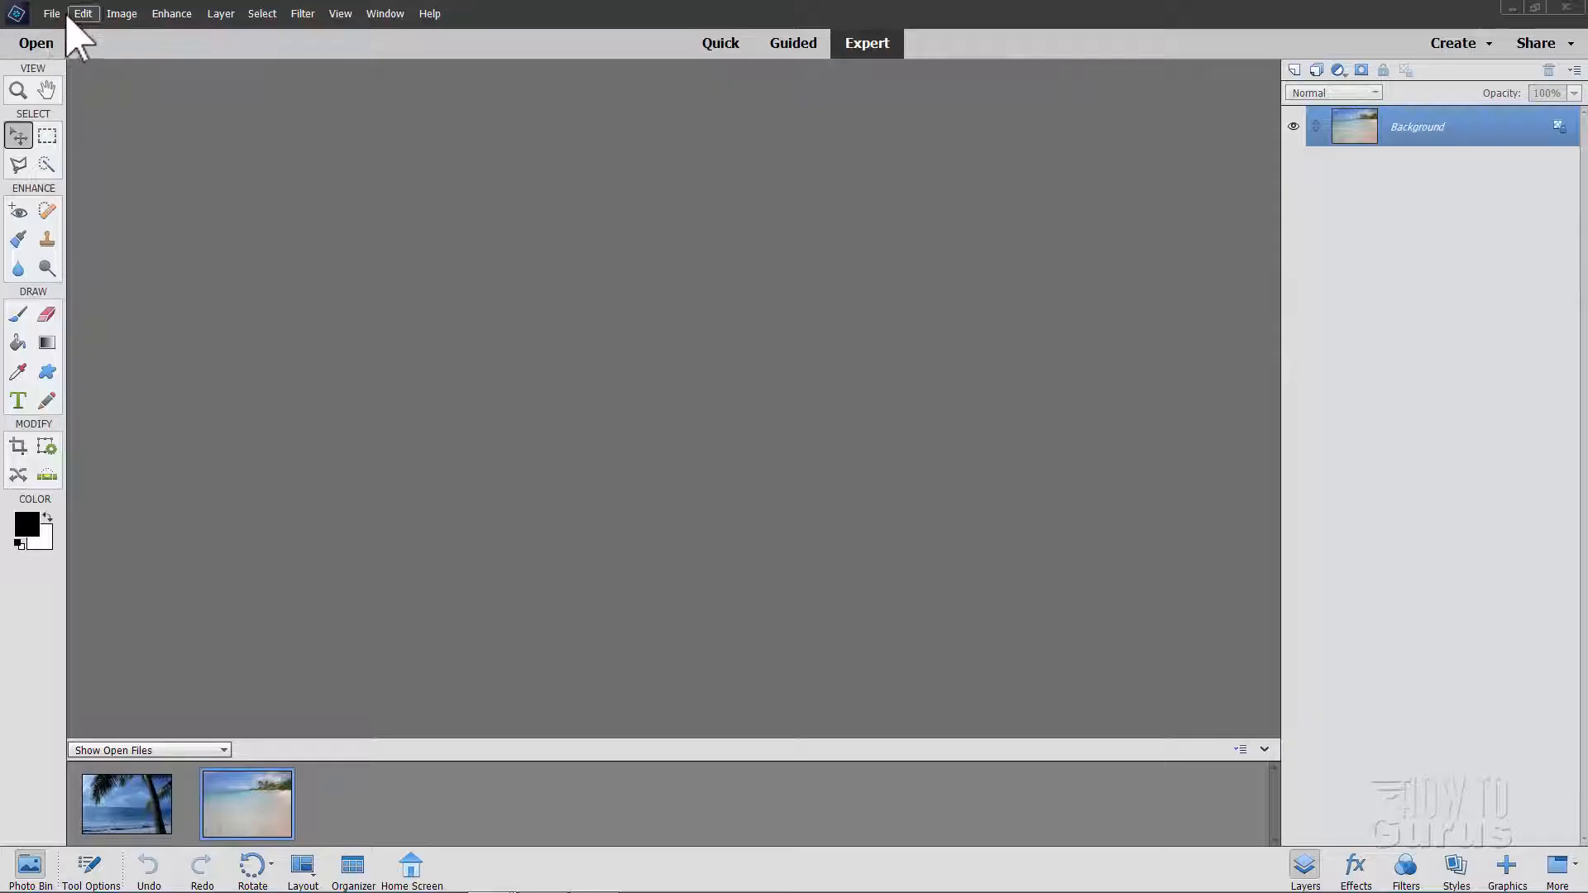
# Create a new blank 6 × 4 inch, 300 ppi white document
pyautogui.click(50, 13)
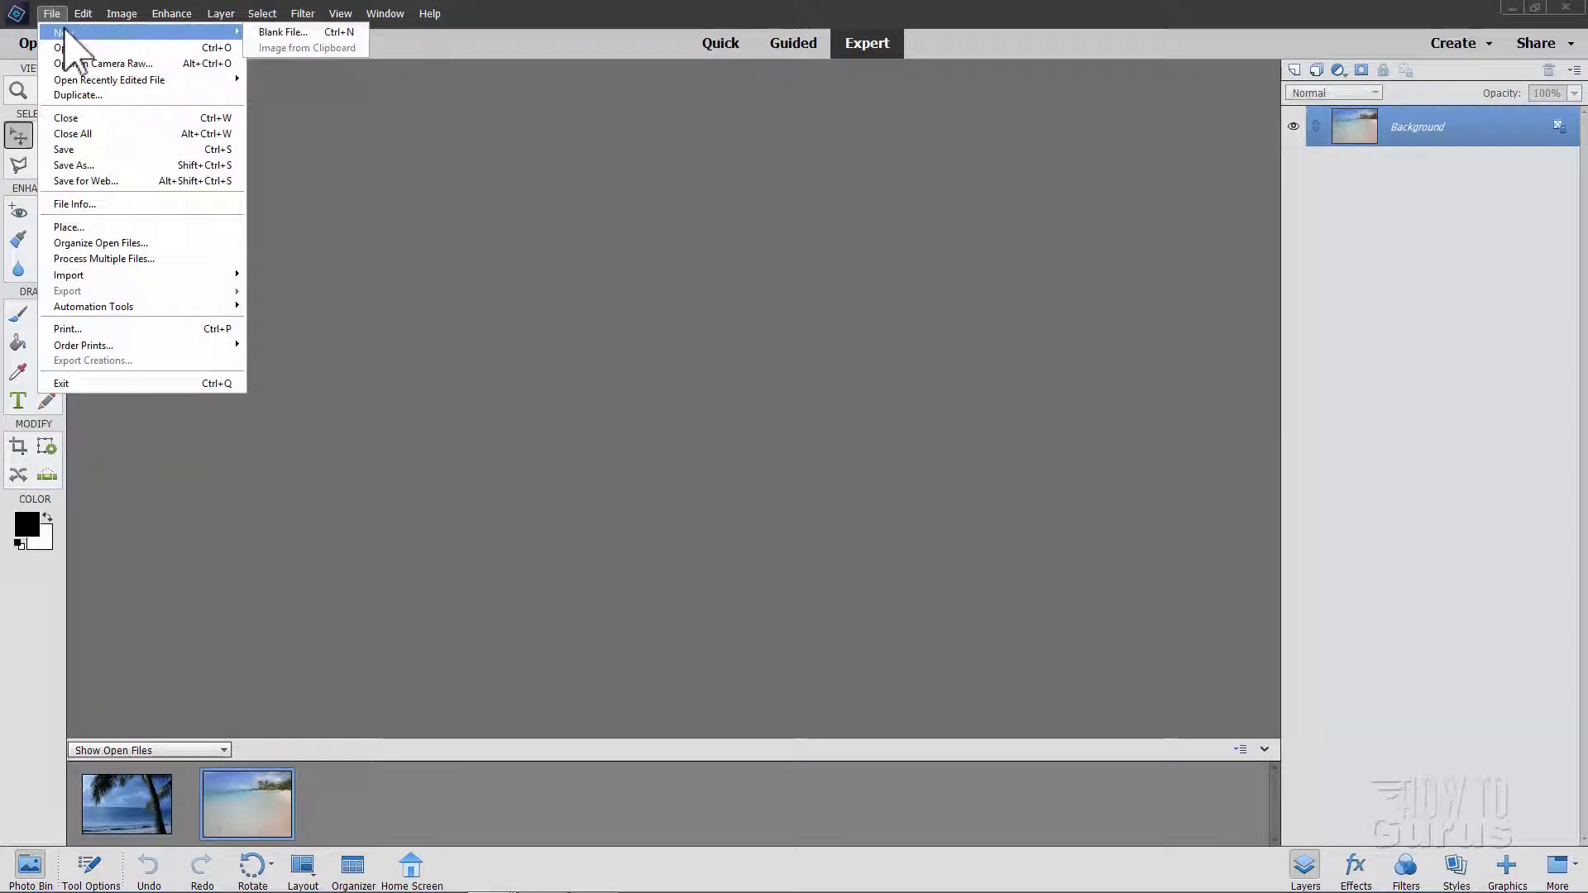
pyautogui.click(281, 32)
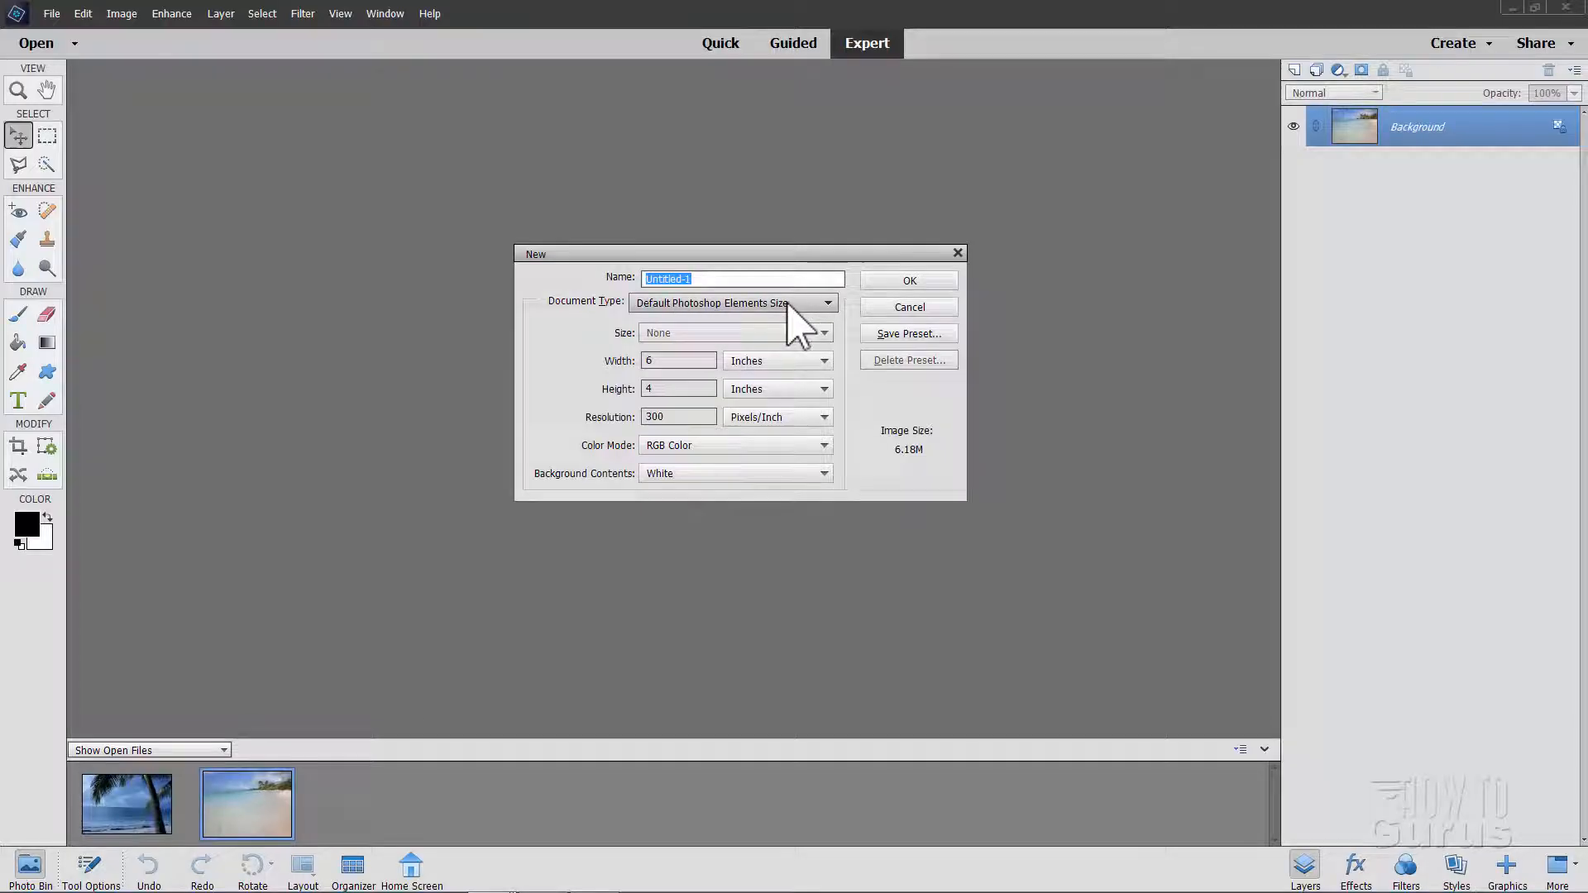
pyautogui.click(677, 360)
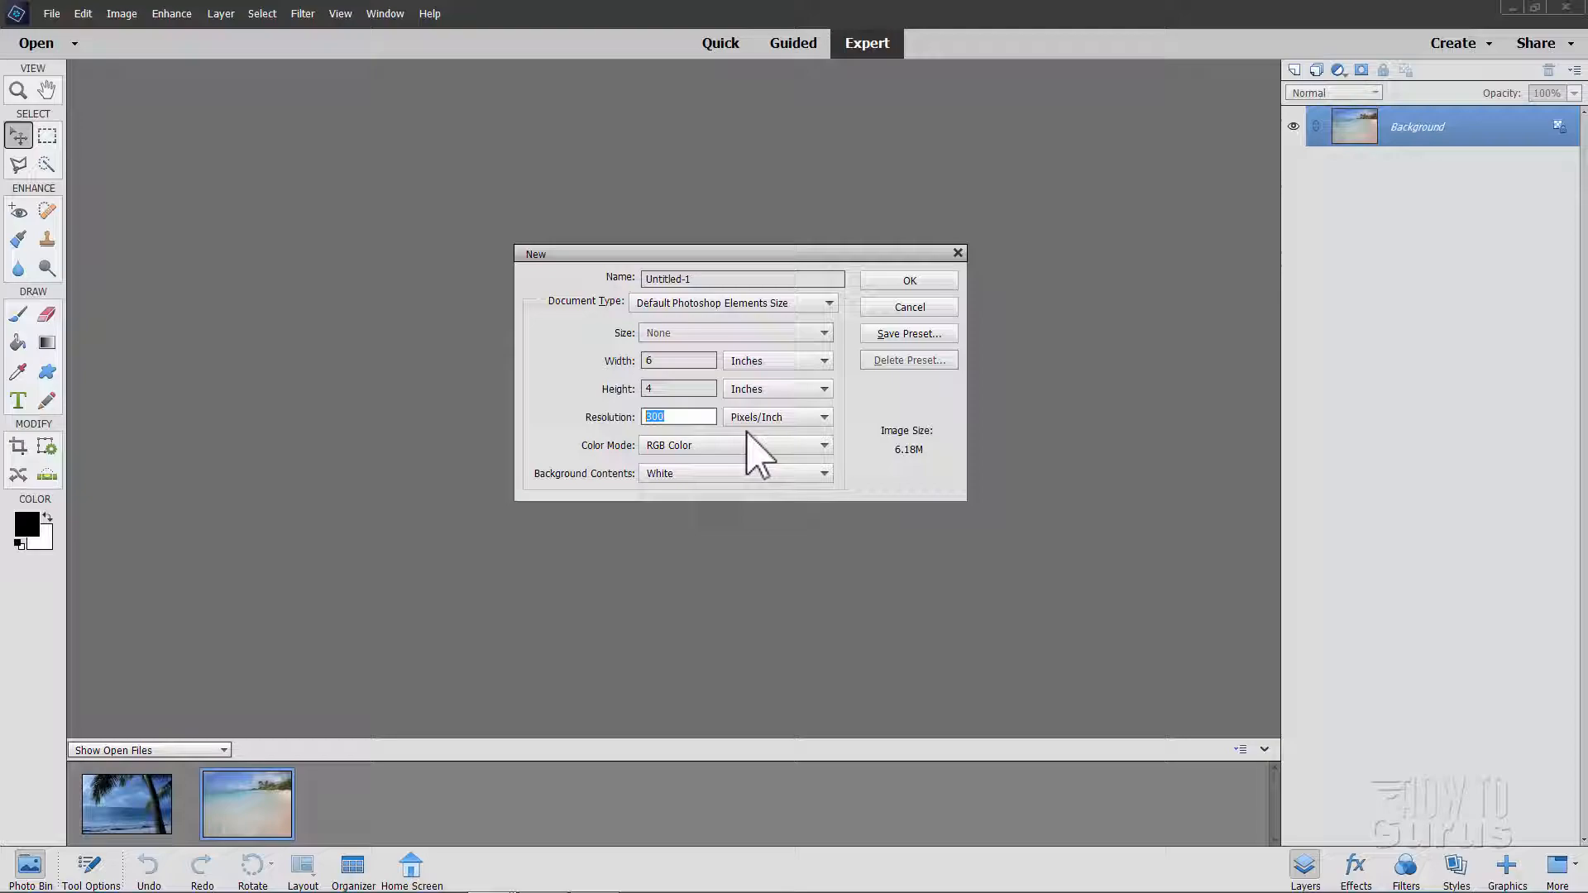
pyautogui.click(906, 280)
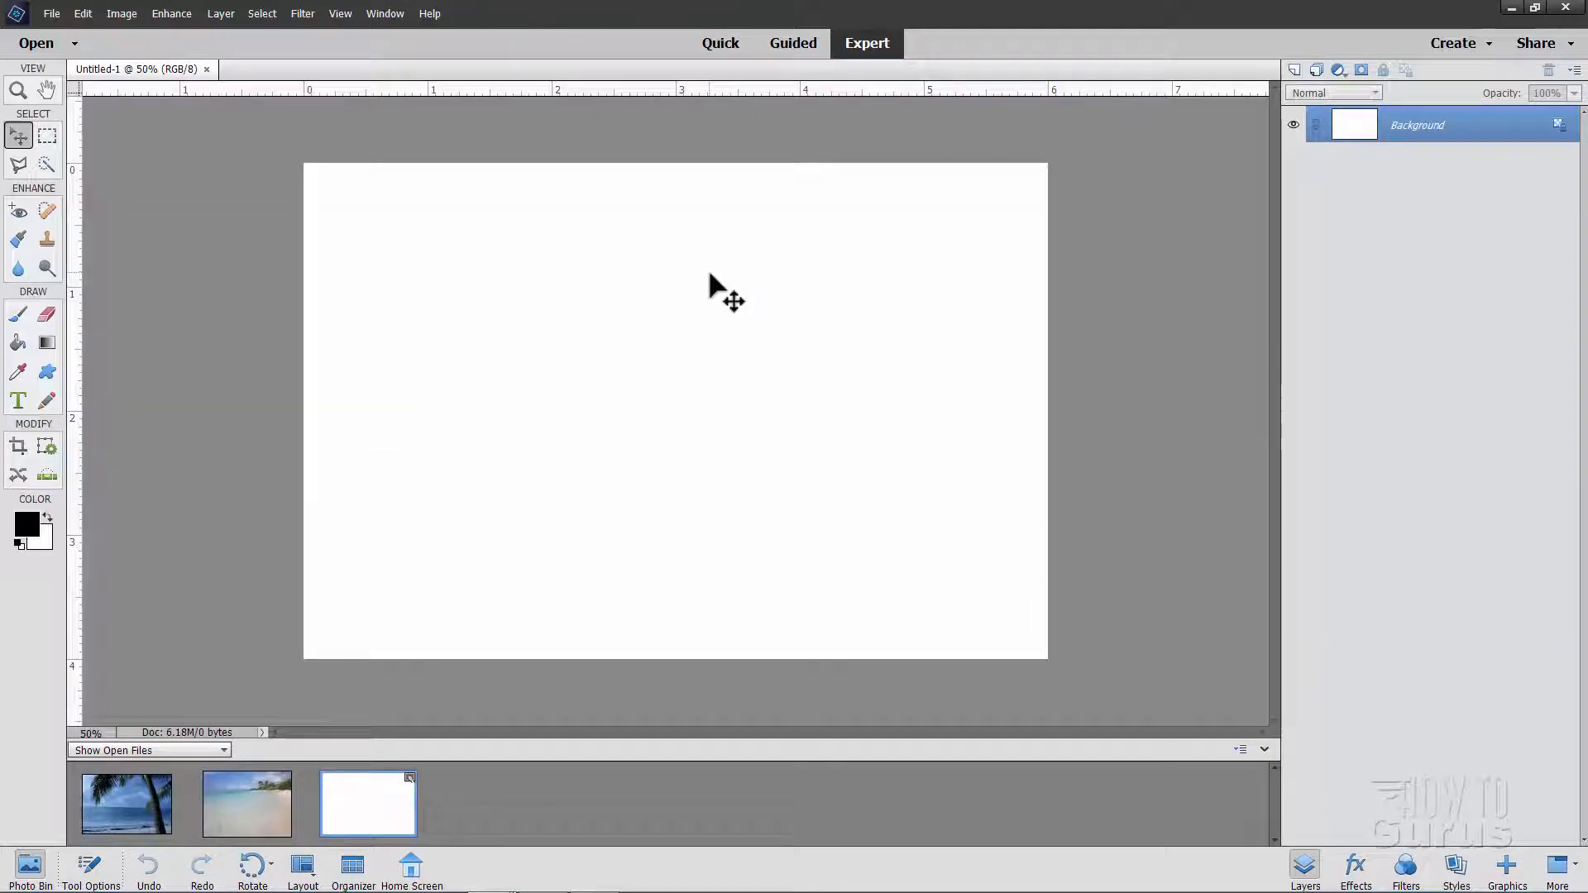
pyautogui.moveTo(750, 311)
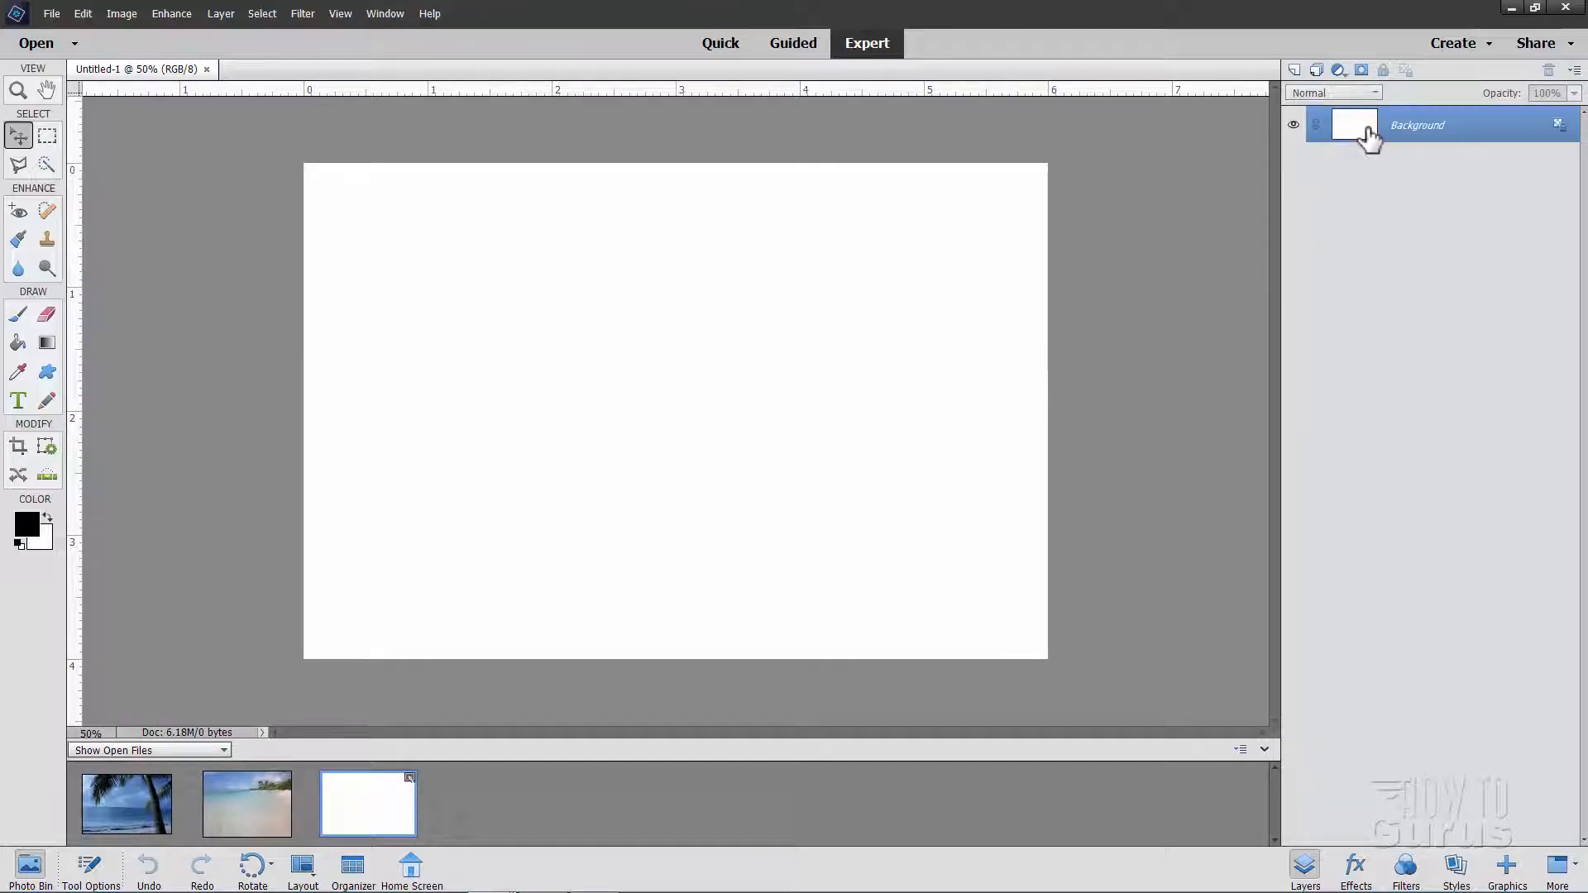
# Duplicate the Background layer as 'Background copy'
pyautogui.rightClick(1416, 125)
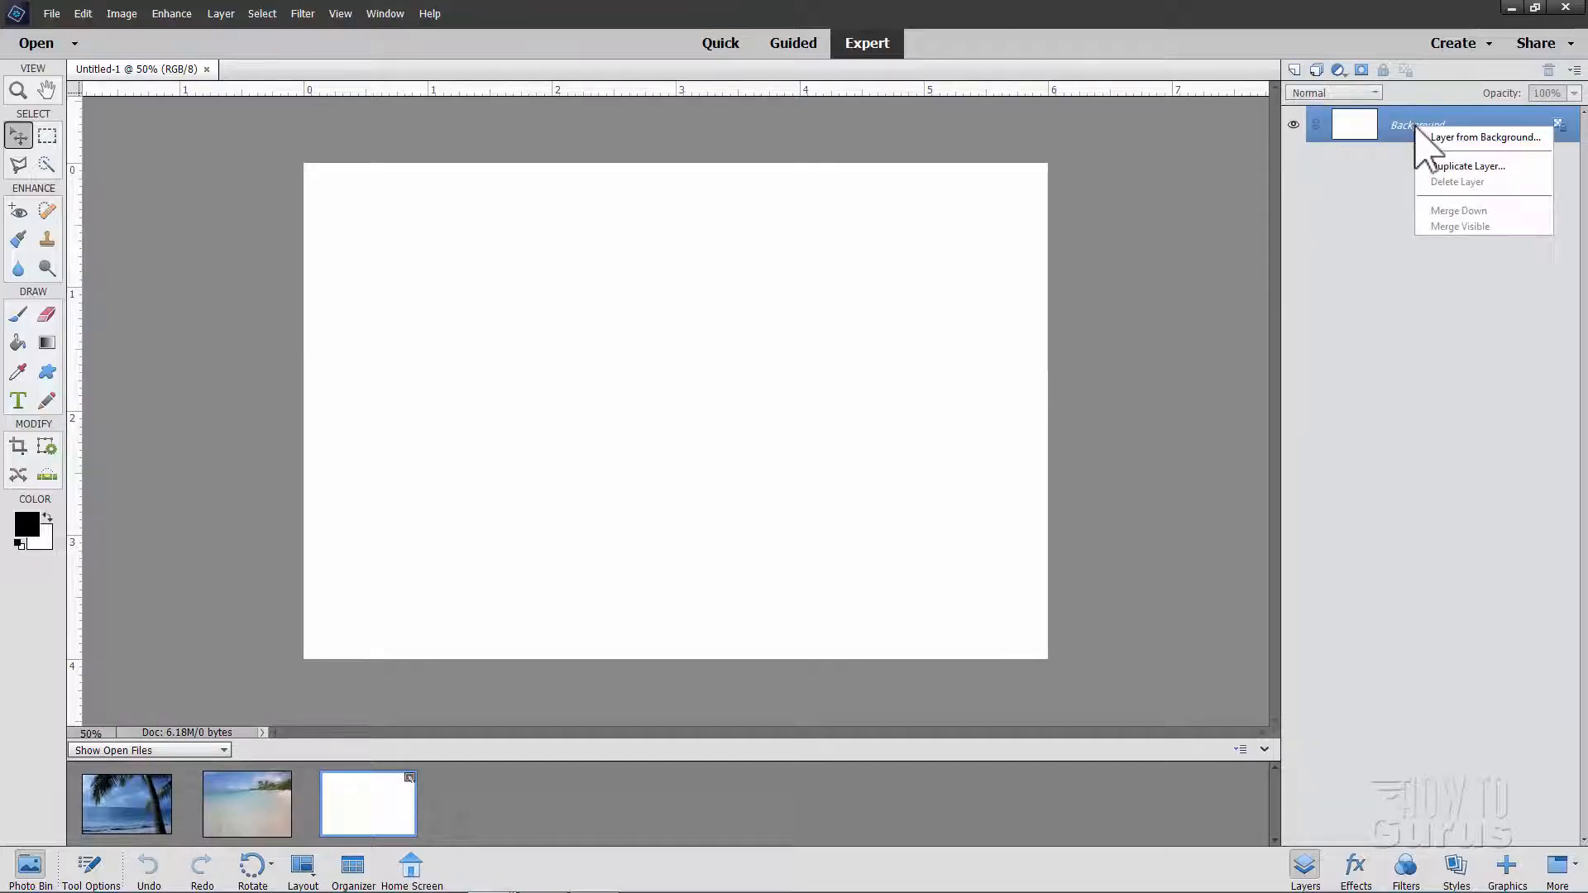
pyautogui.click(1470, 166)
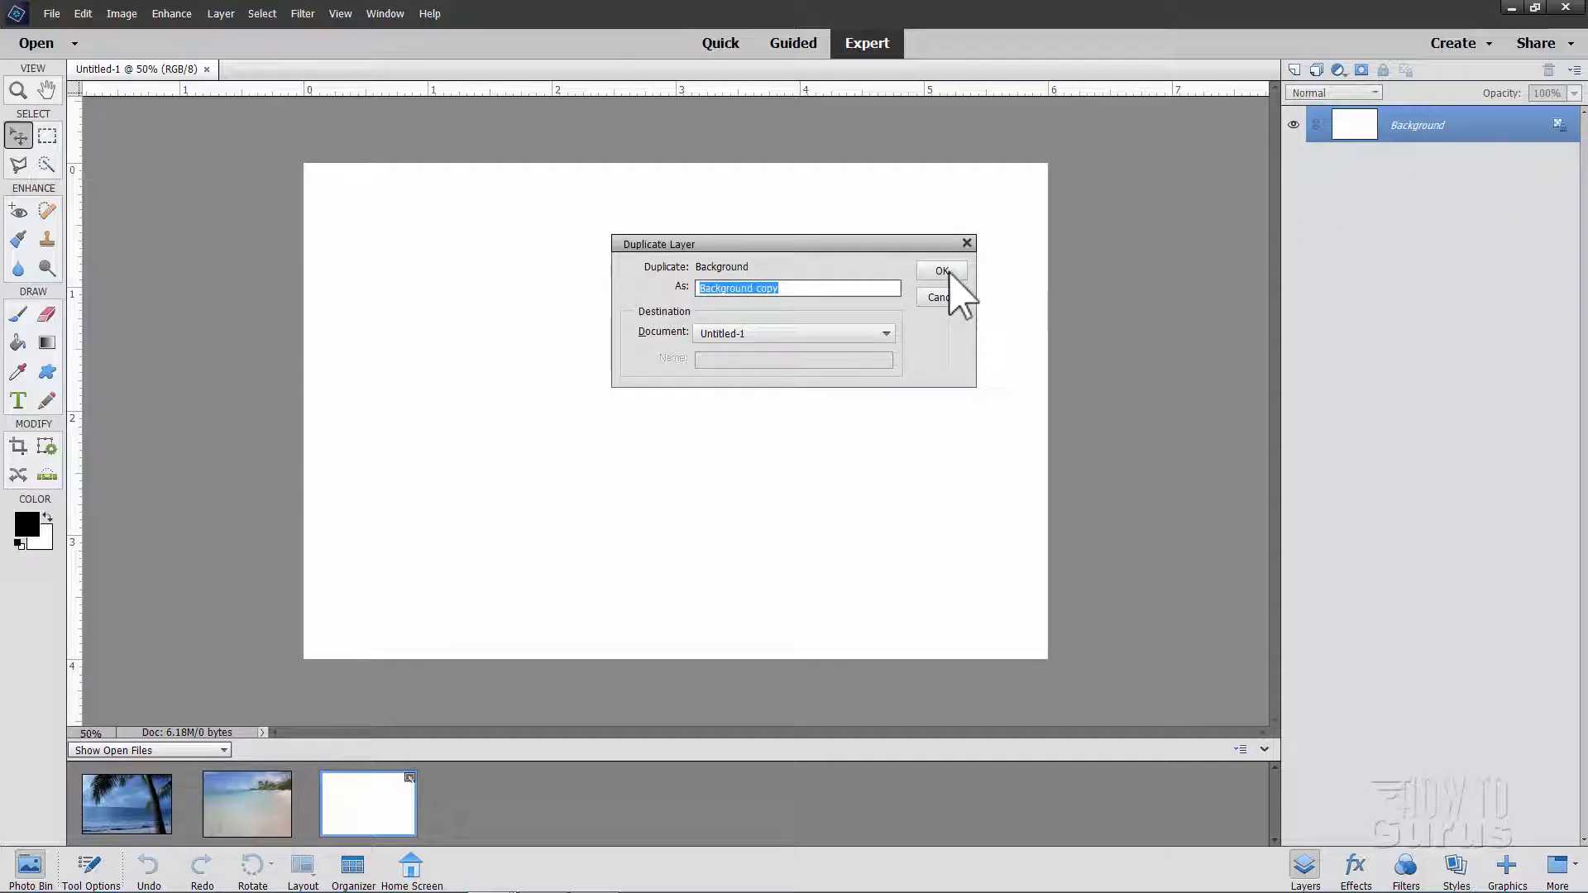
pyautogui.click(941, 270)
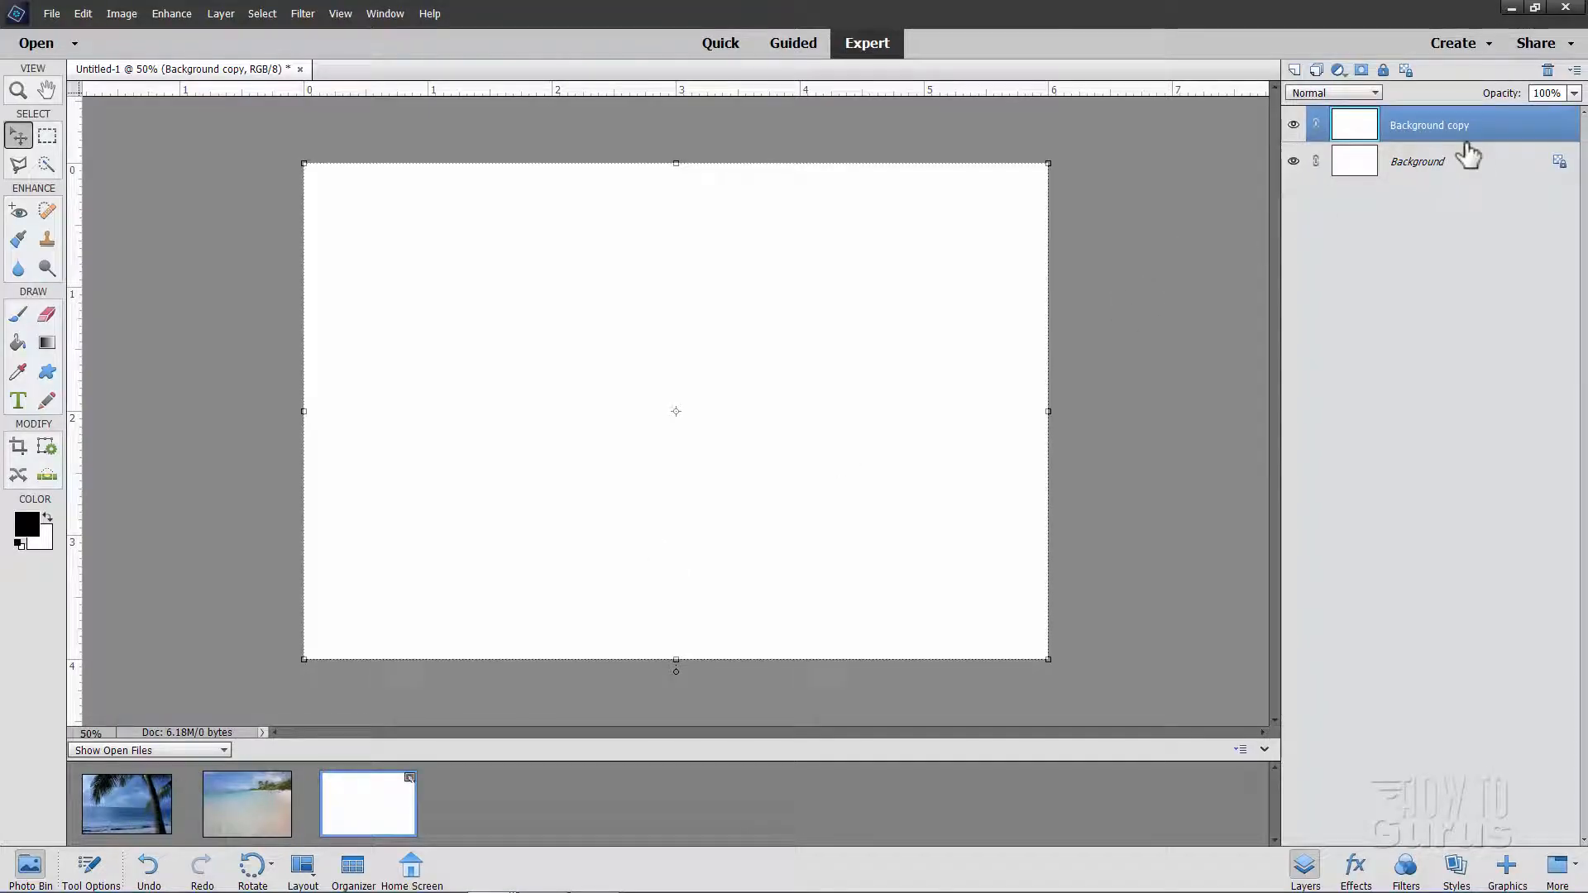
# Place the beach photo above Background, stretched to the full canvas width, and commit
pyautogui.click(1416, 161)
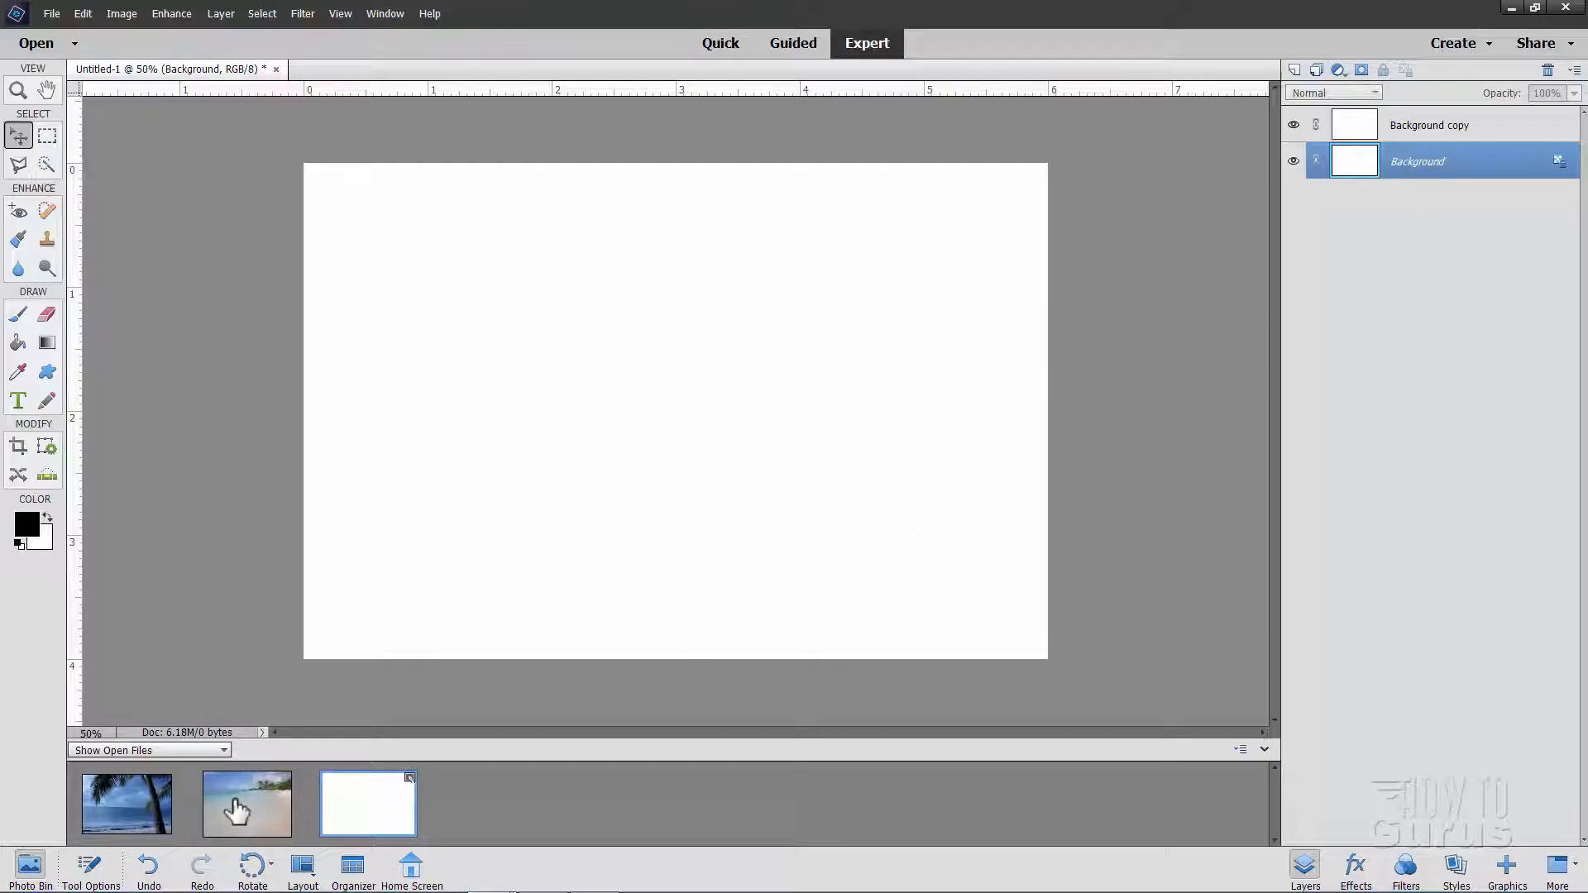
pyautogui.moveTo(218, 836)
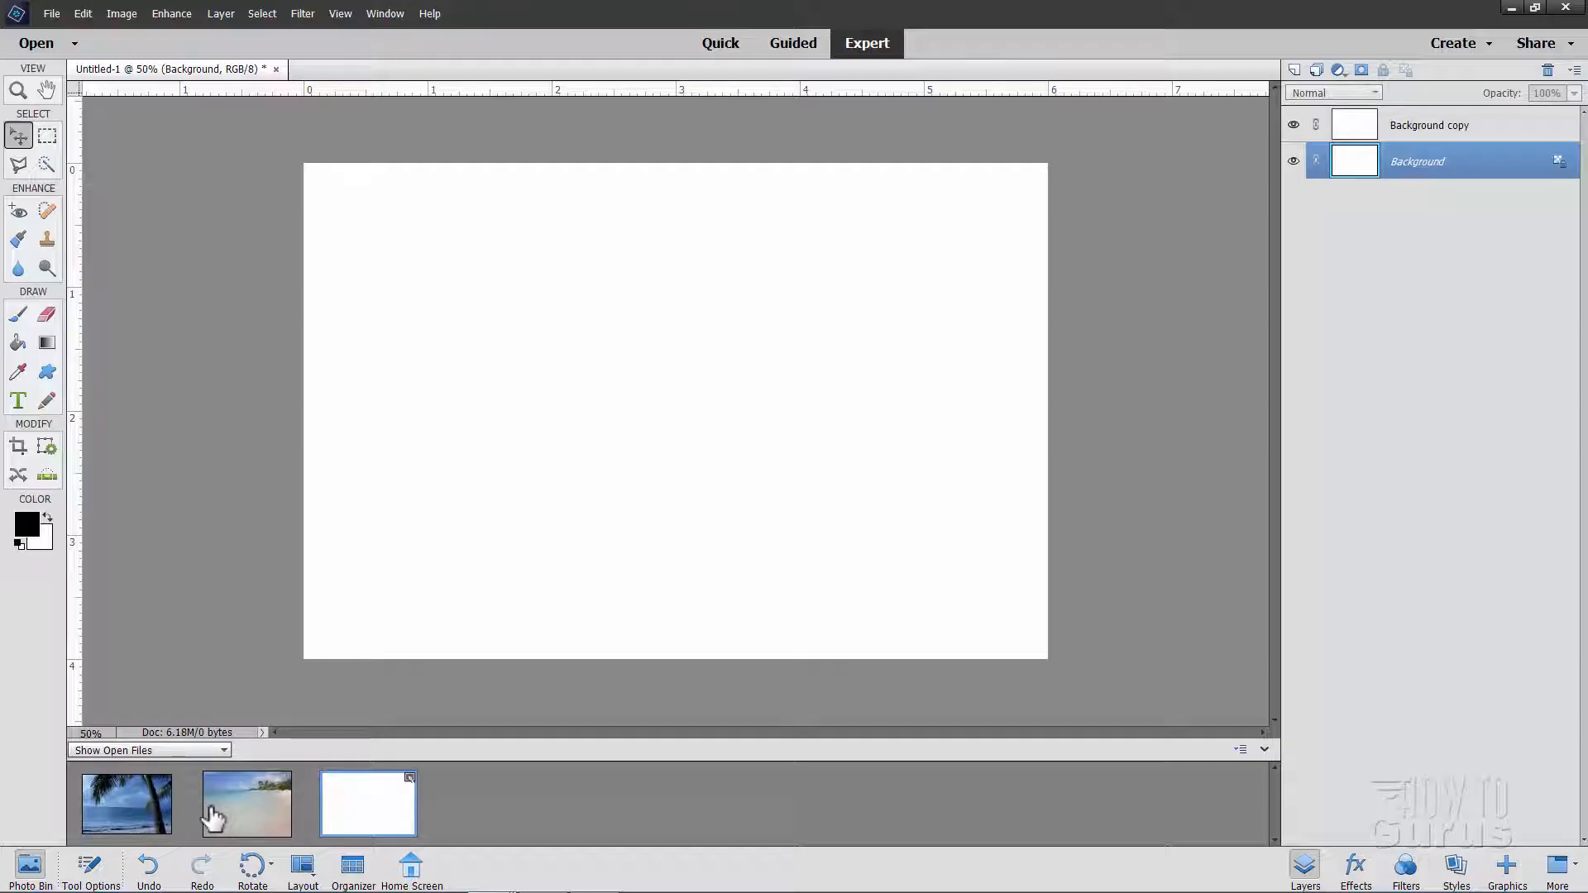
pyautogui.moveTo(246, 810)
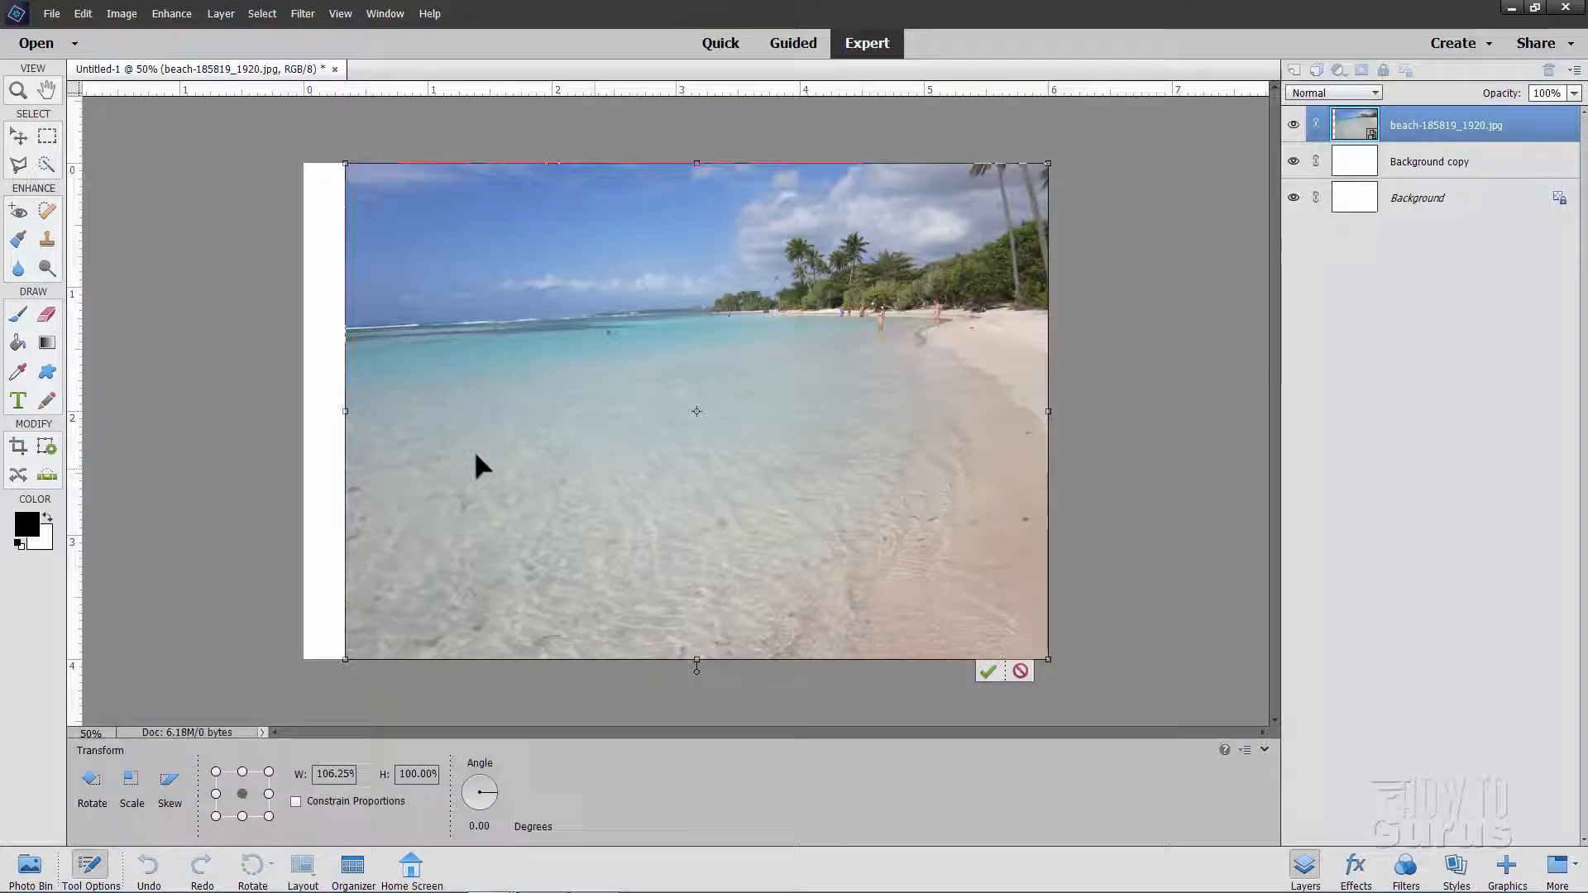
pyautogui.moveTo(344, 411); pyautogui.dragTo(281, 411)
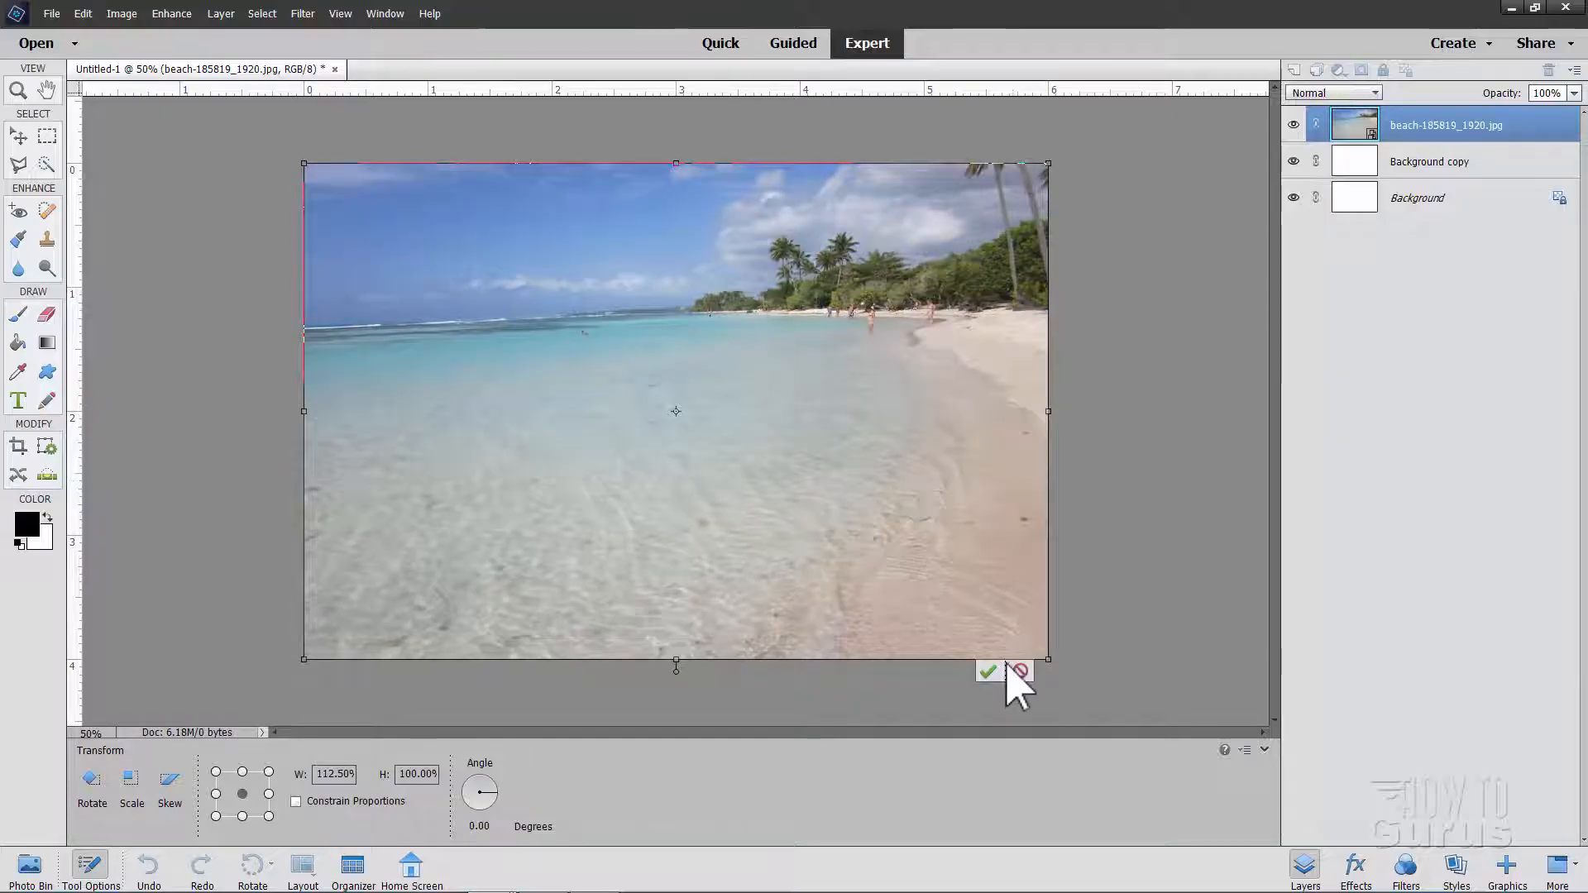
pyautogui.click(987, 672)
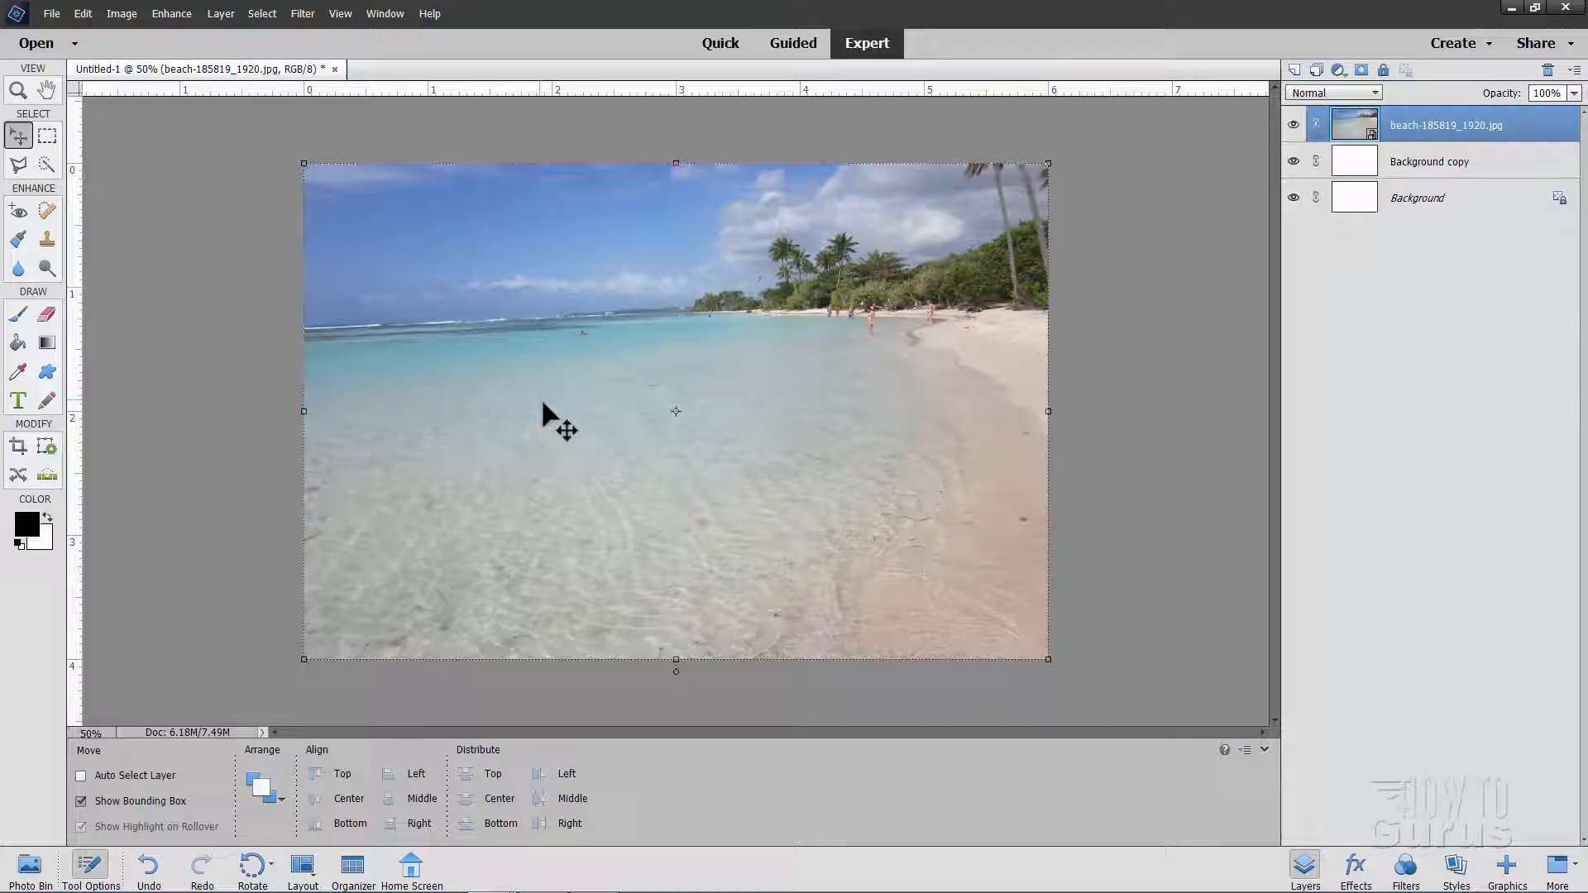
pyautogui.moveTo(767, 432)
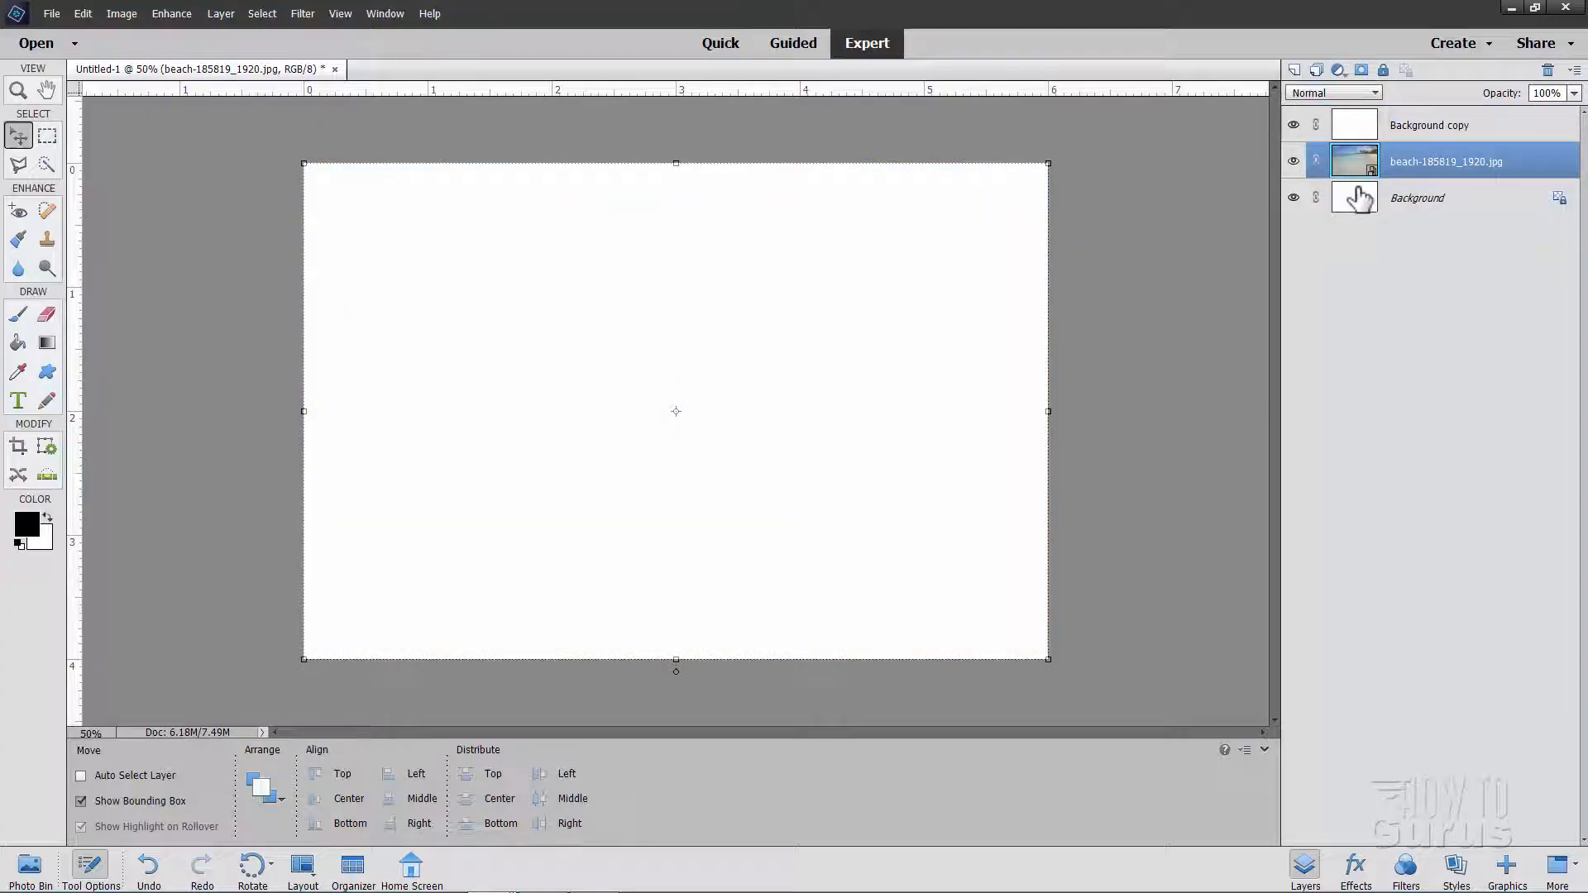
# On Background copy, ready black centred Cooper Std Black Italic type at 124 pt
pyautogui.click(1428, 125)
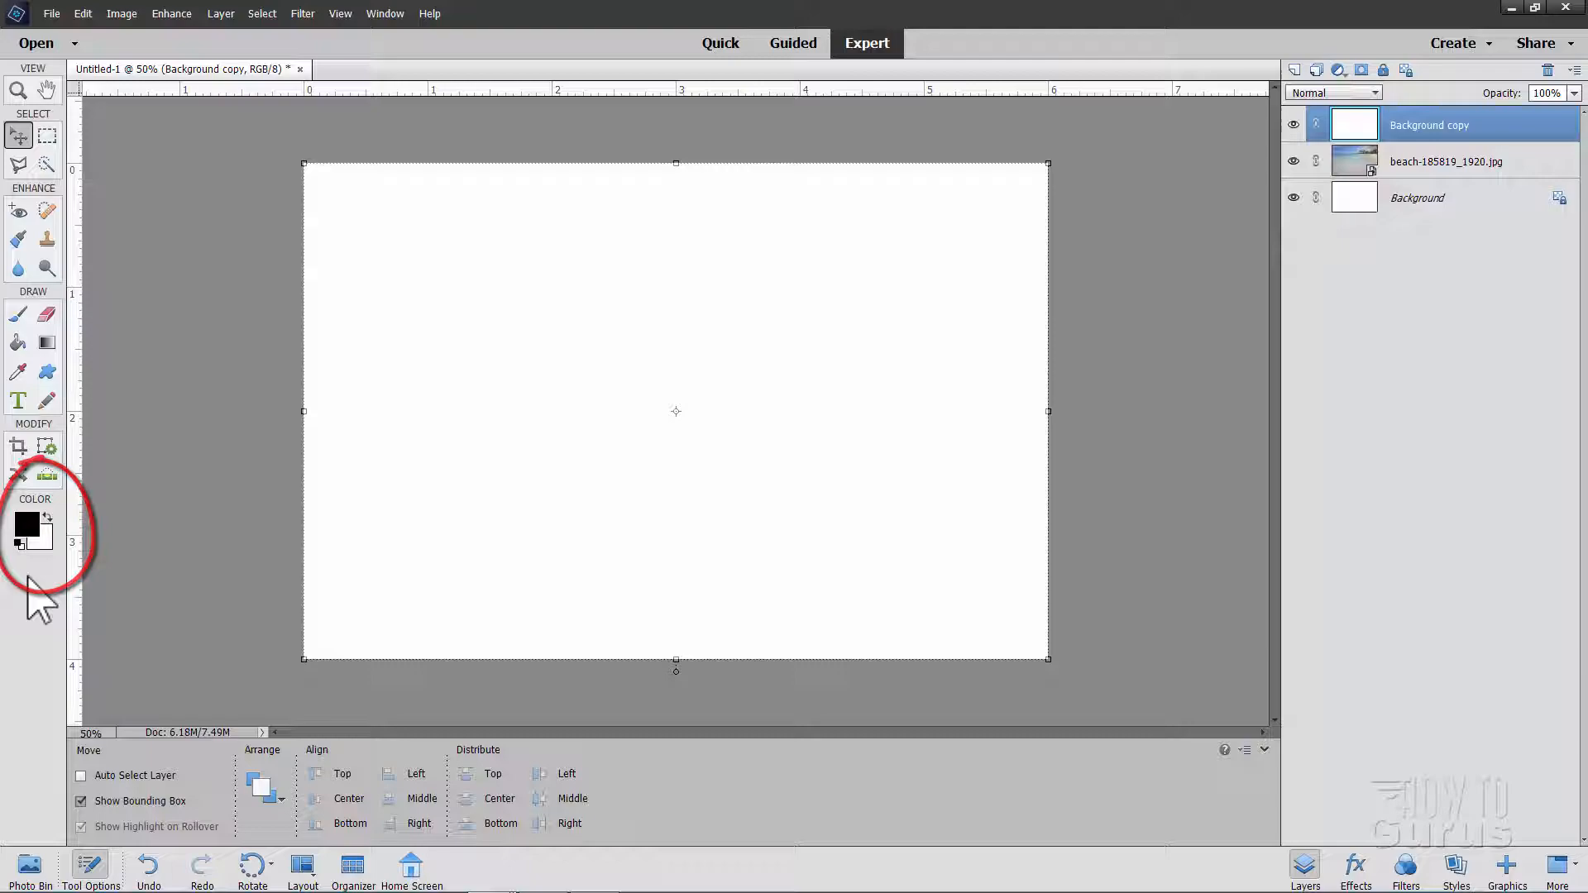
pyautogui.click(45, 516)
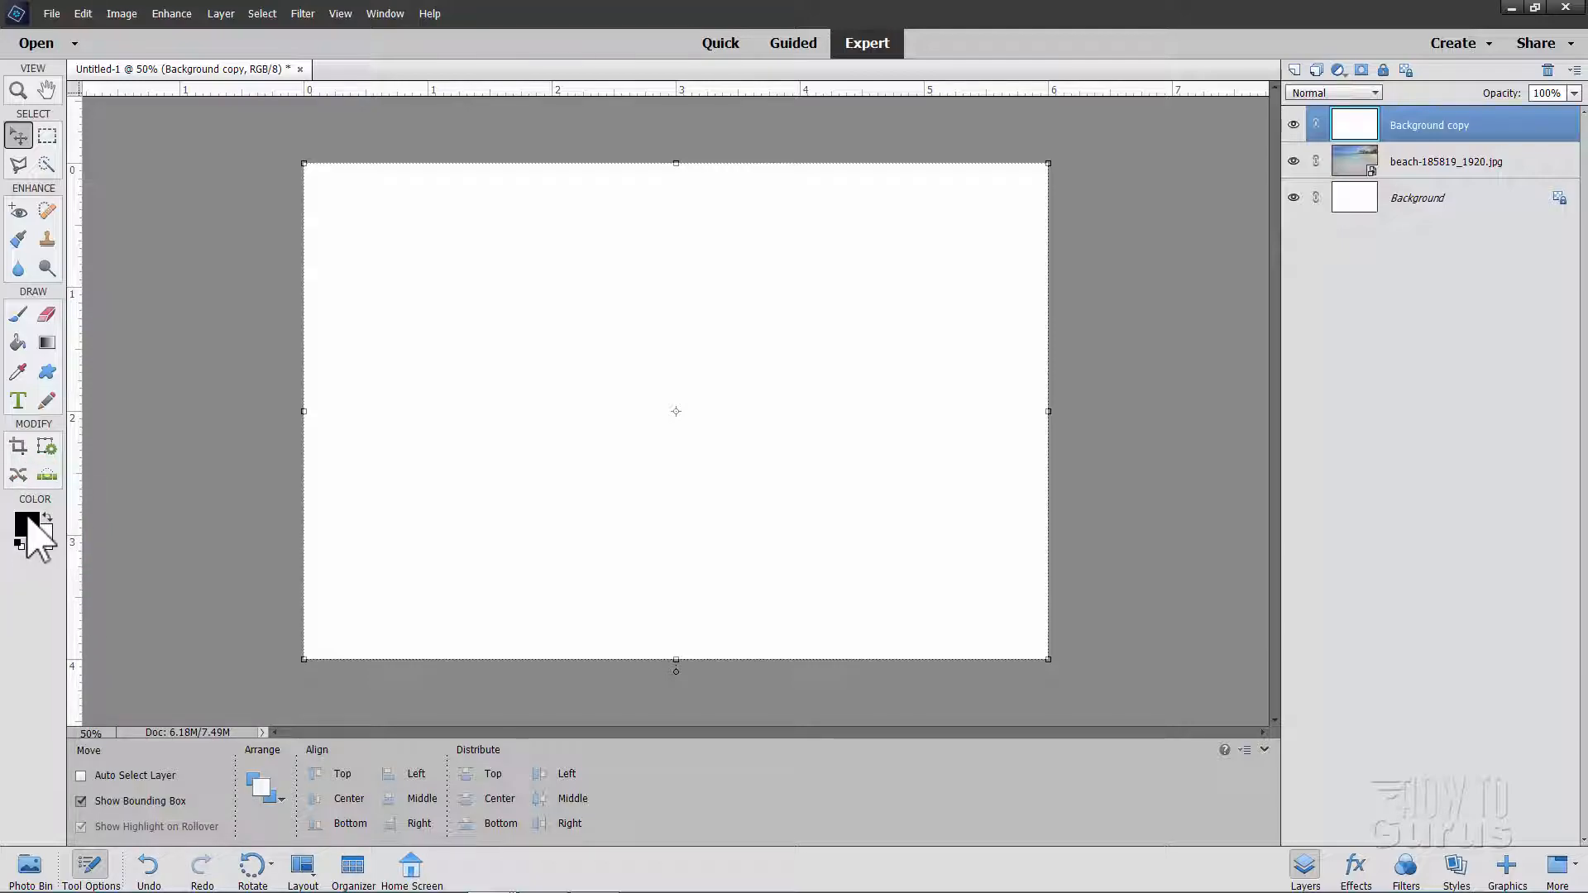
pyautogui.click(17, 400)
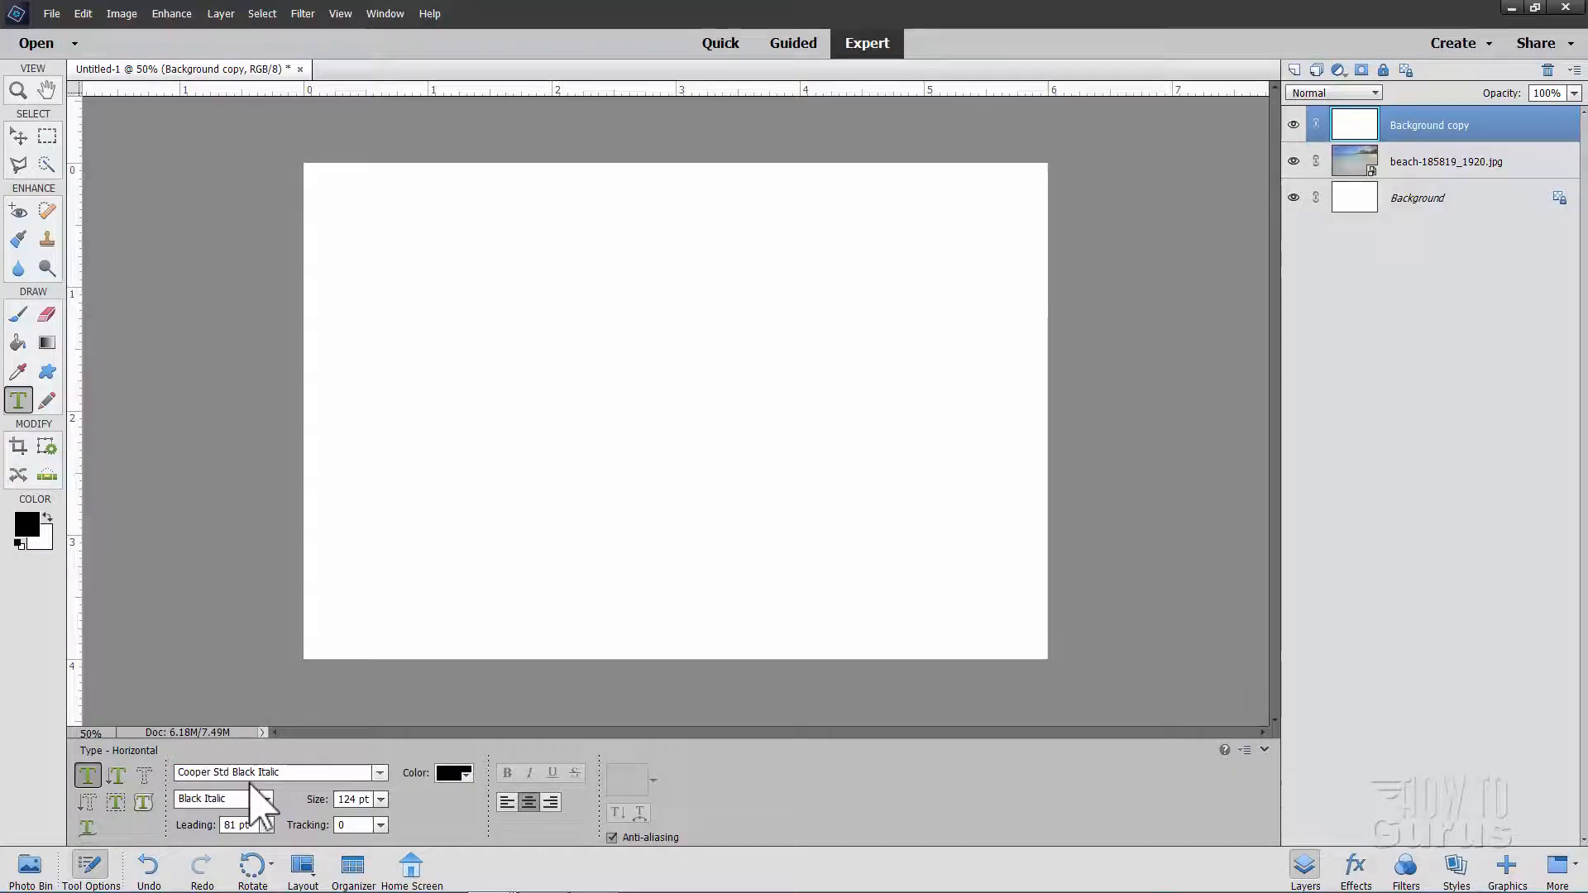
pyautogui.moveTo(212, 866)
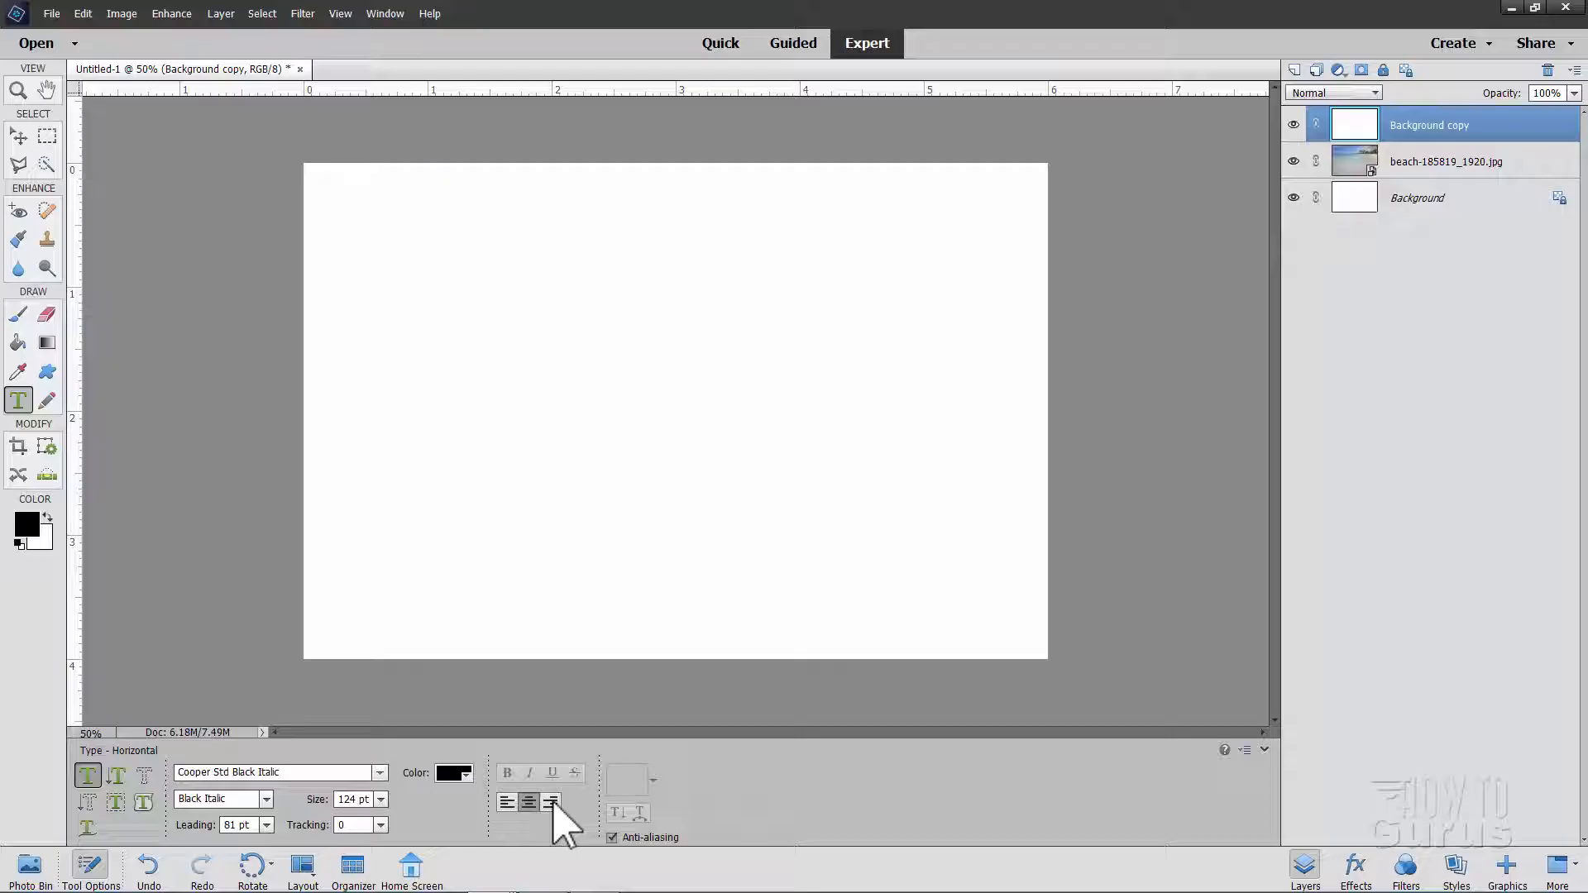
pyautogui.moveTo(446, 772)
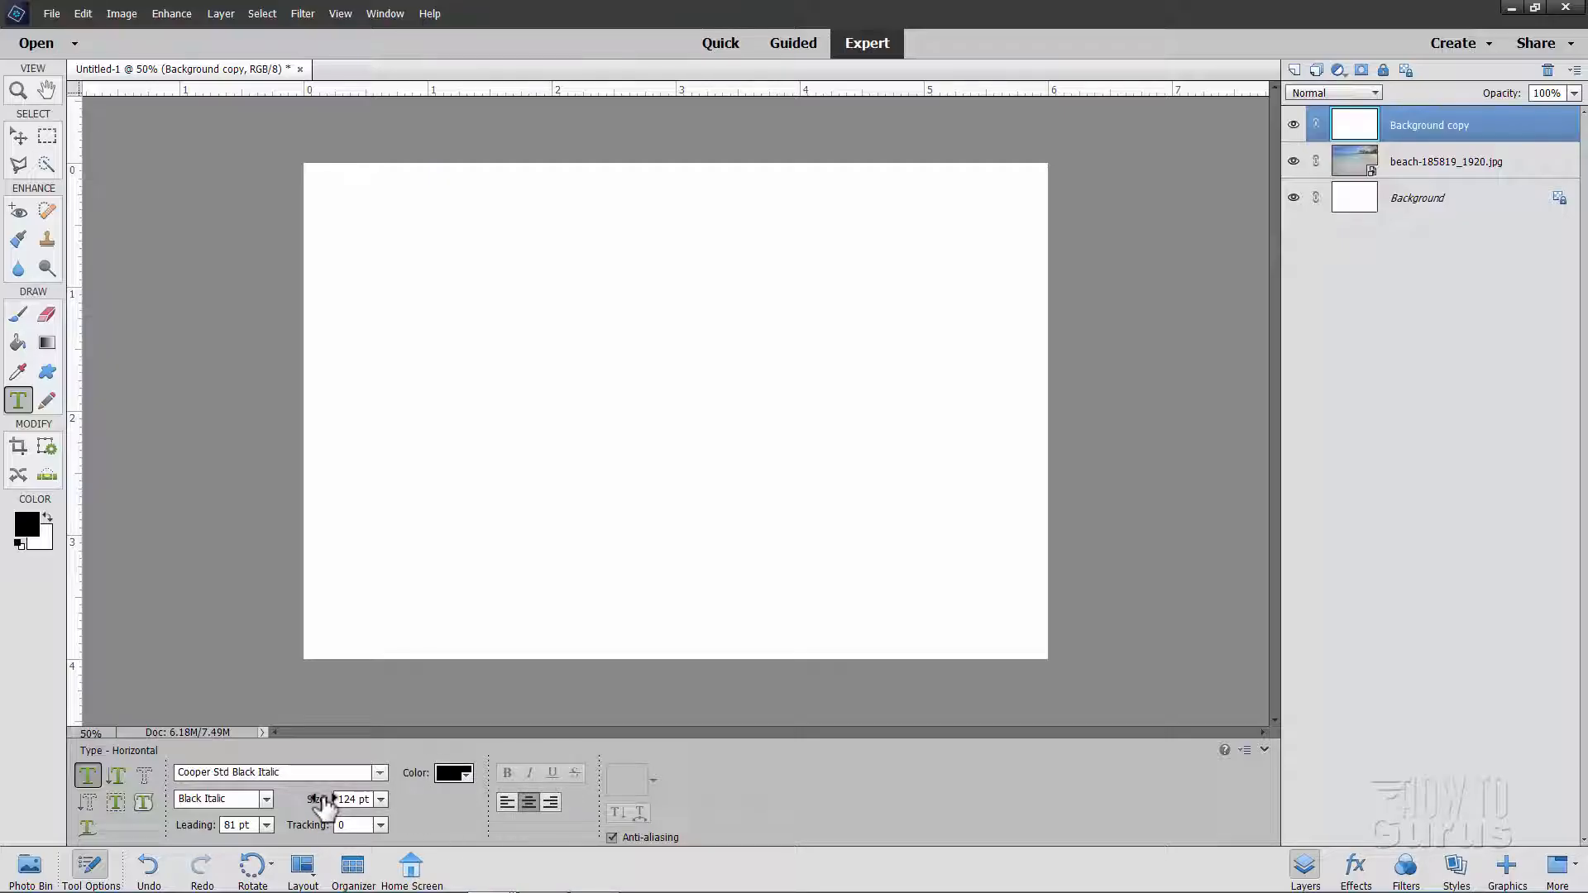
pyautogui.tripleClick(351, 799)
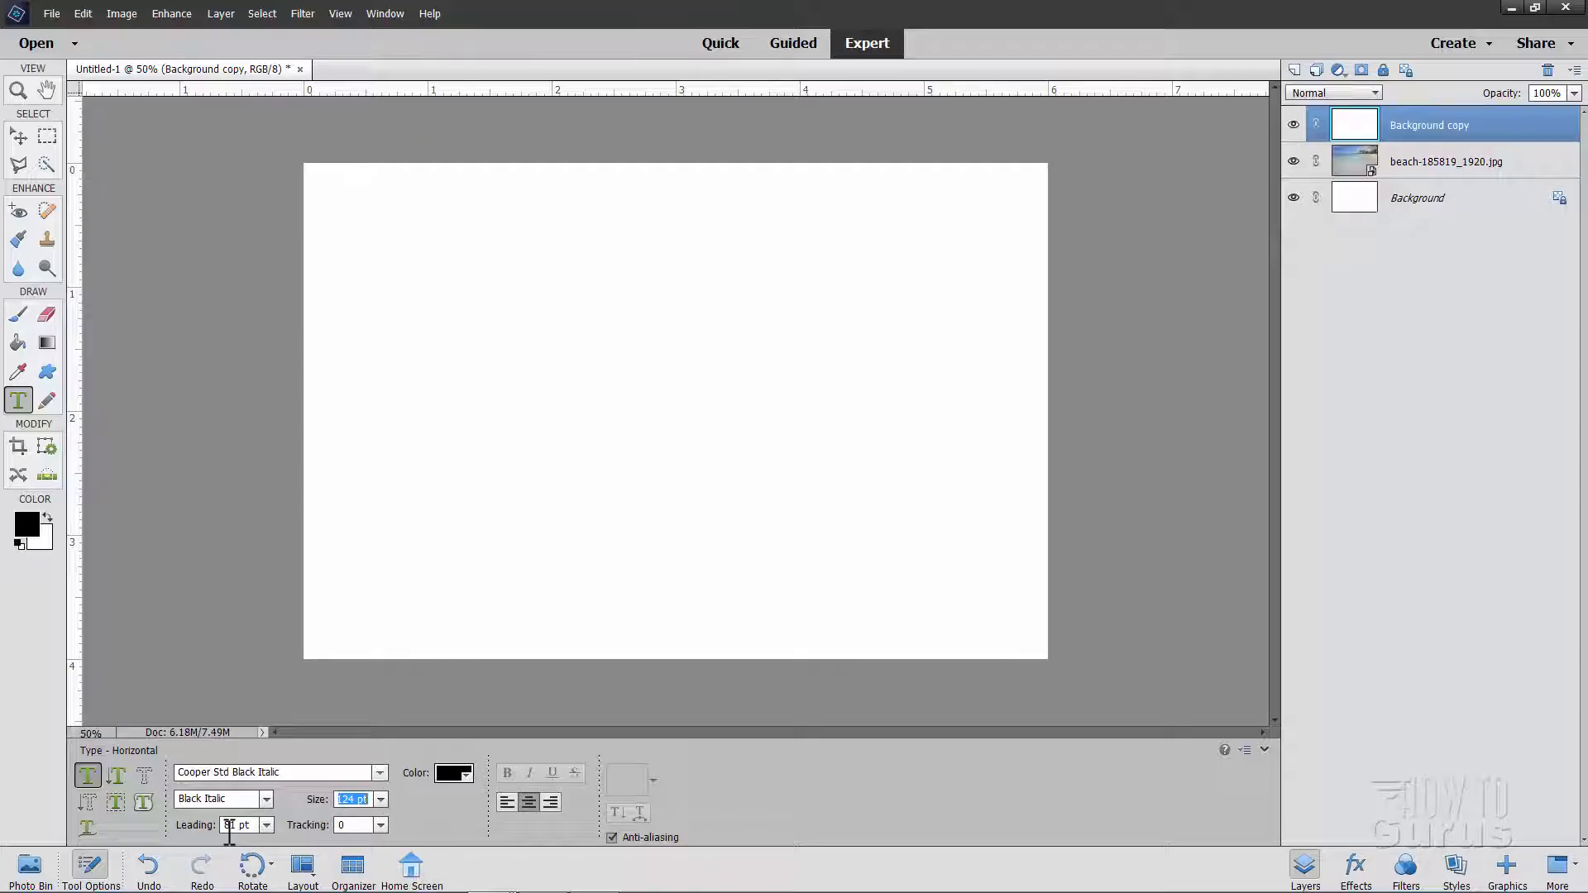
pyautogui.click(711, 375)
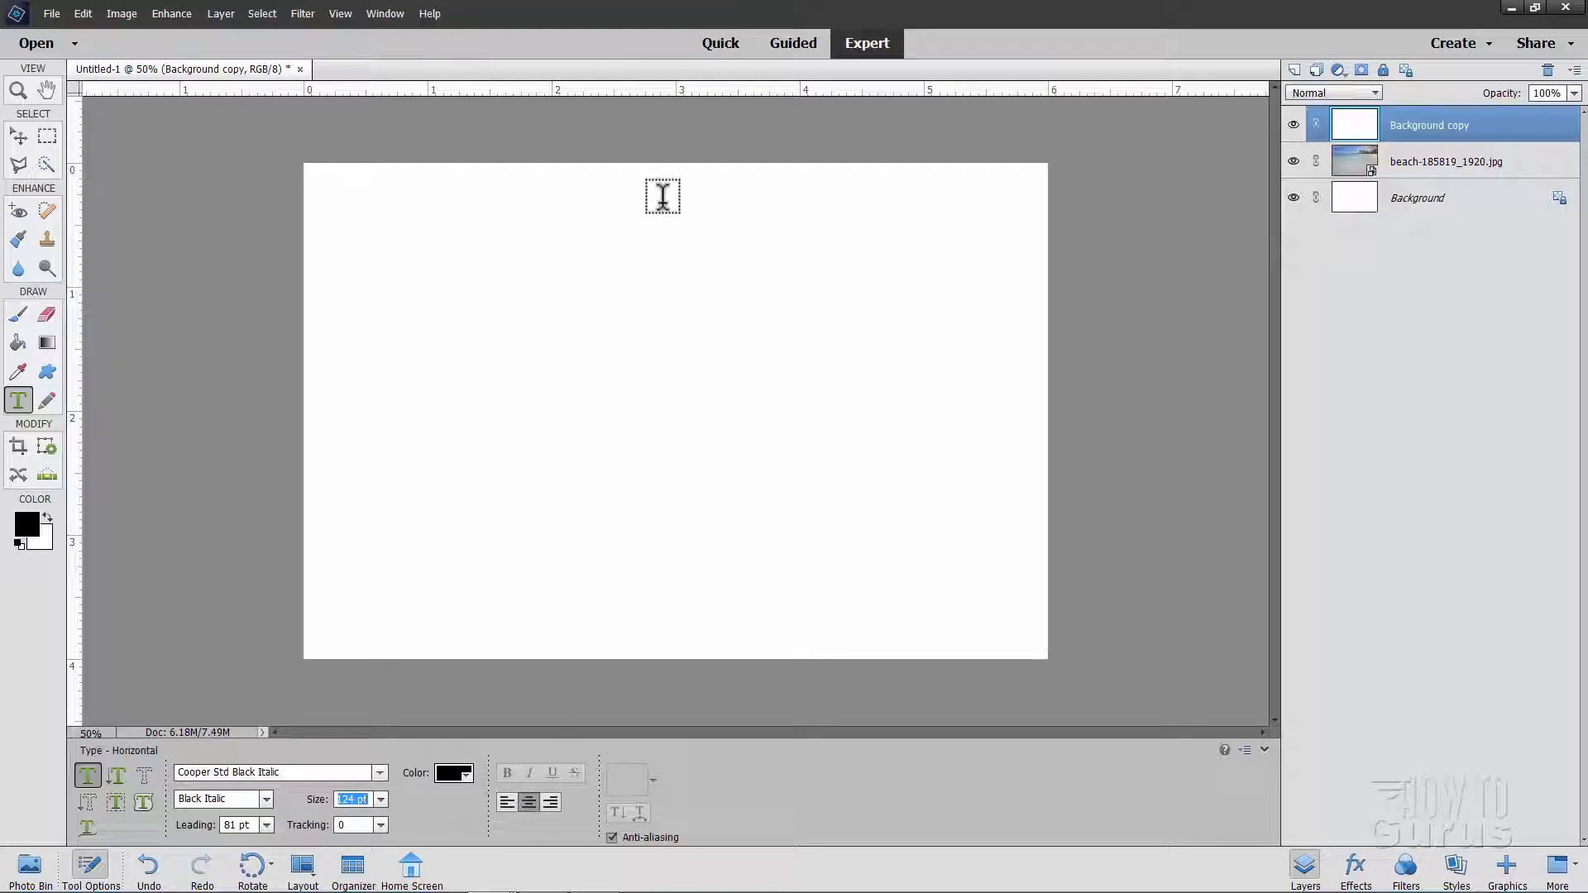
pyautogui.moveTo(659, 253)
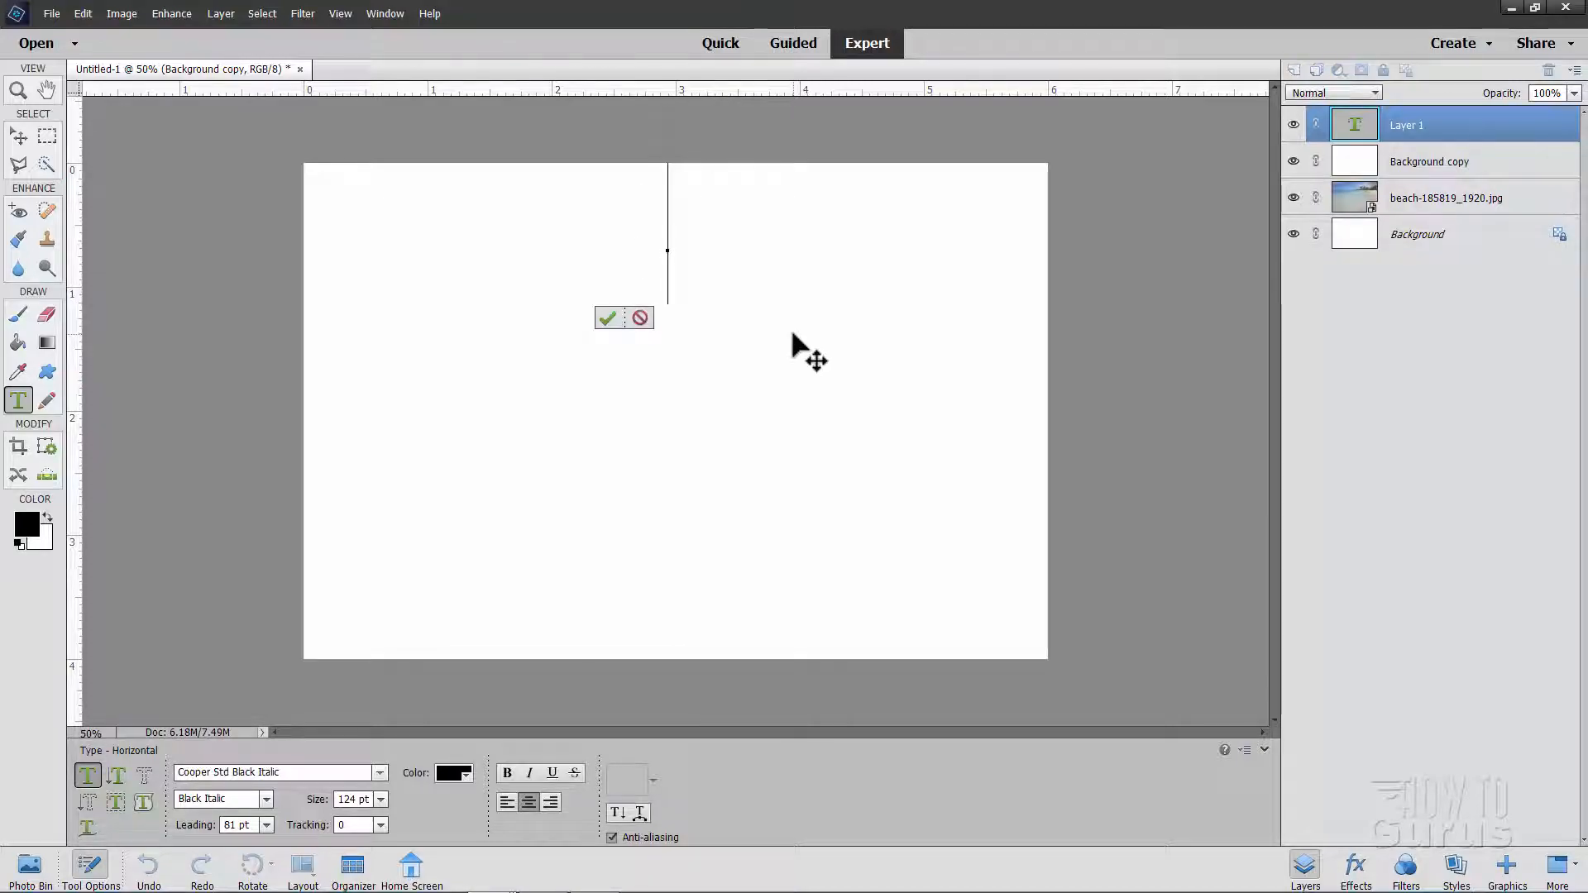
# Type 'Peace', '&' and 'Quiet' on separate lines and commit the text layer
pyautogui.write('Peace')
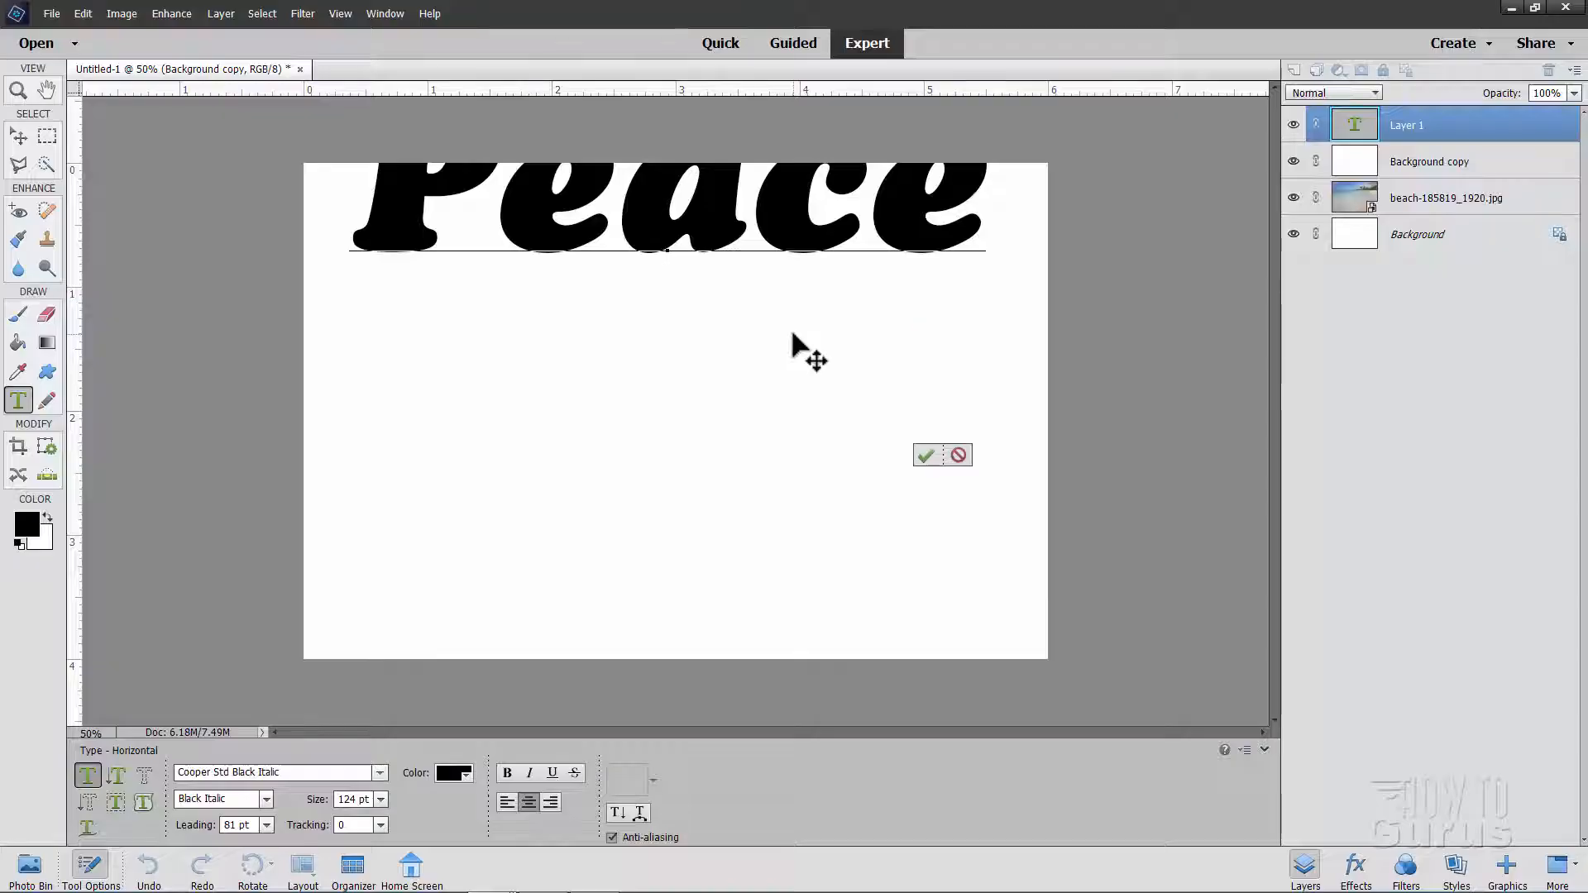
pyautogui.write('&')
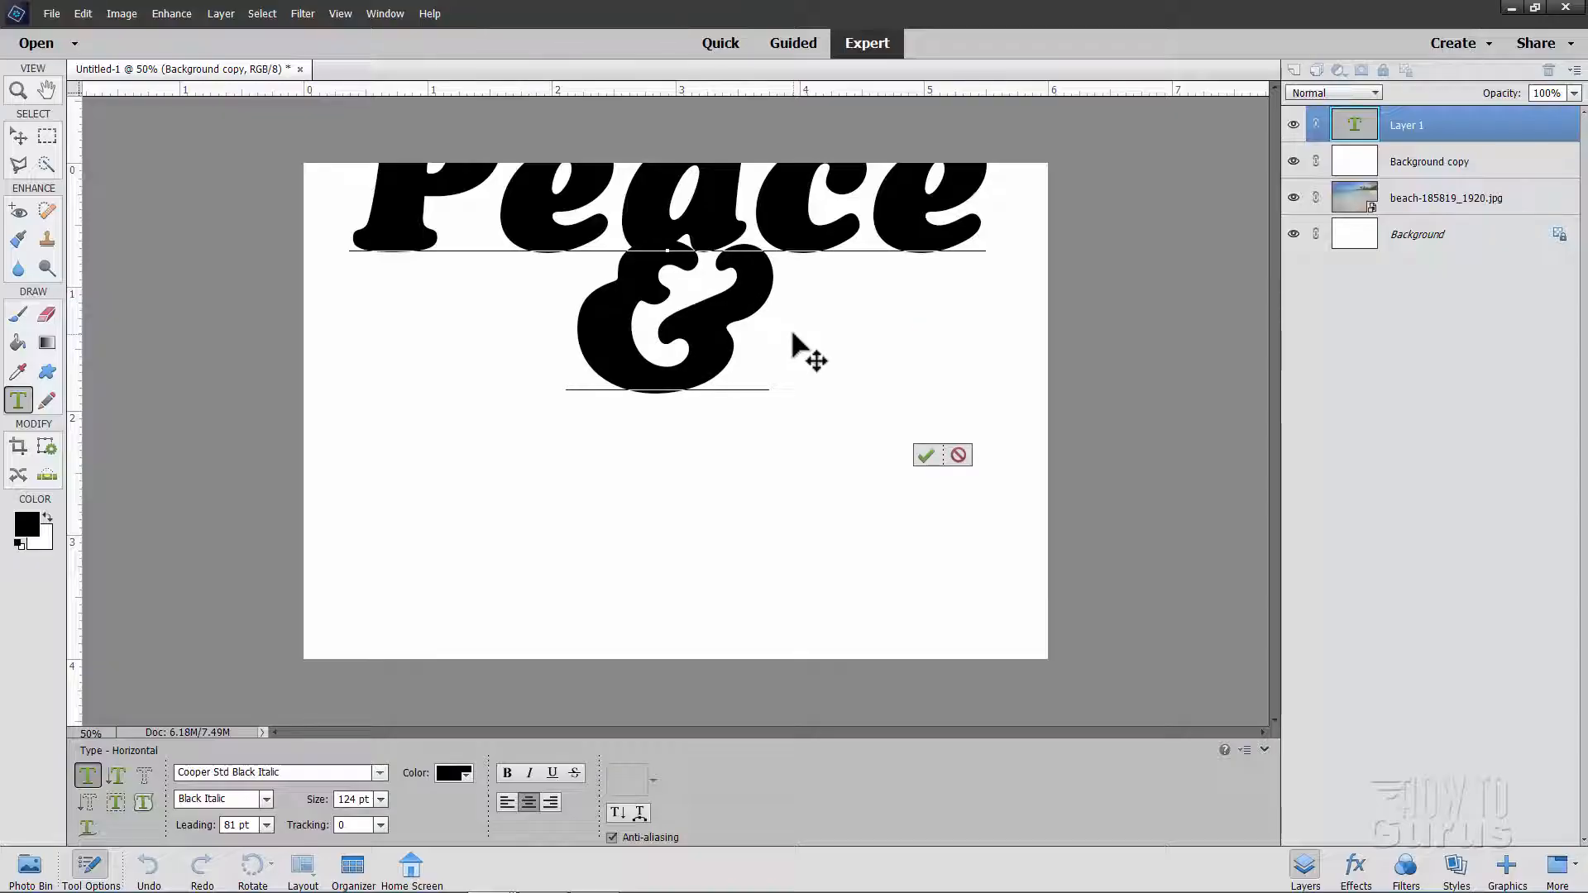
pyautogui.write('Quiet')
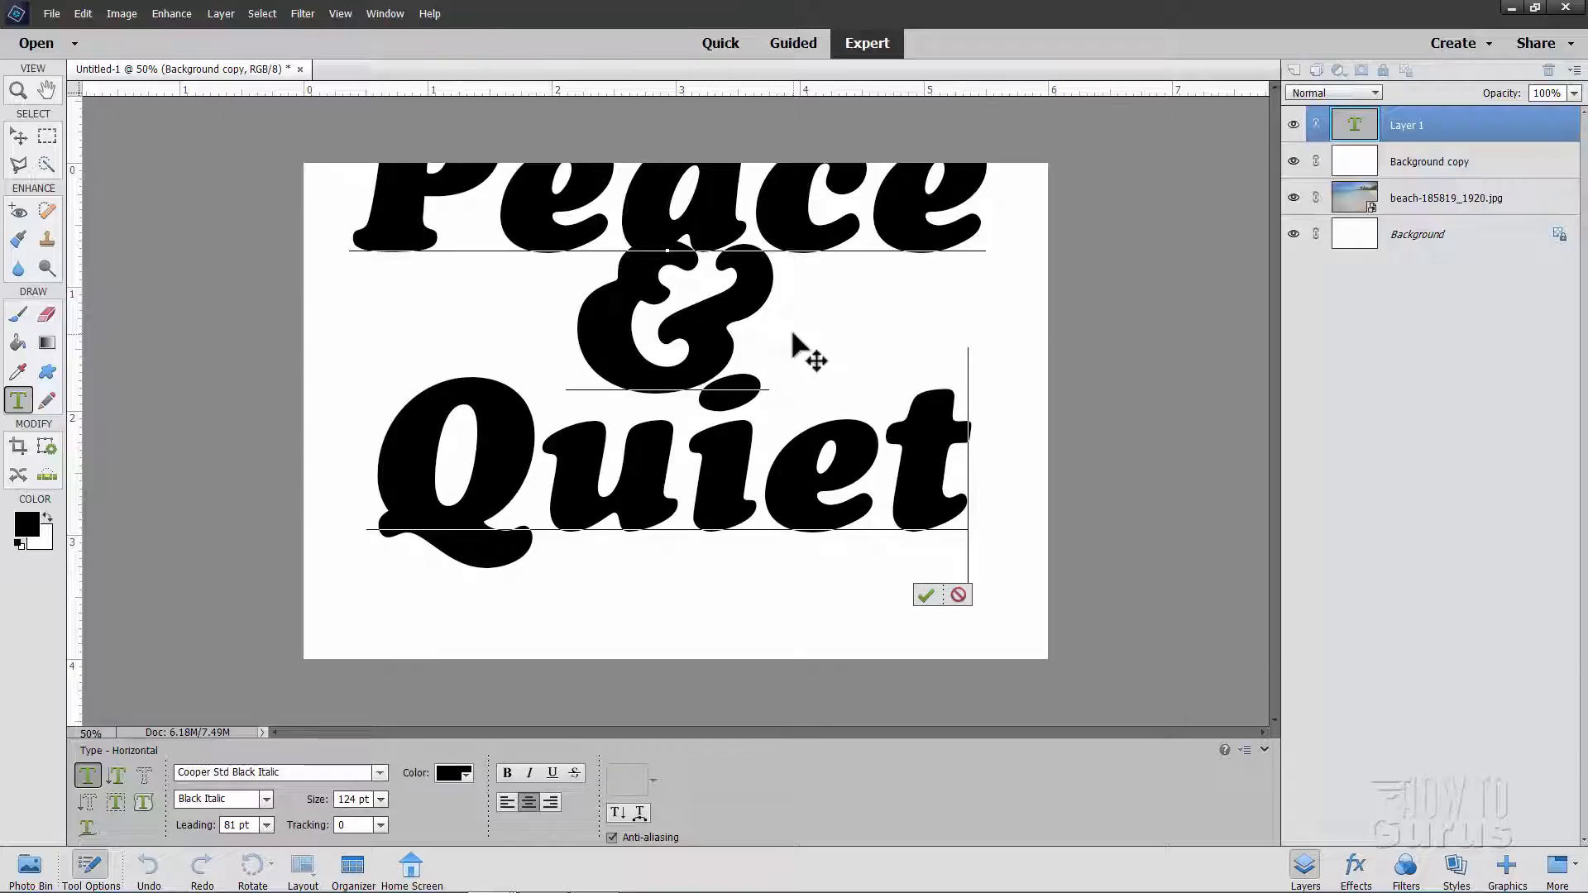
pyautogui.click(925, 594)
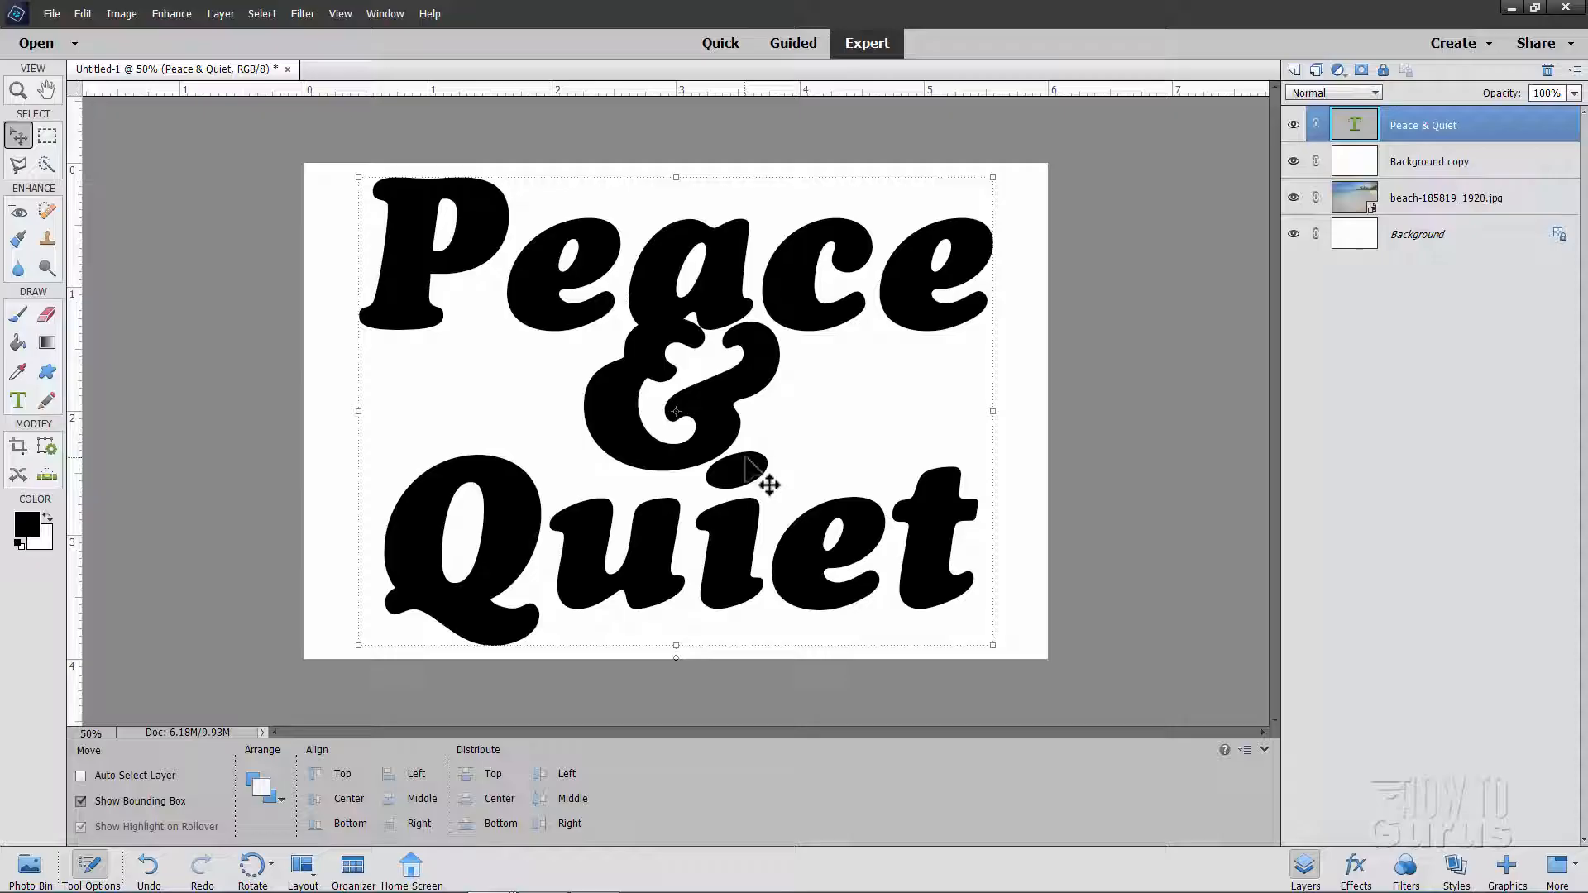
pyautogui.moveTo(643, 477)
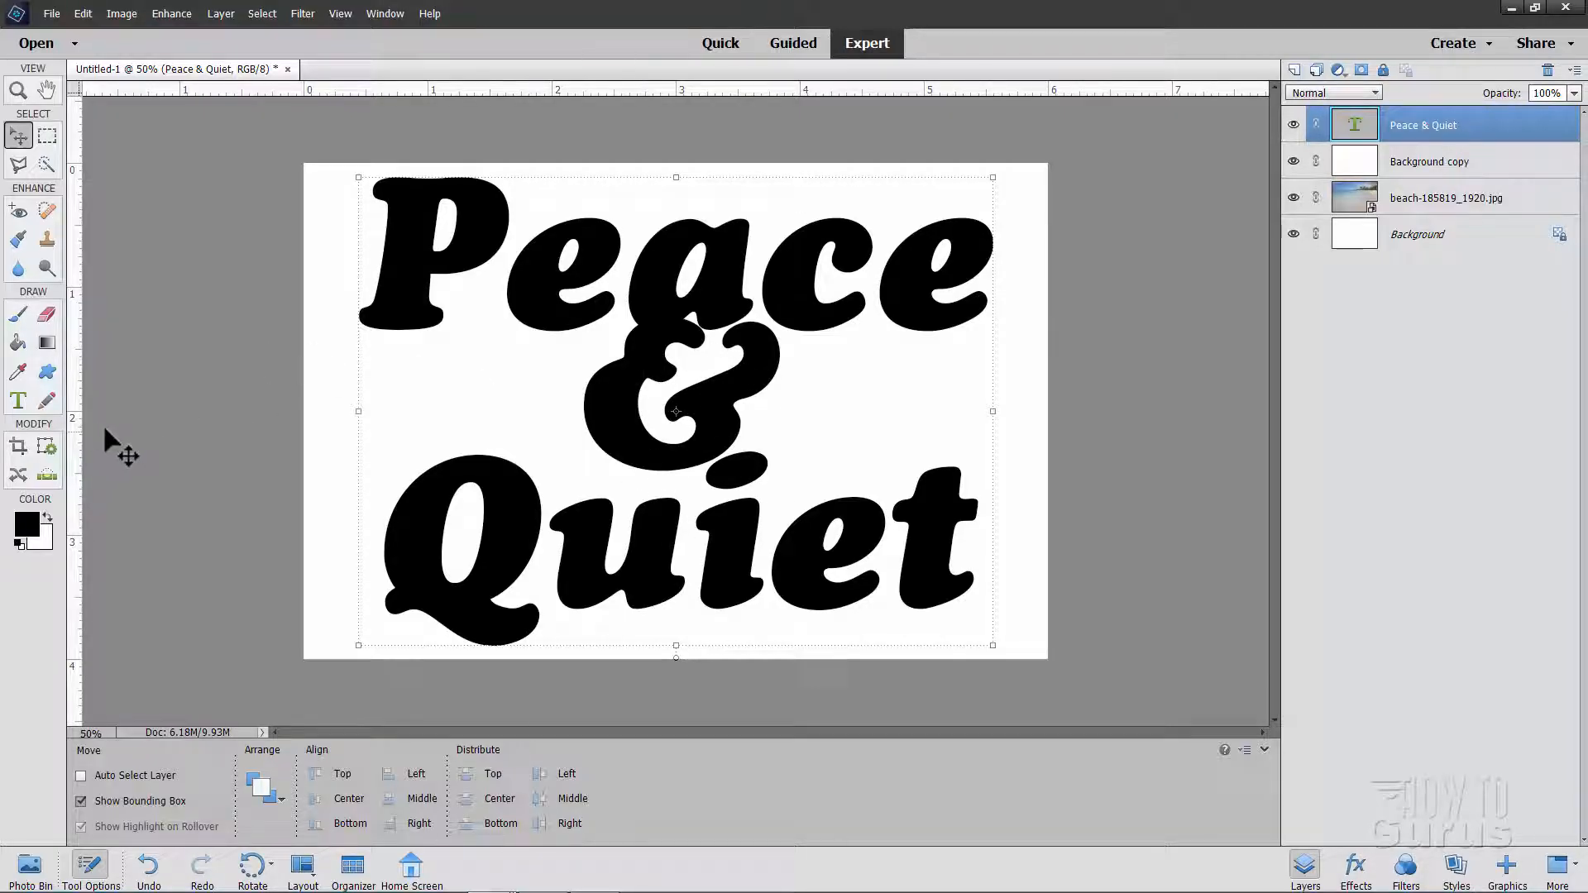
# Shrink the ampersand to 48 pt and lower the leading between lines
pyautogui.click(17, 402)
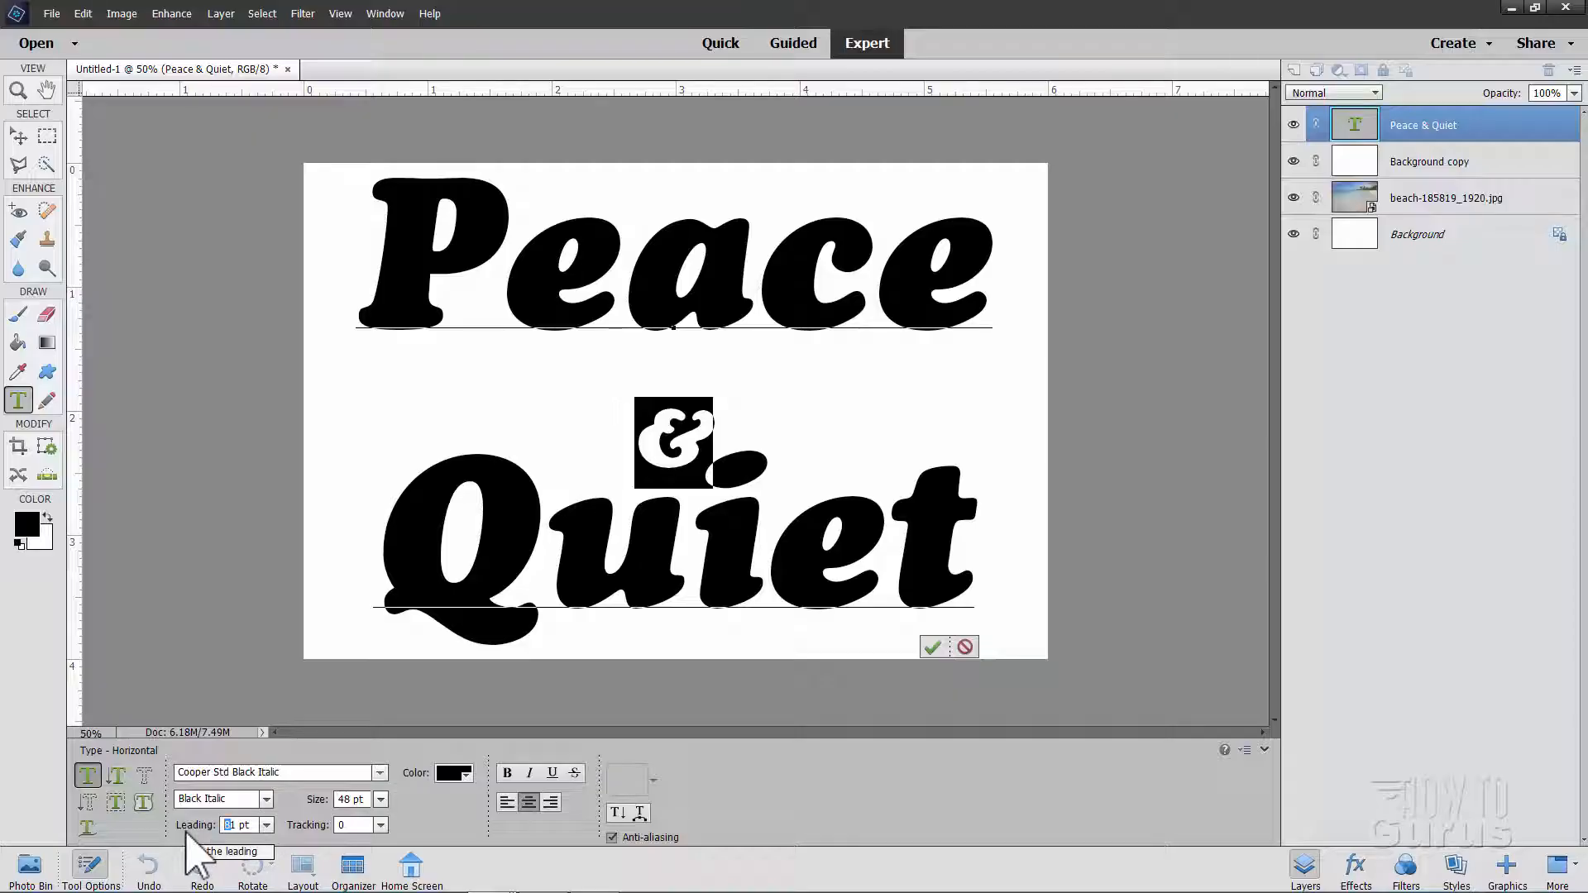
pyautogui.click(240, 825)
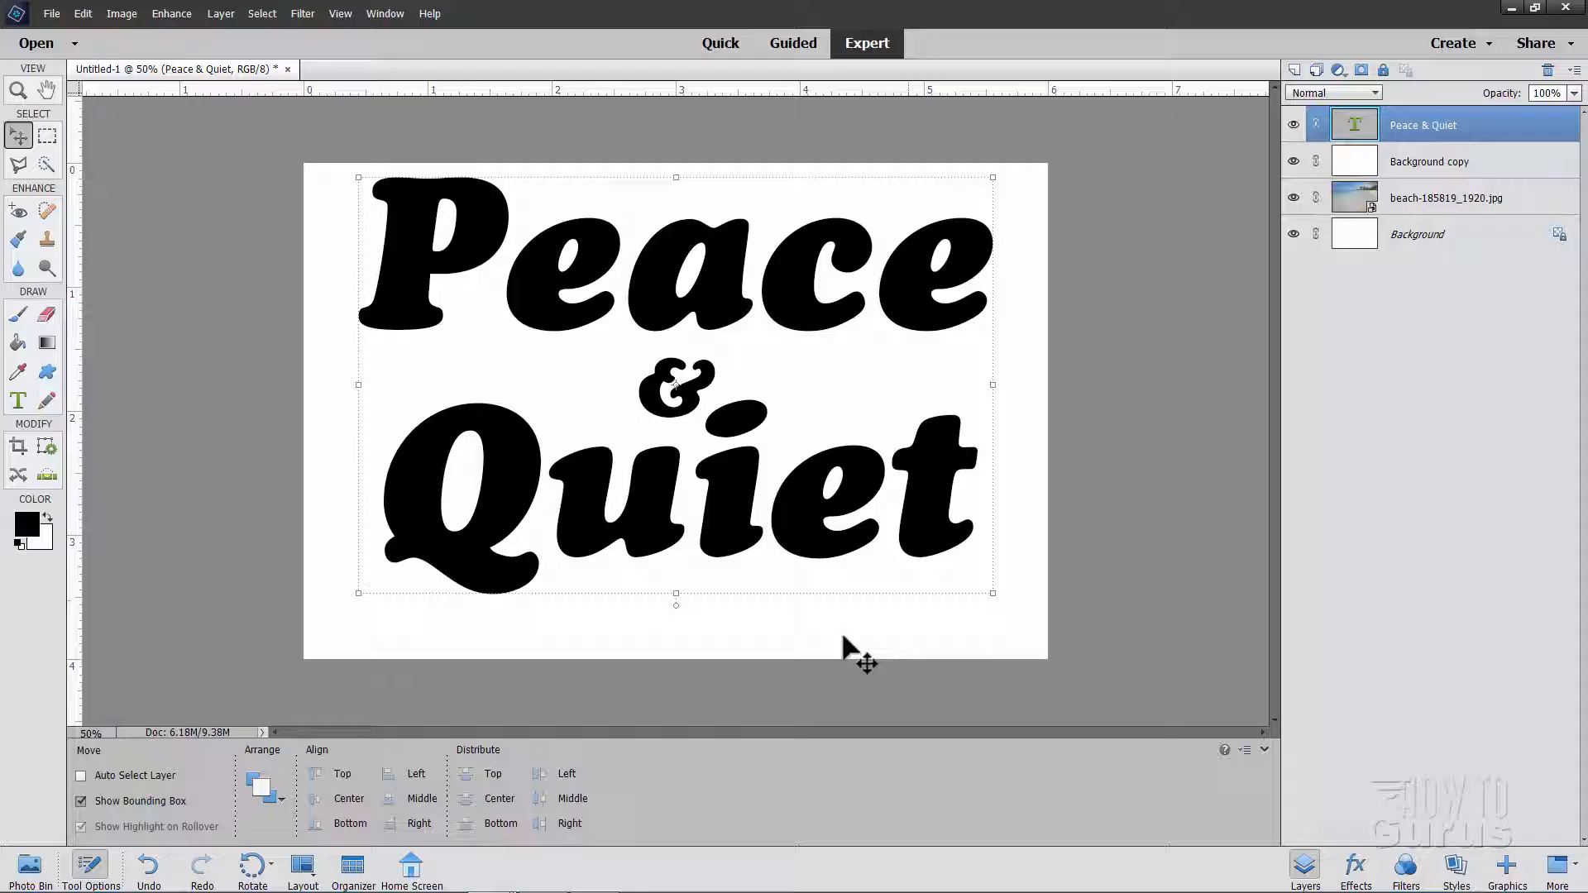
# Drag the lettering down to page centre and toggle Snap To Document Bounds
pyautogui.moveTo(867, 664); pyautogui.dragTo(729, 547)
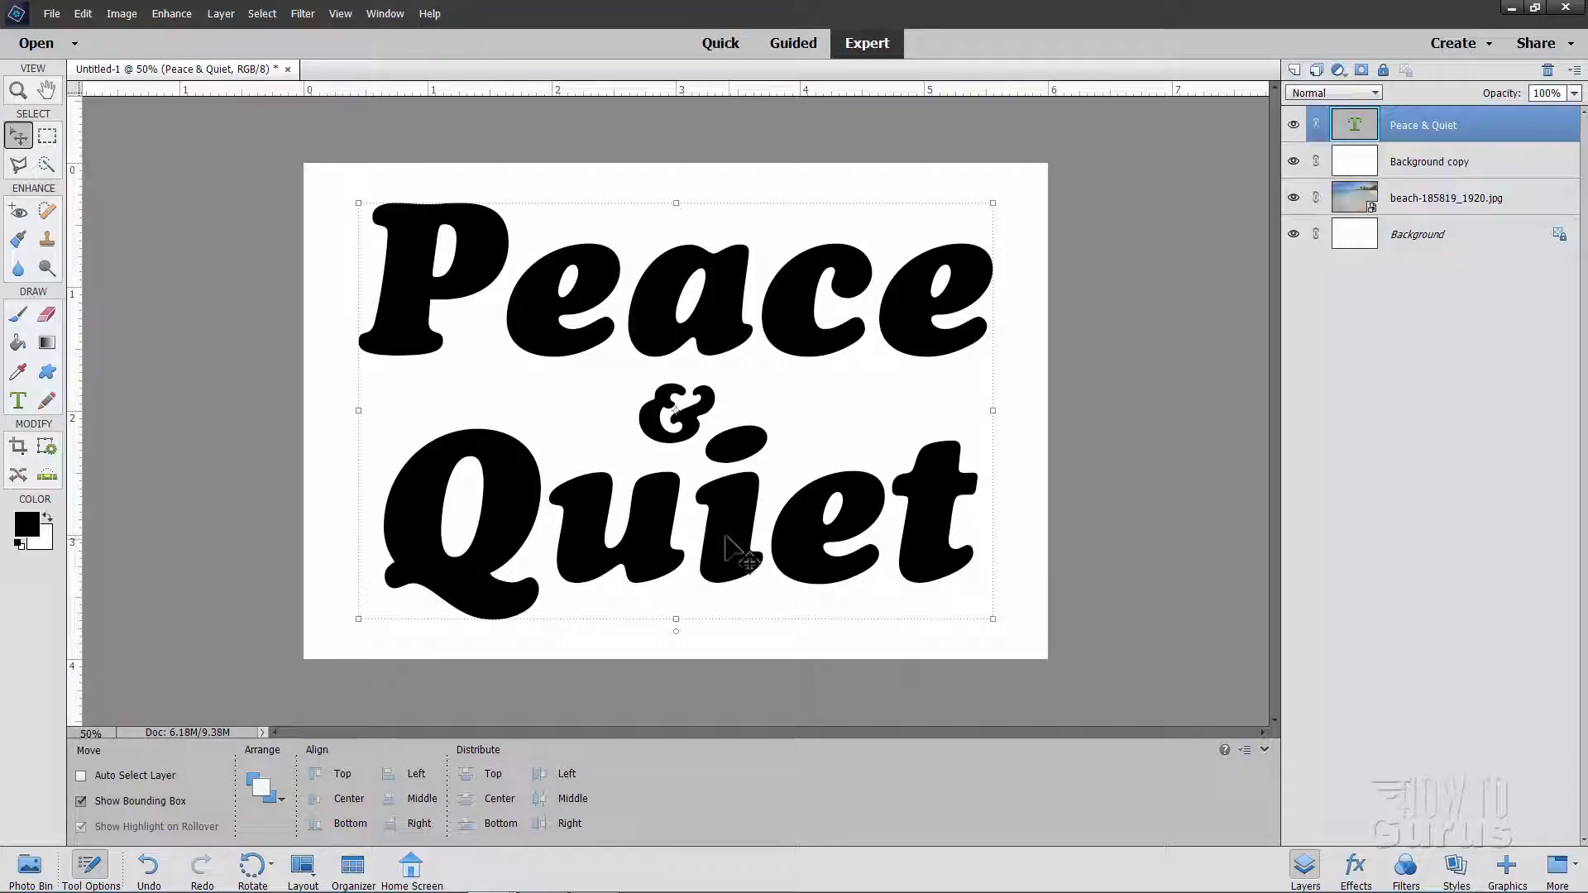
pyautogui.moveTo(326, 231)
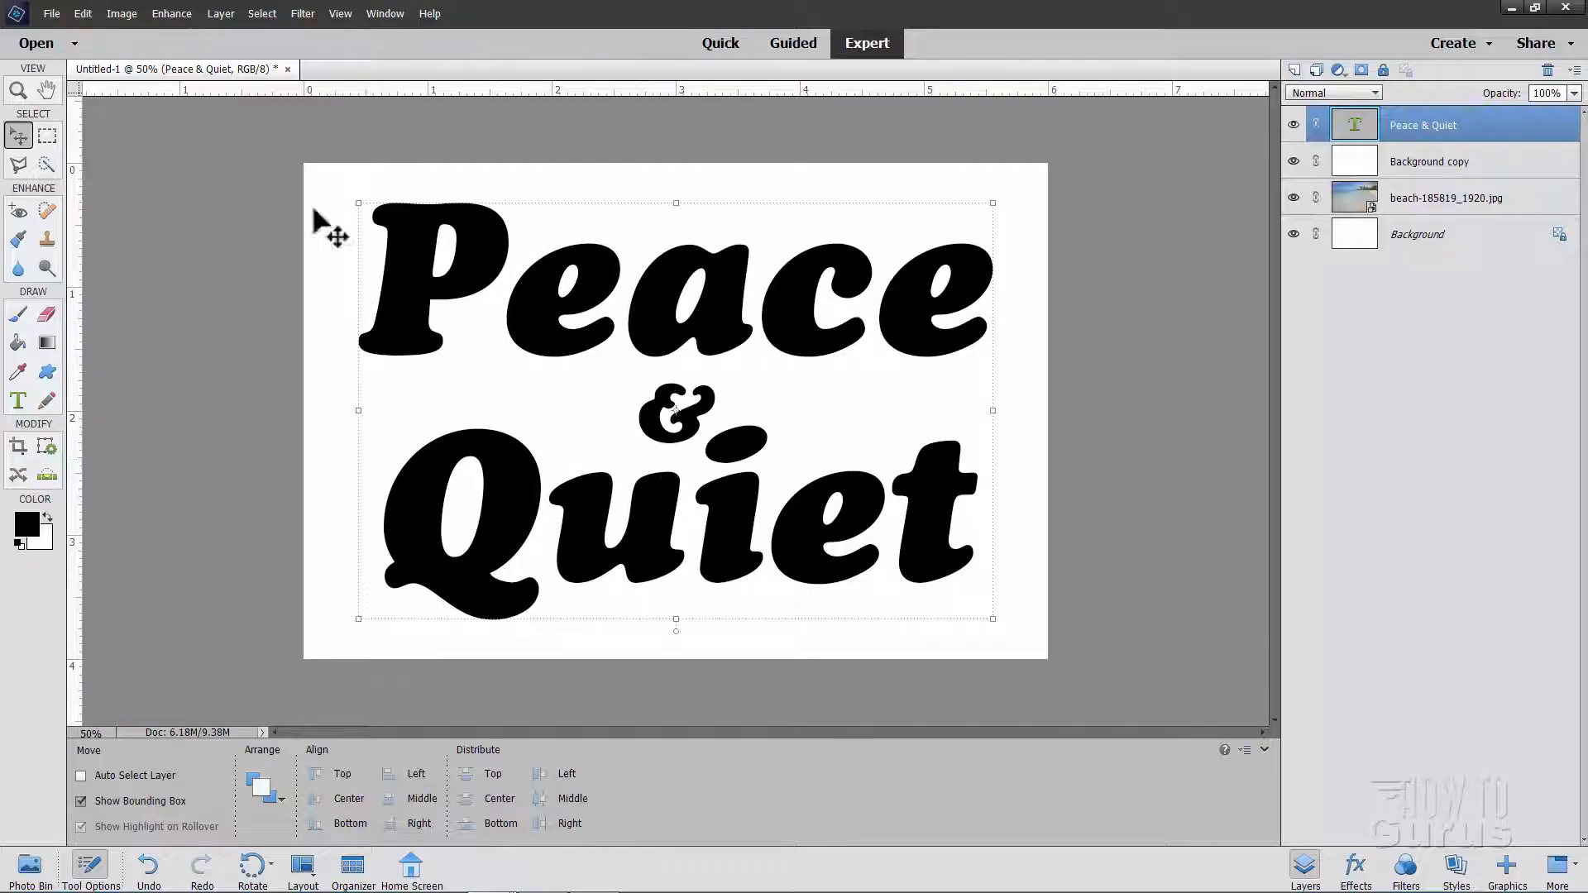
pyautogui.click(340, 14)
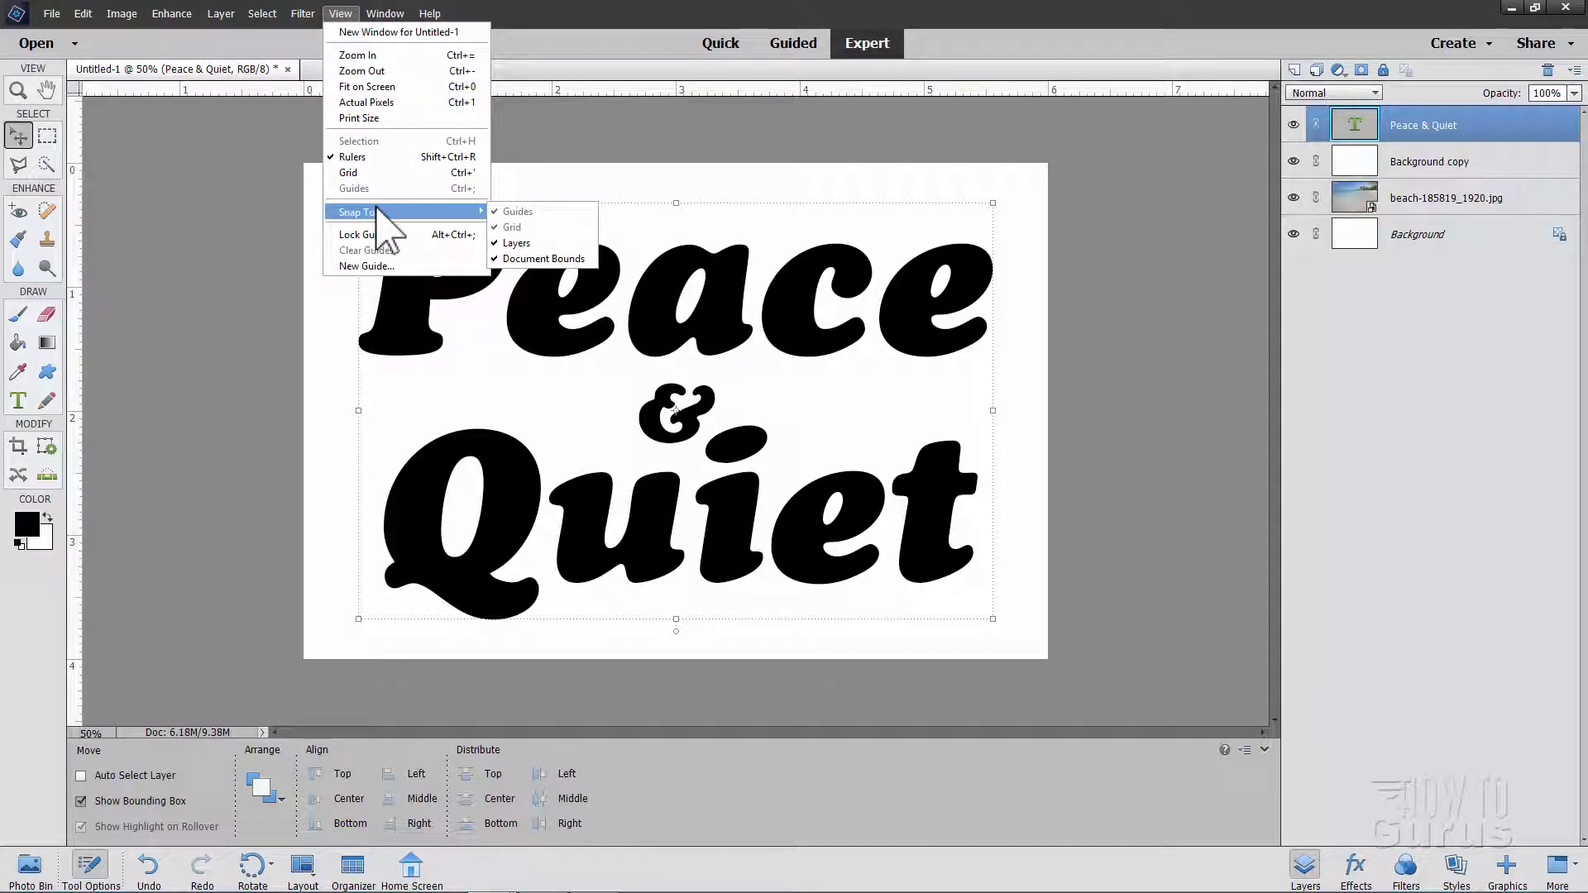
pyautogui.moveTo(544, 258)
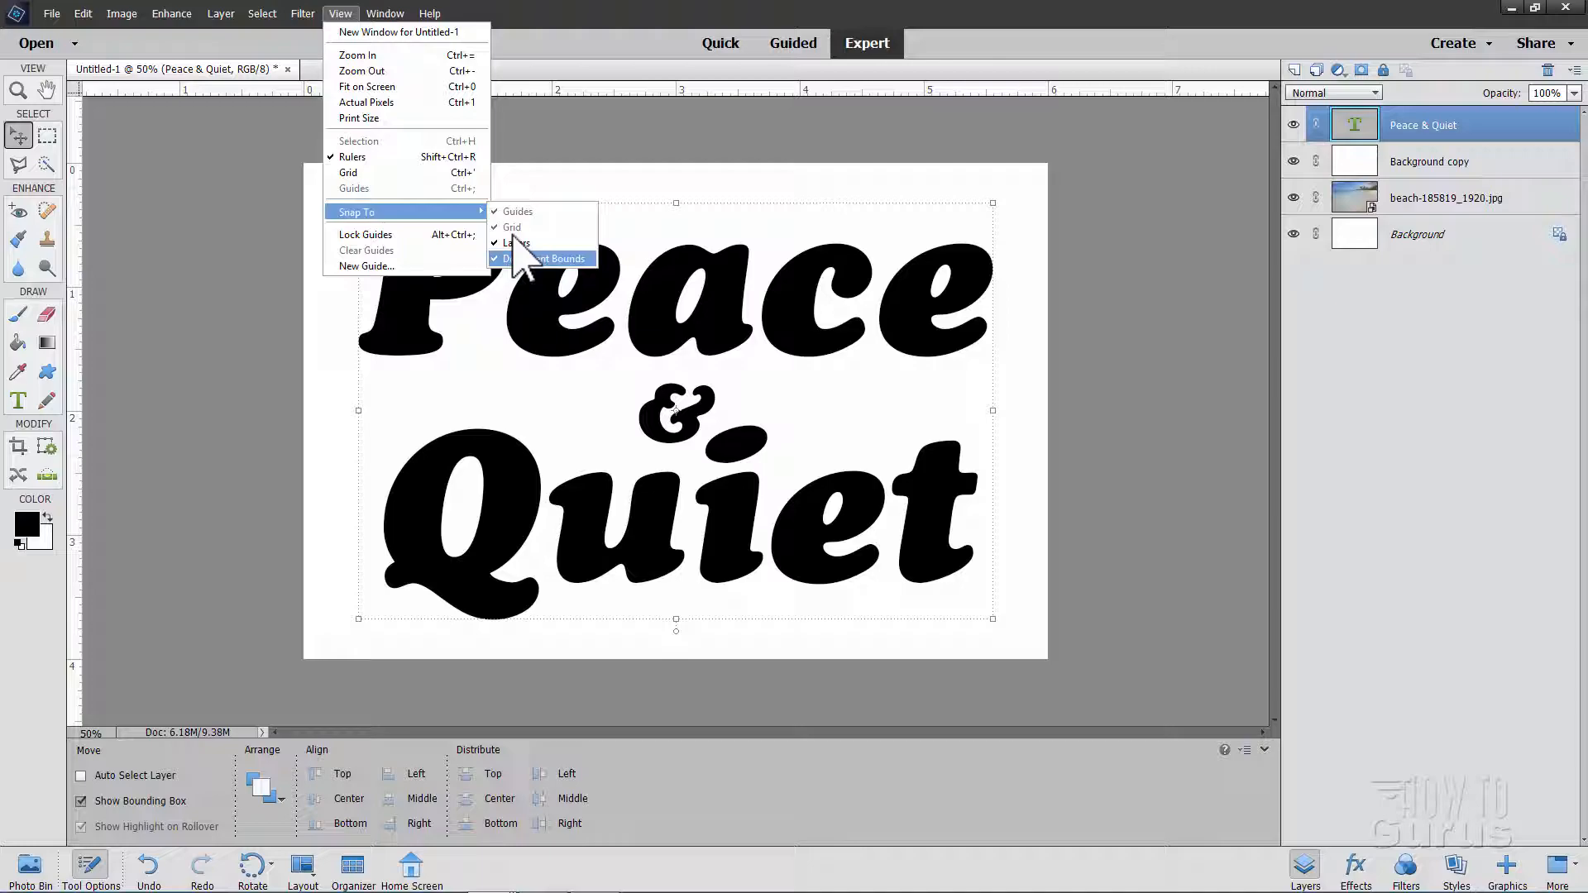
pyautogui.click(267, 234)
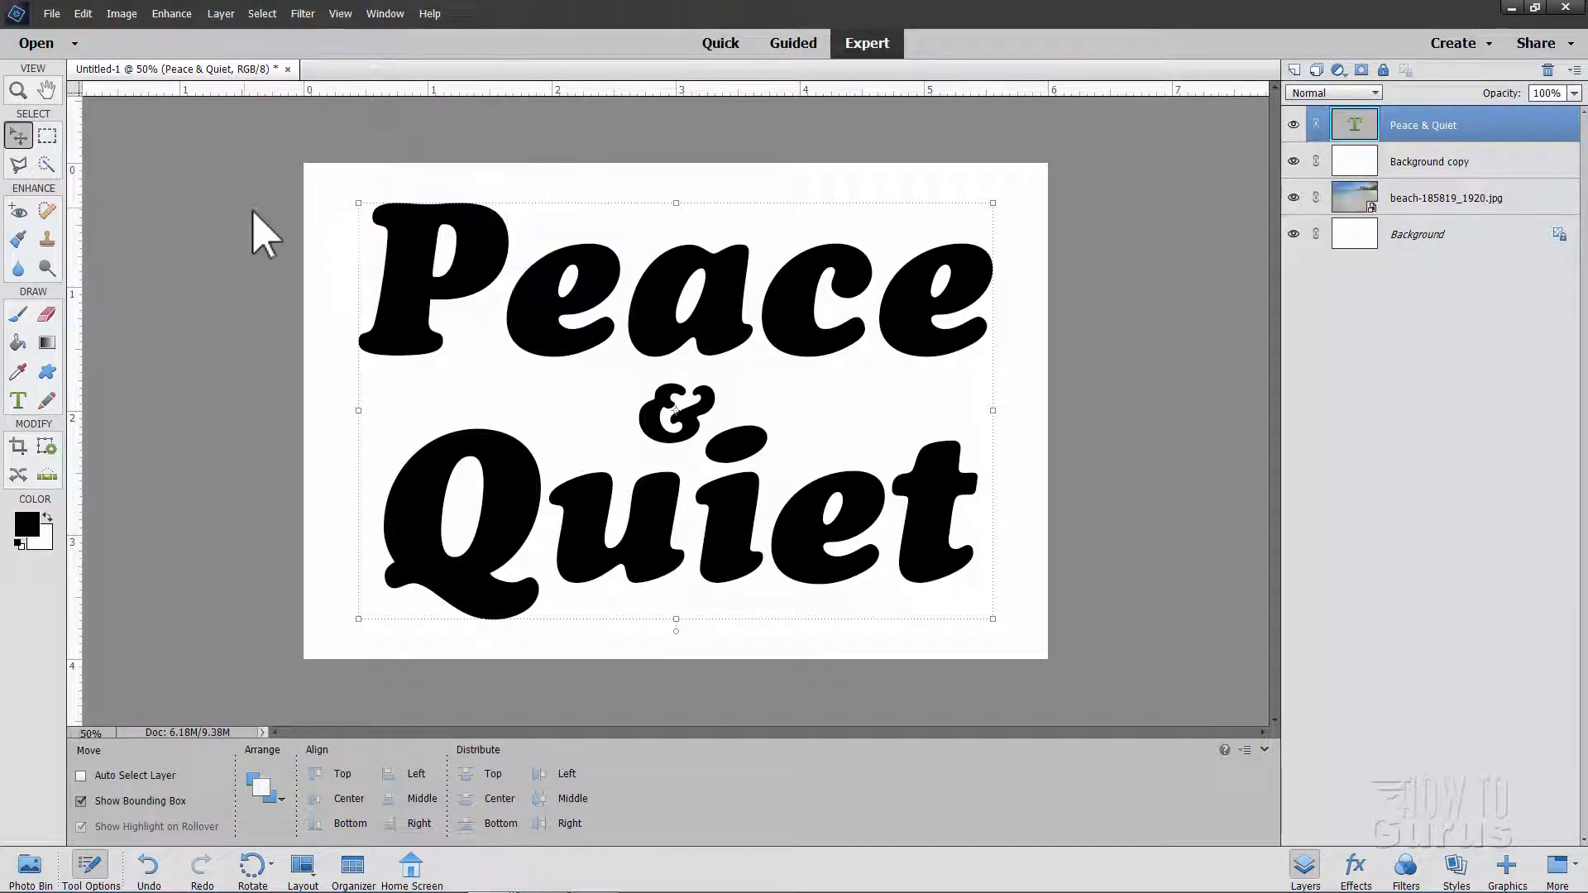
pyautogui.moveTo(831, 537)
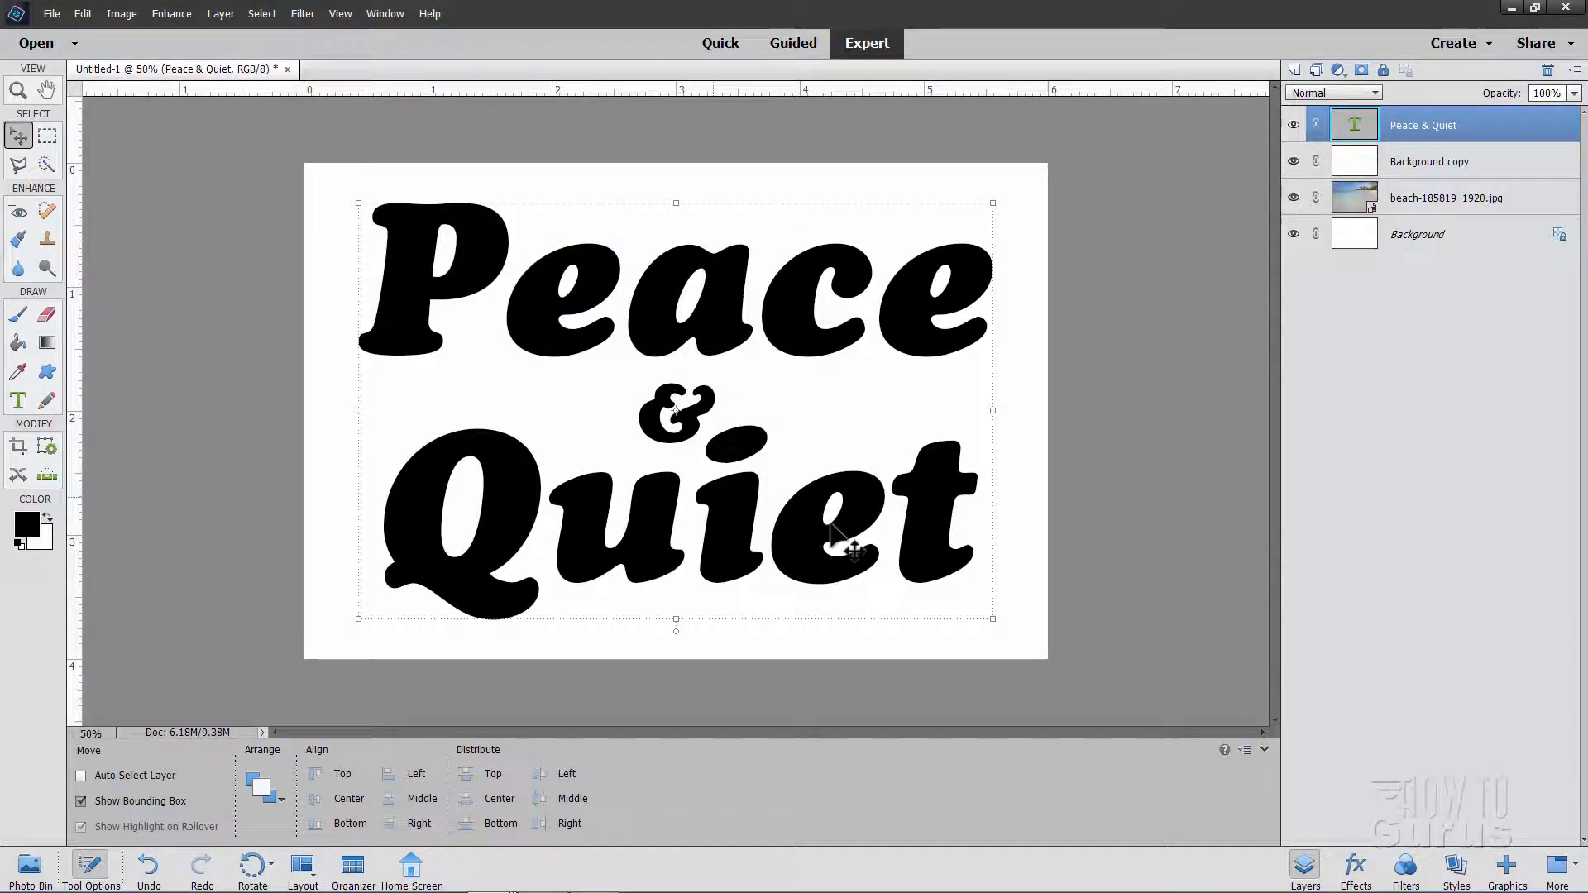
pyautogui.moveTo(820, 334)
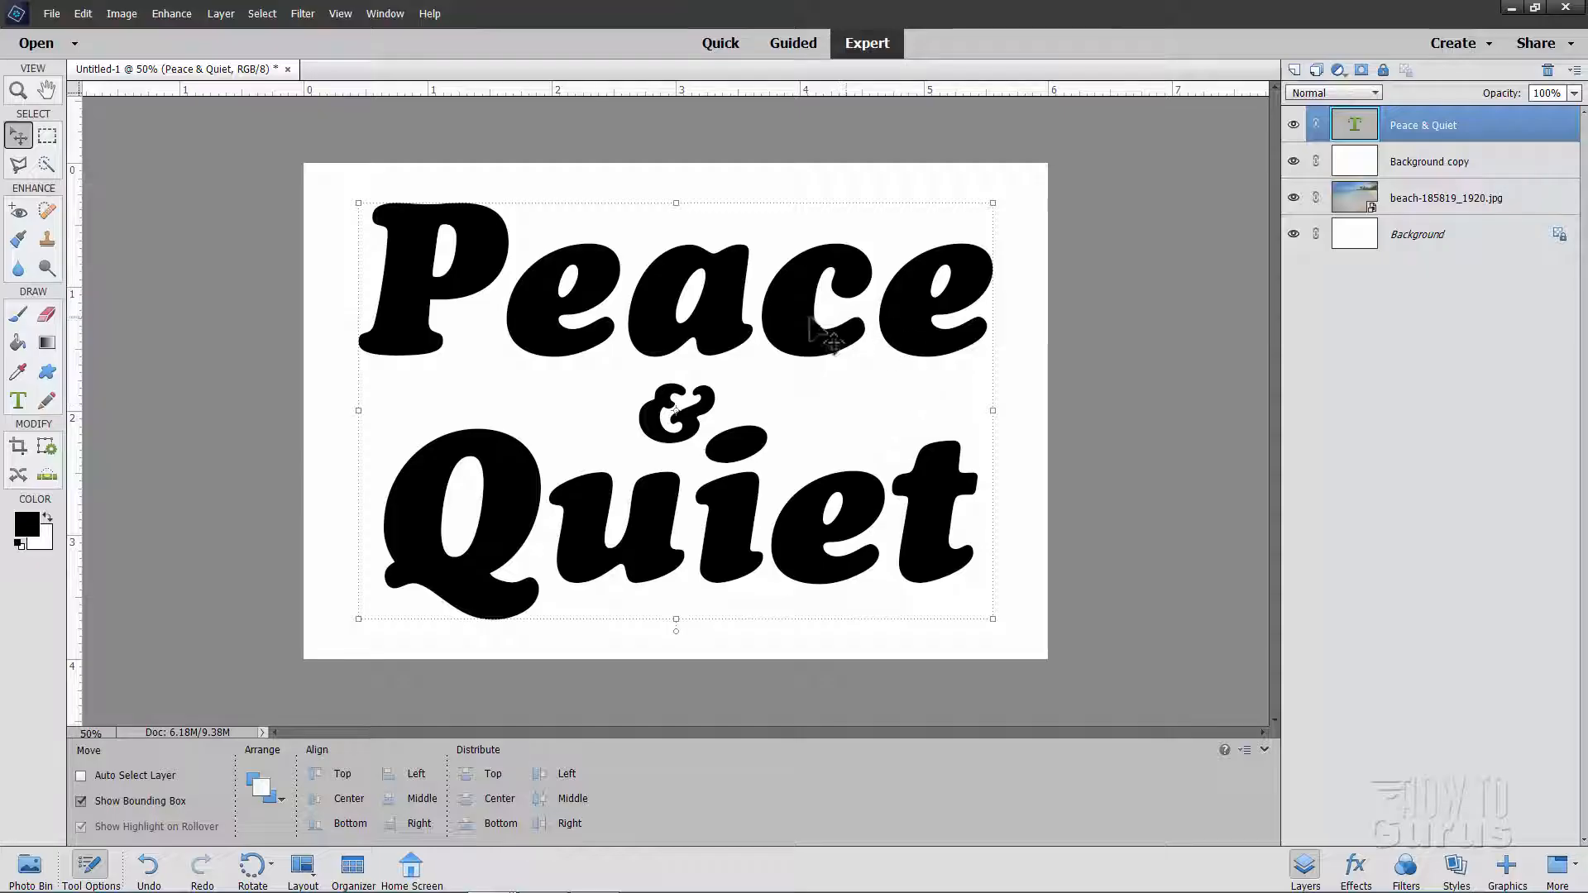
pyautogui.moveTo(597, 325)
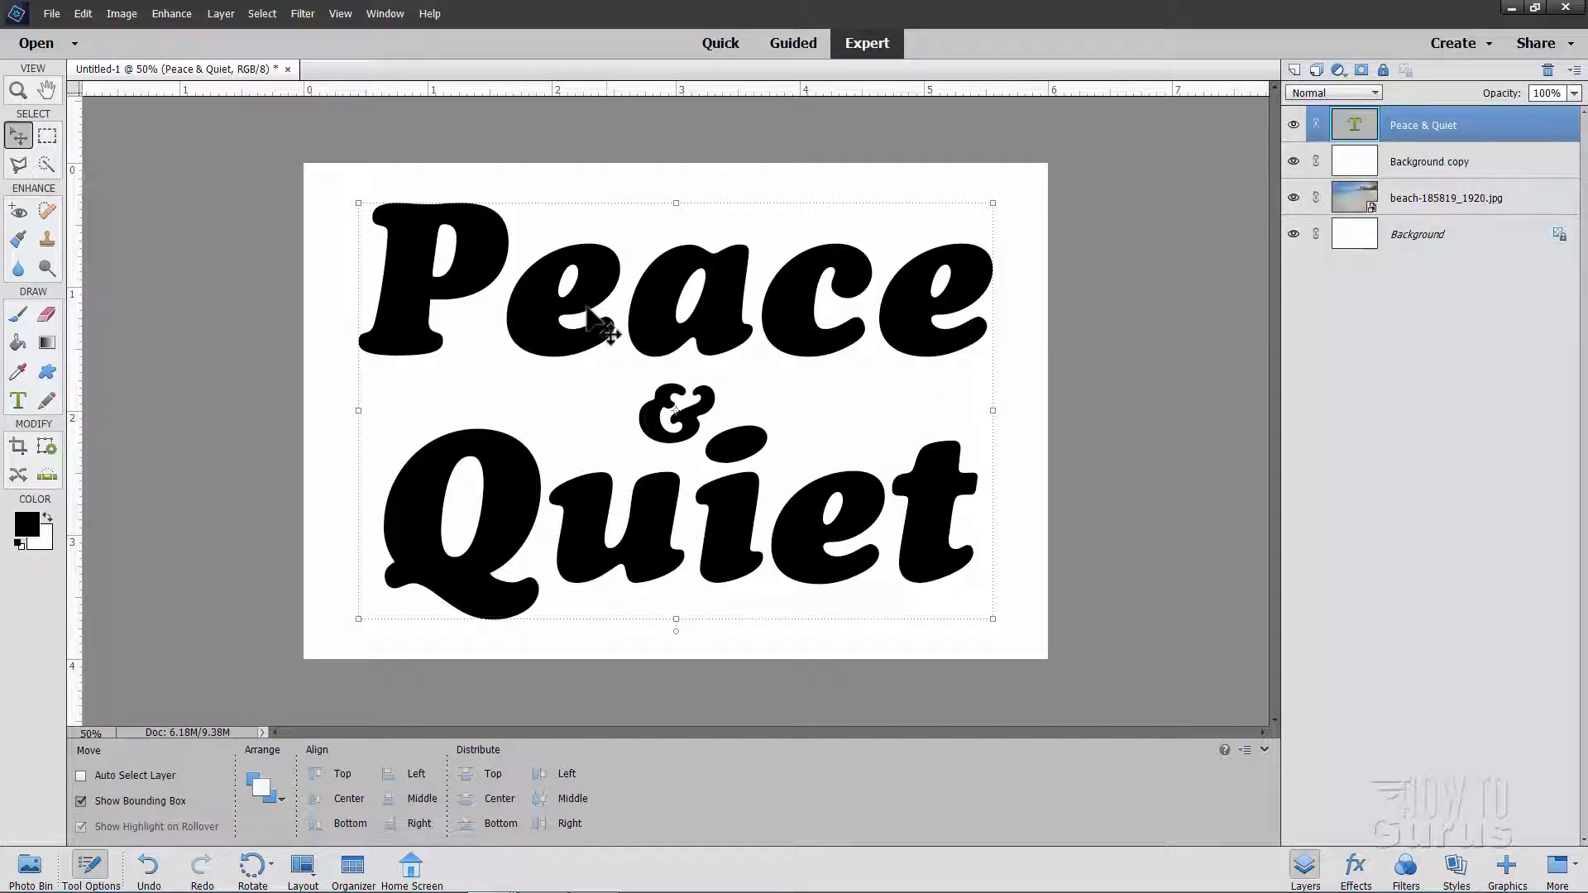
pyautogui.moveTo(668, 263)
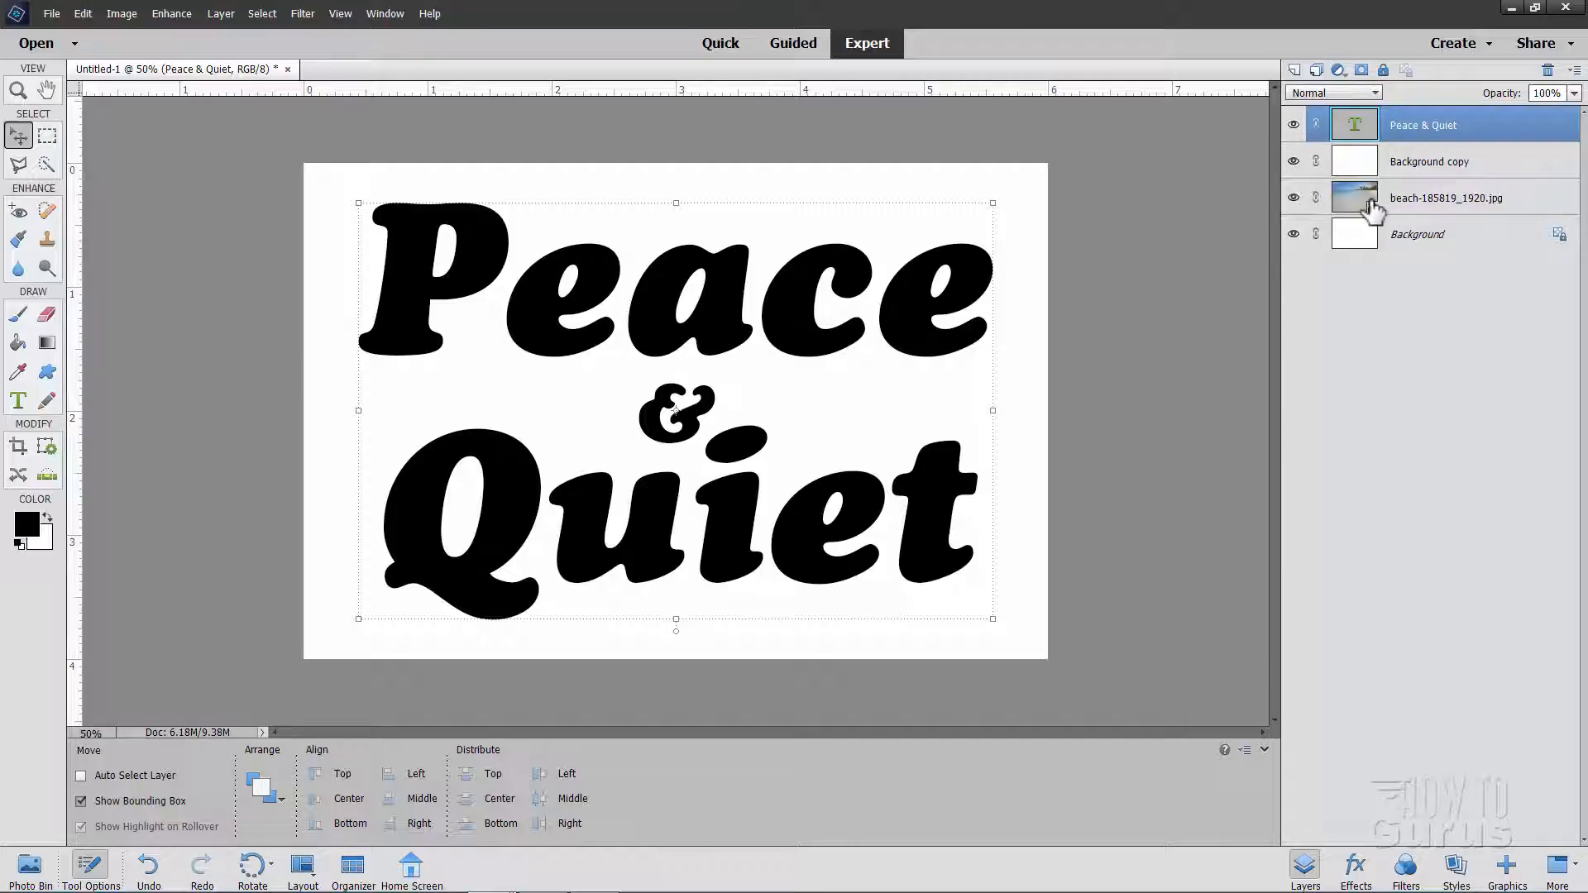
pyautogui.moveTo(800, 309)
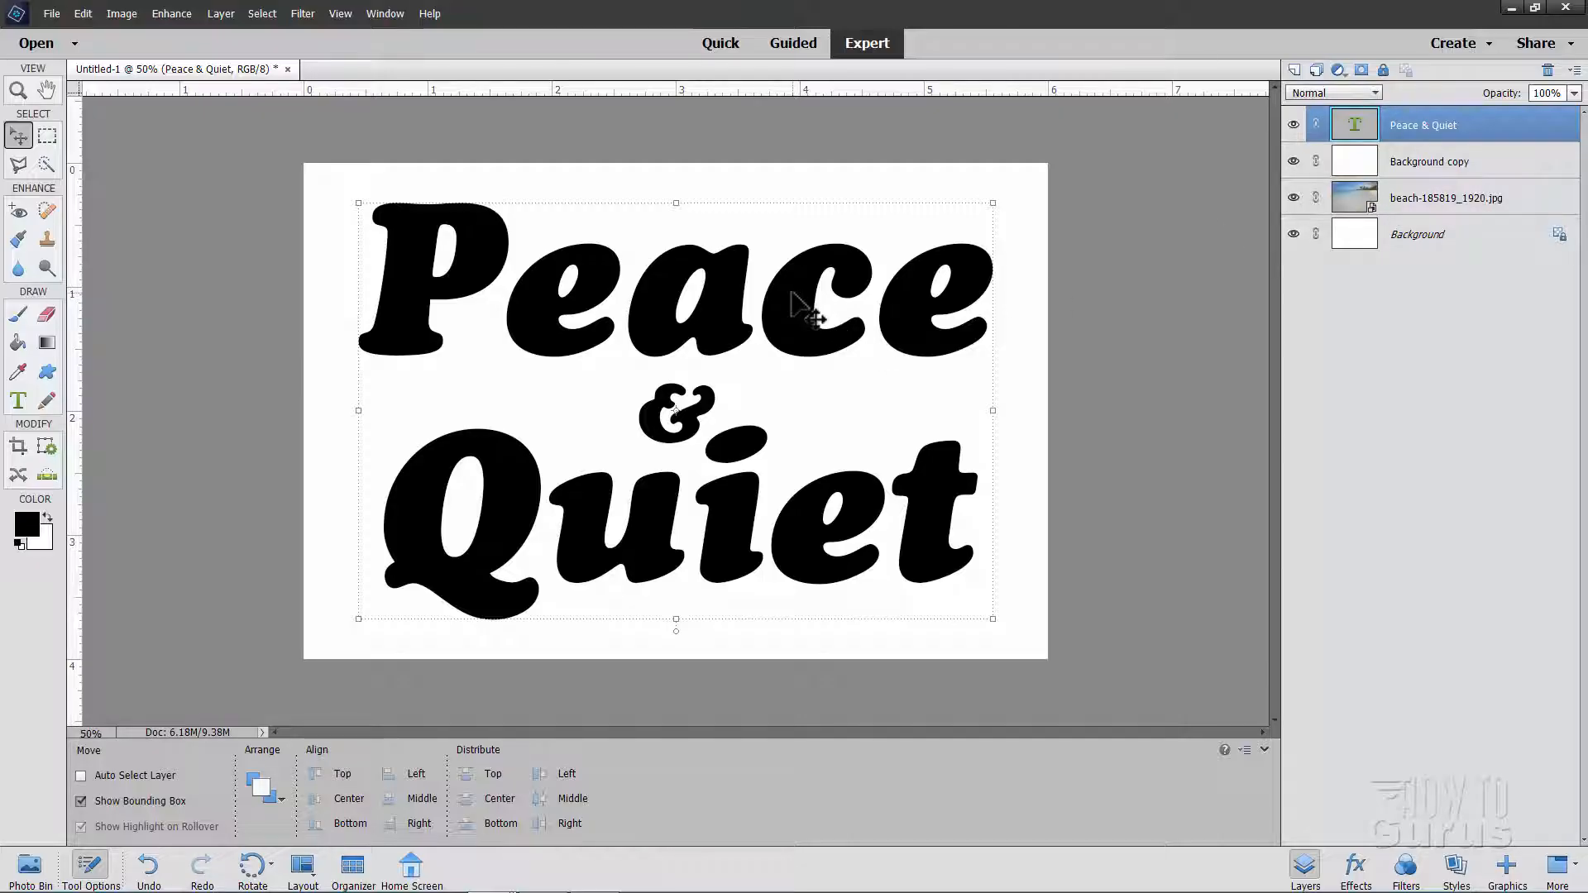
# Load the letter shapes as a selection, hide the text layer, and target Background copy
pyautogui.press('ctrl')
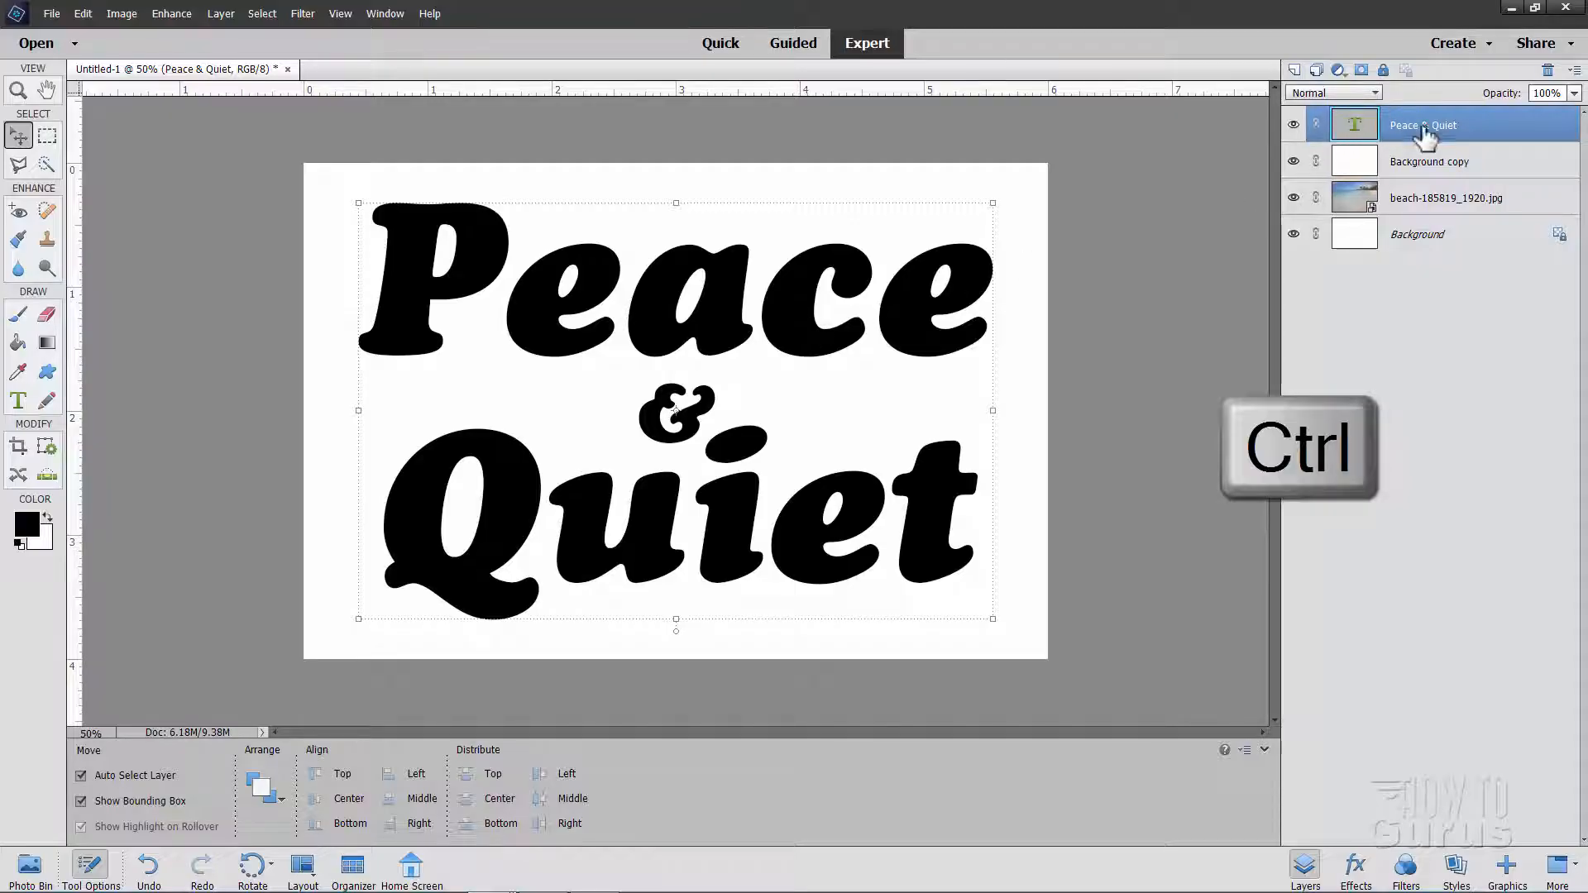
pyautogui.click(1354, 125)
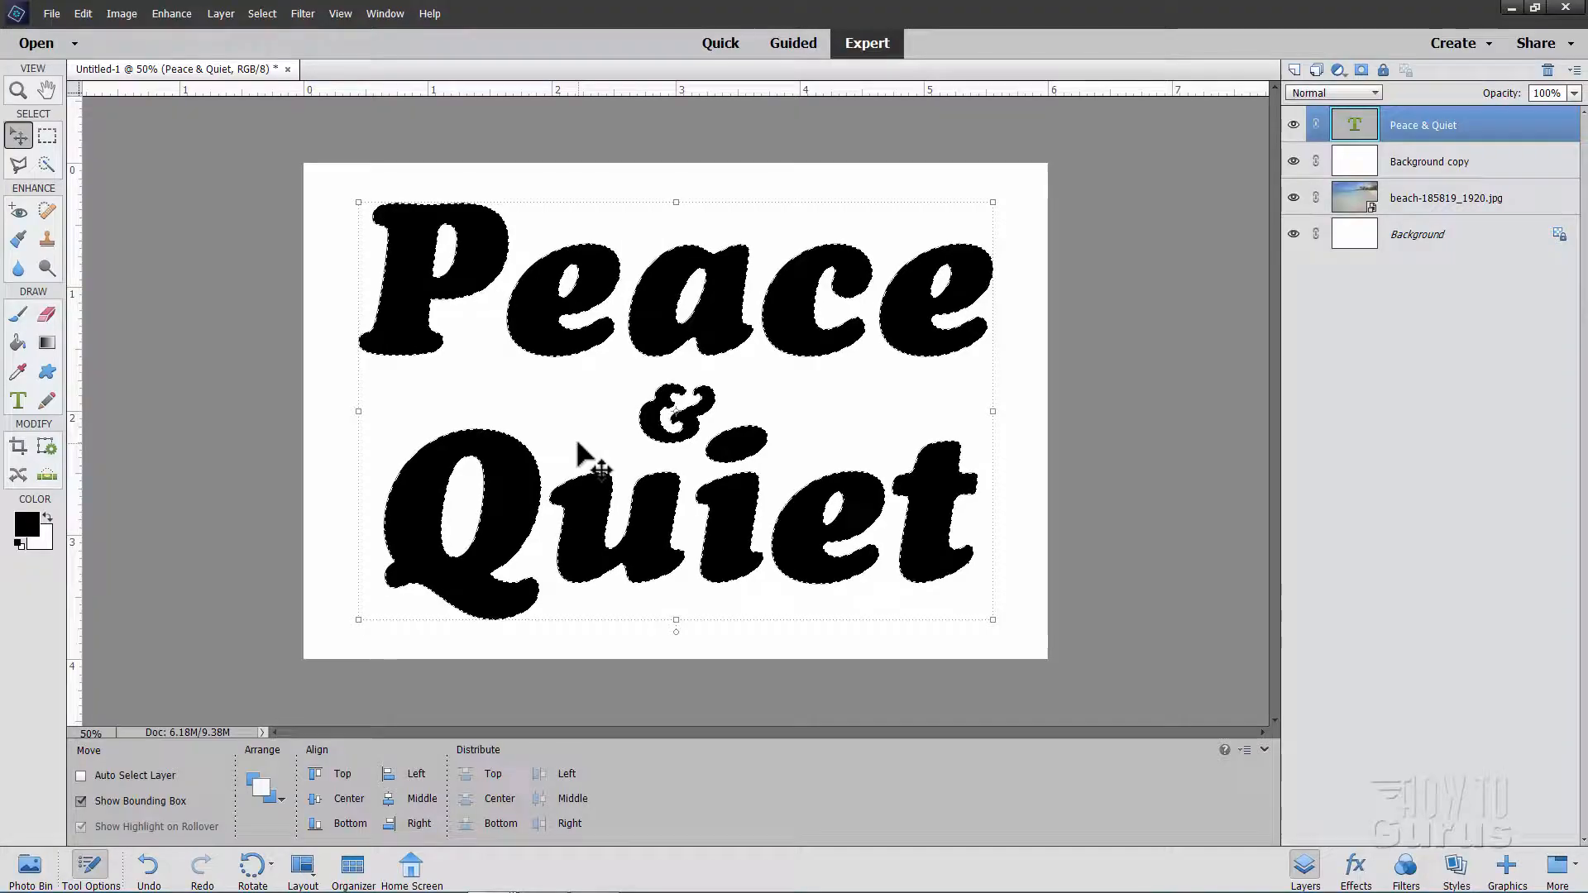
pyautogui.moveTo(836, 309)
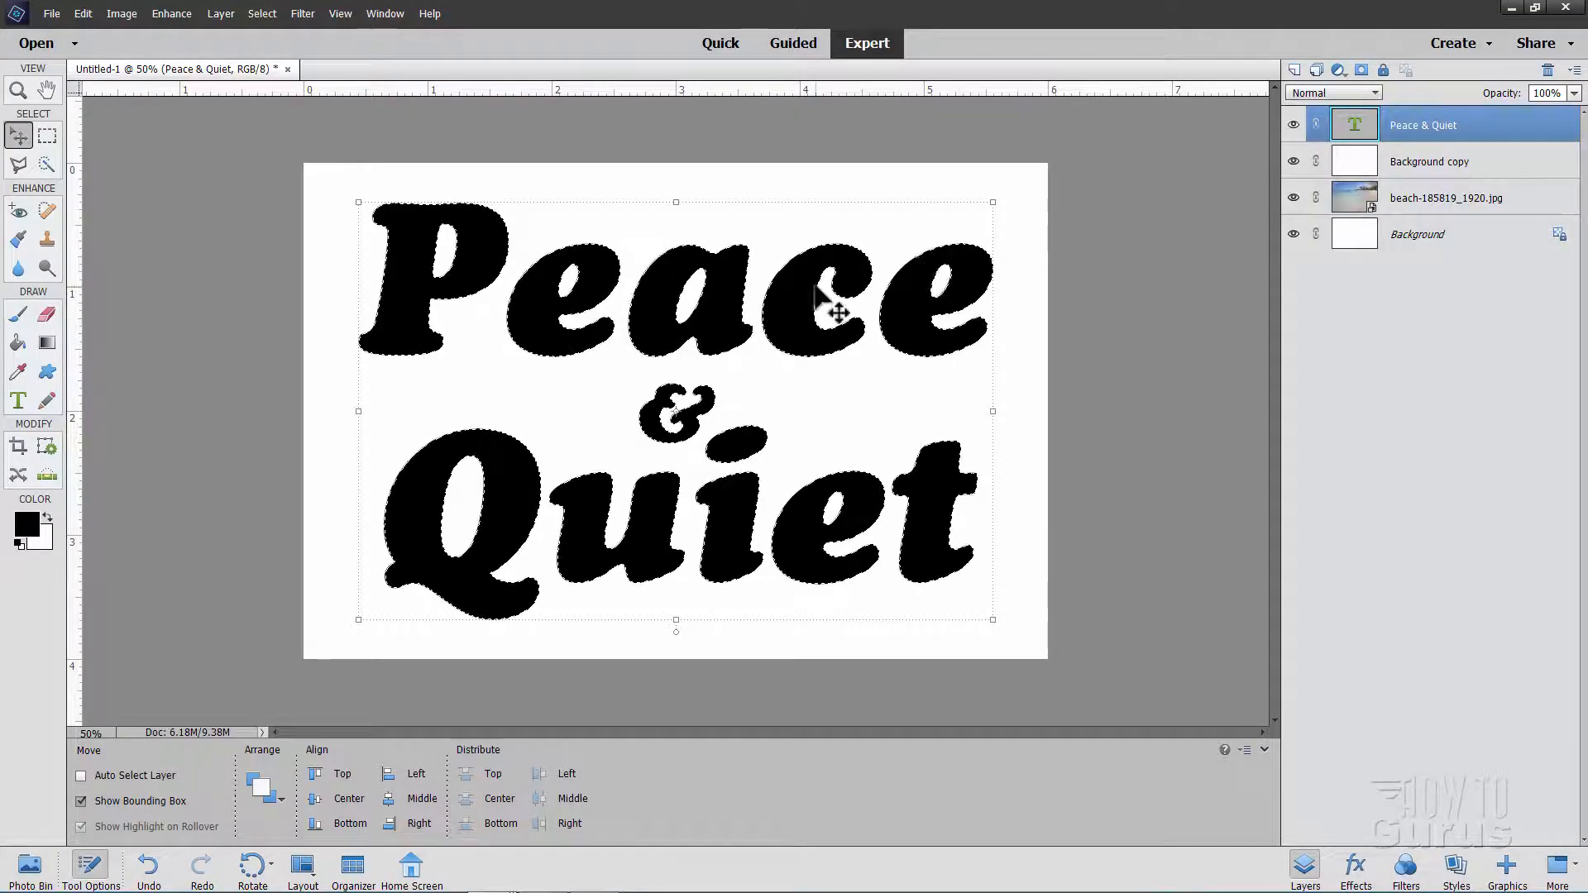
pyautogui.click(1294, 125)
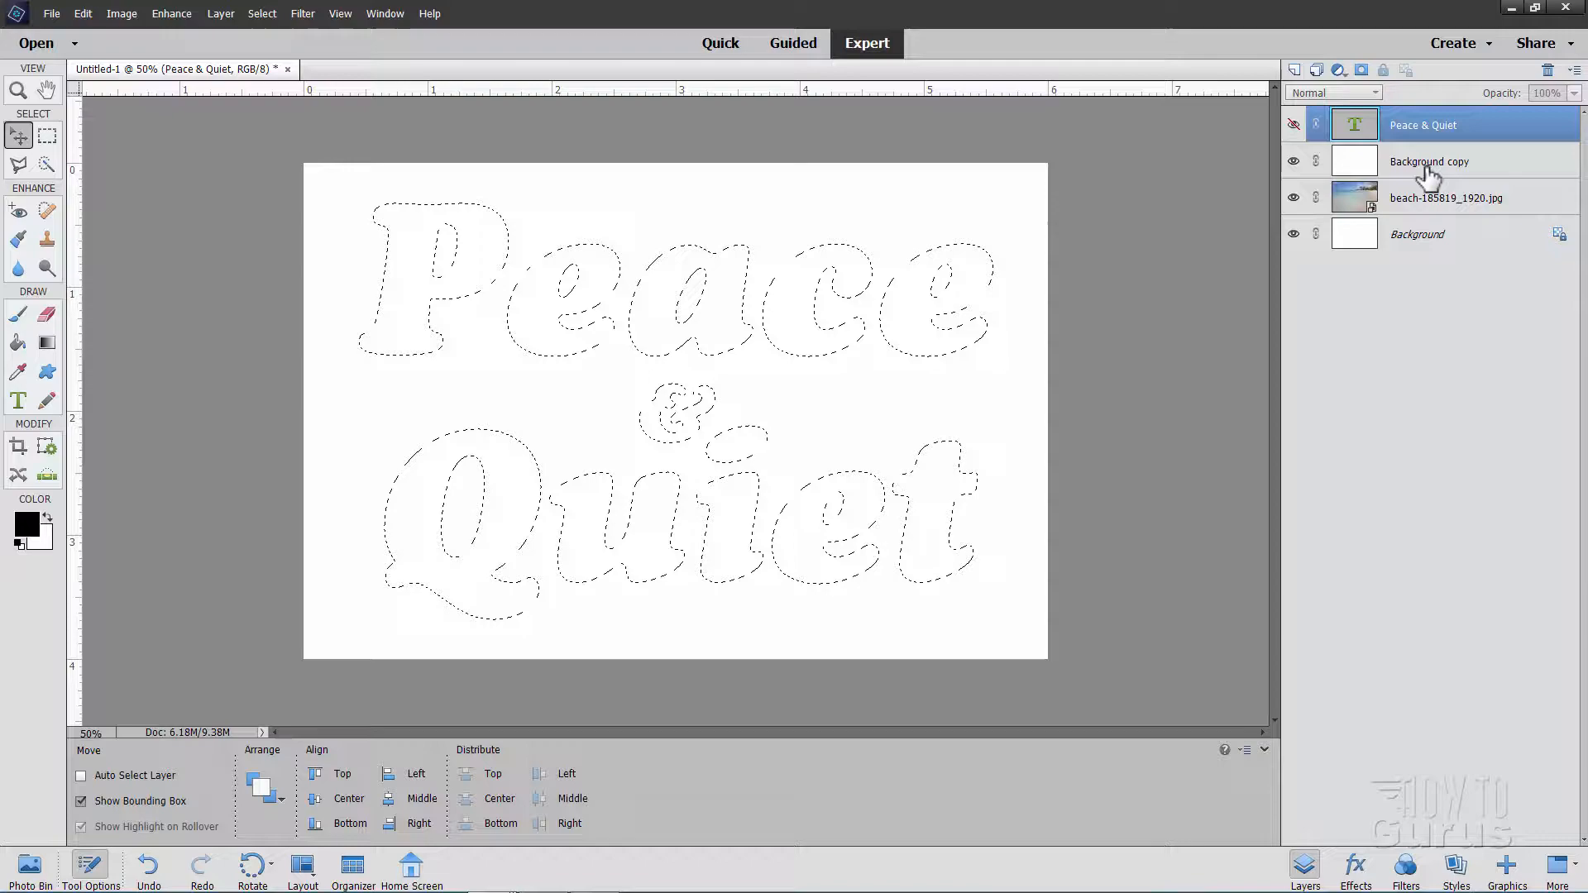
pyautogui.click(1429, 161)
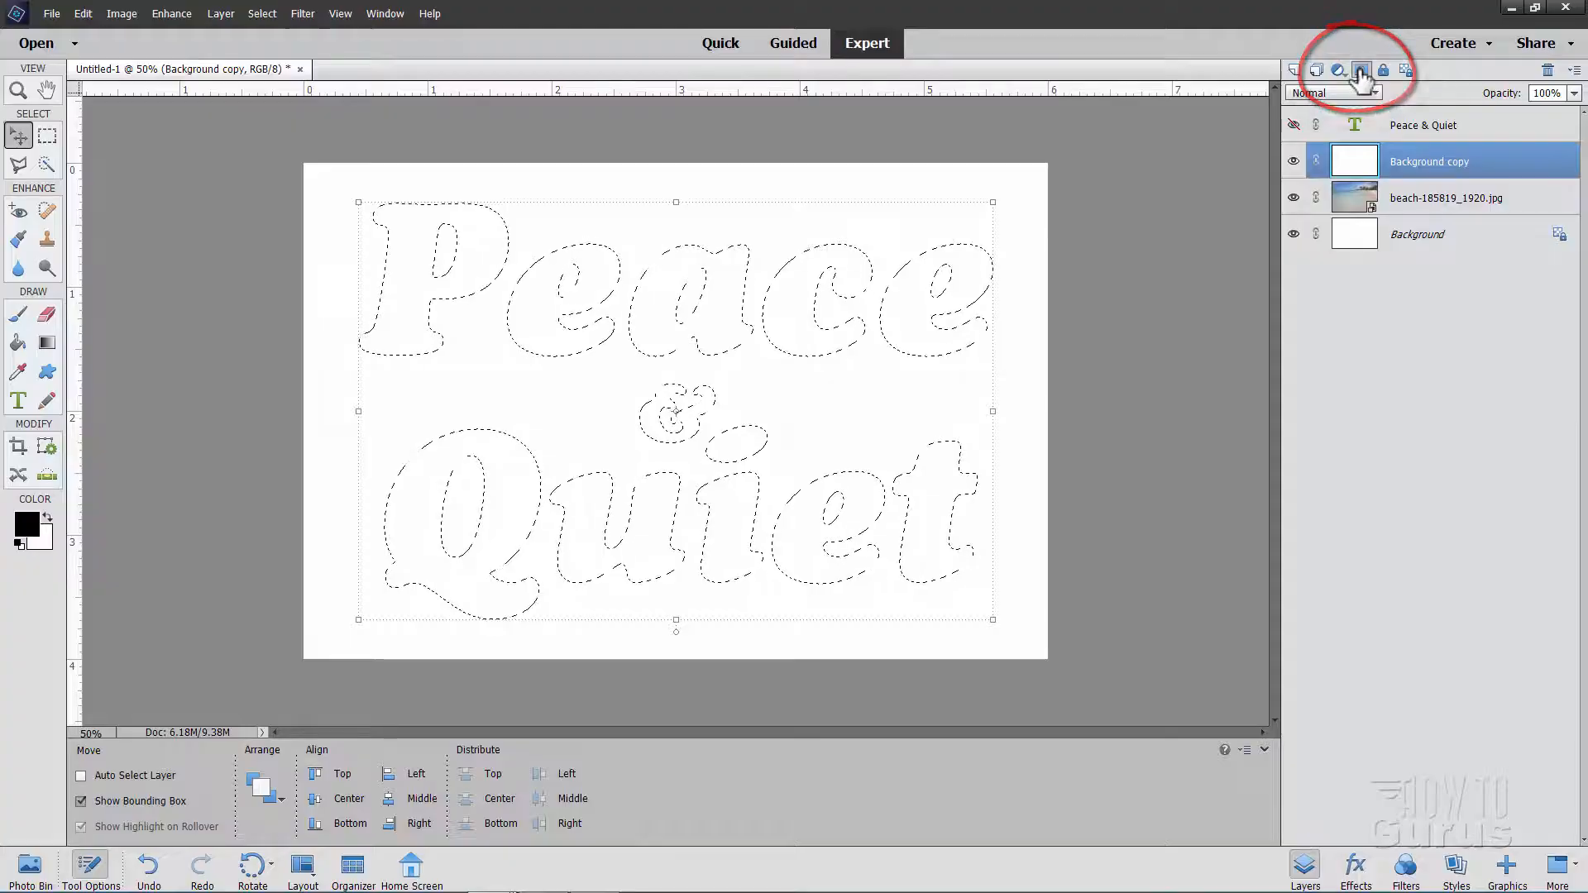
# Mask Background copy from the letter selection and invert the mask
pyautogui.click(1361, 69)
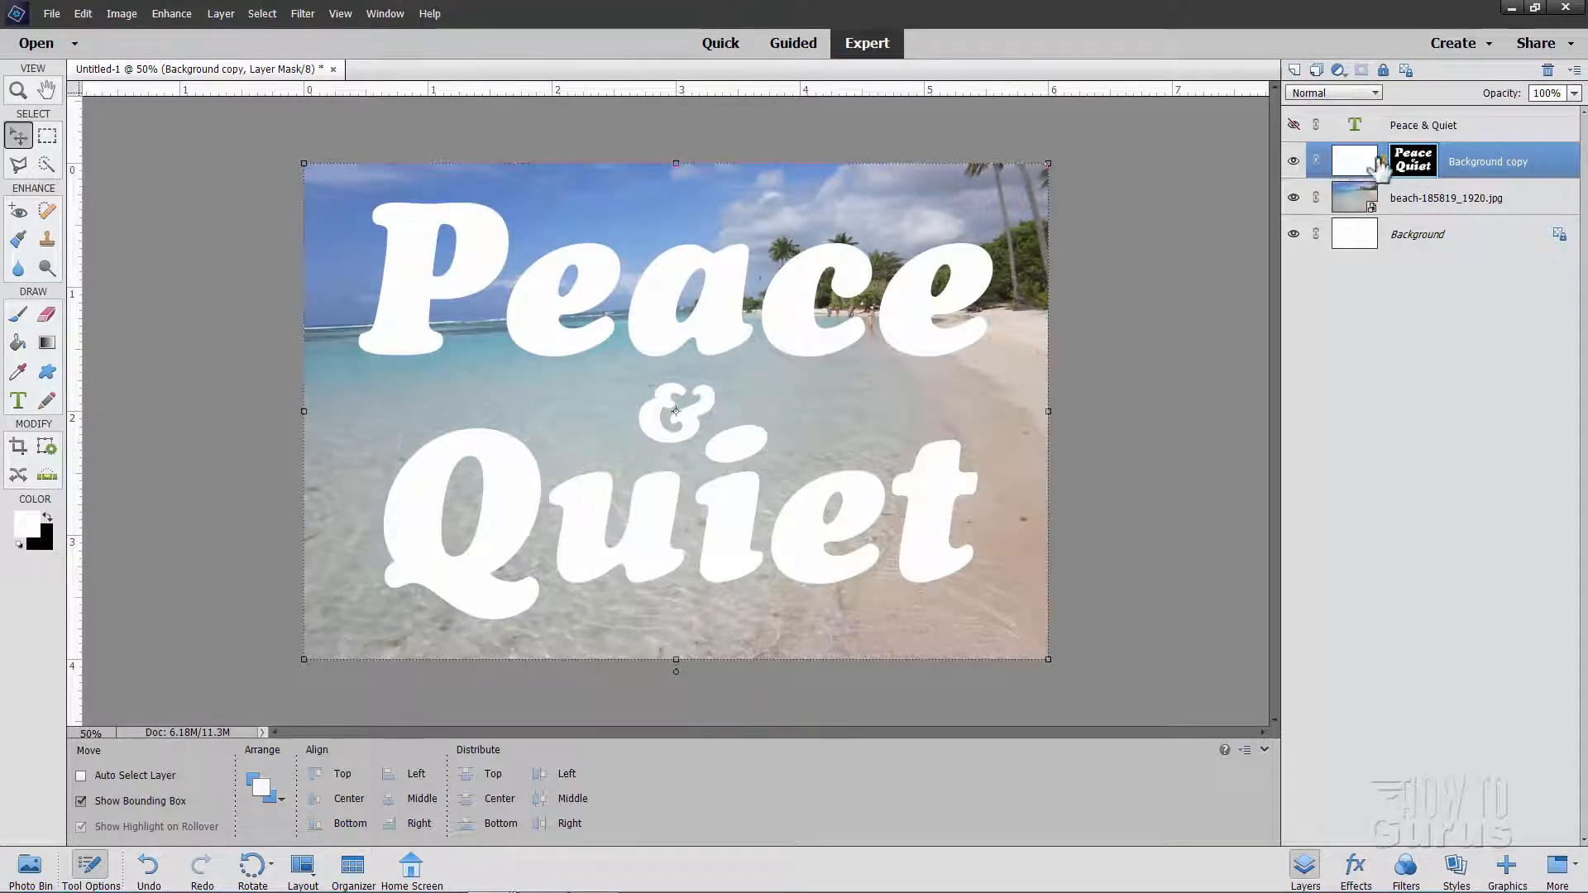
pyautogui.moveTo(1358, 177)
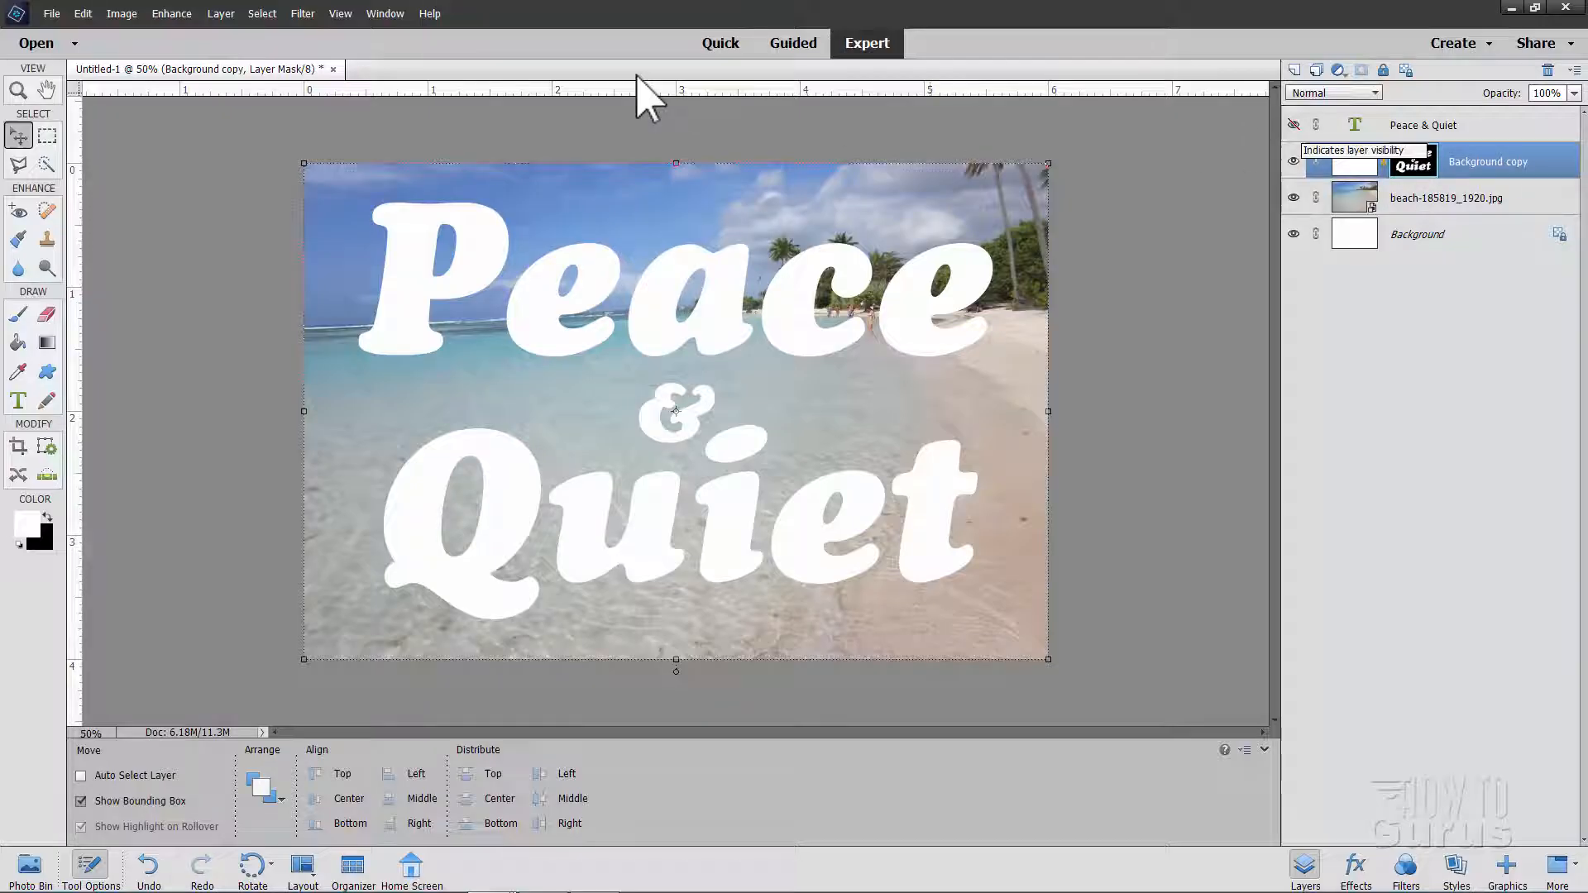
pyautogui.click(303, 13)
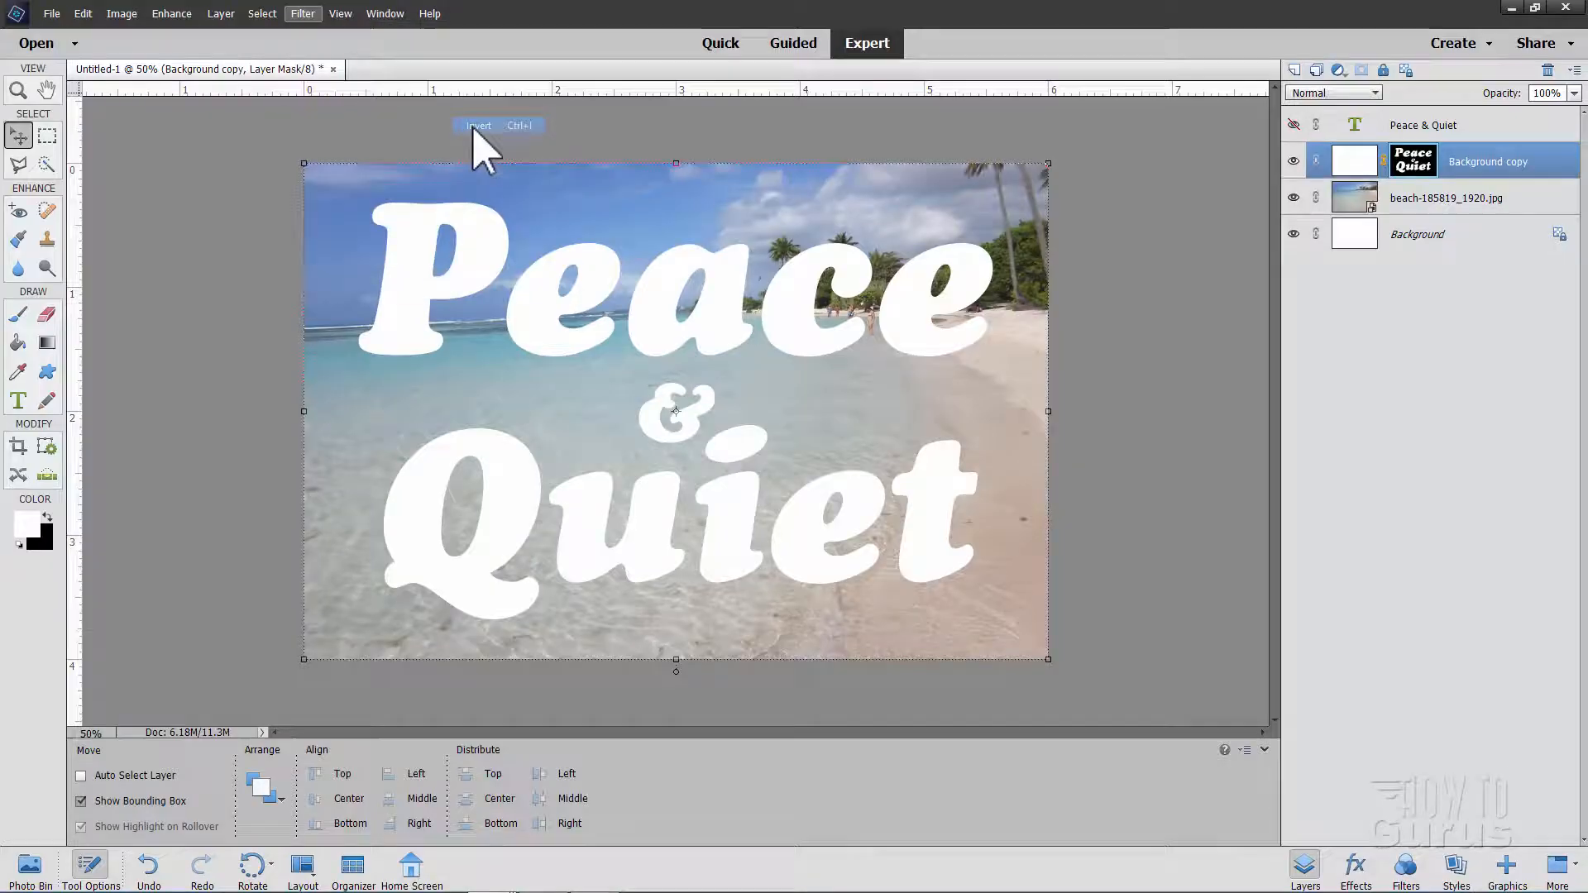
pyautogui.click(478, 126)
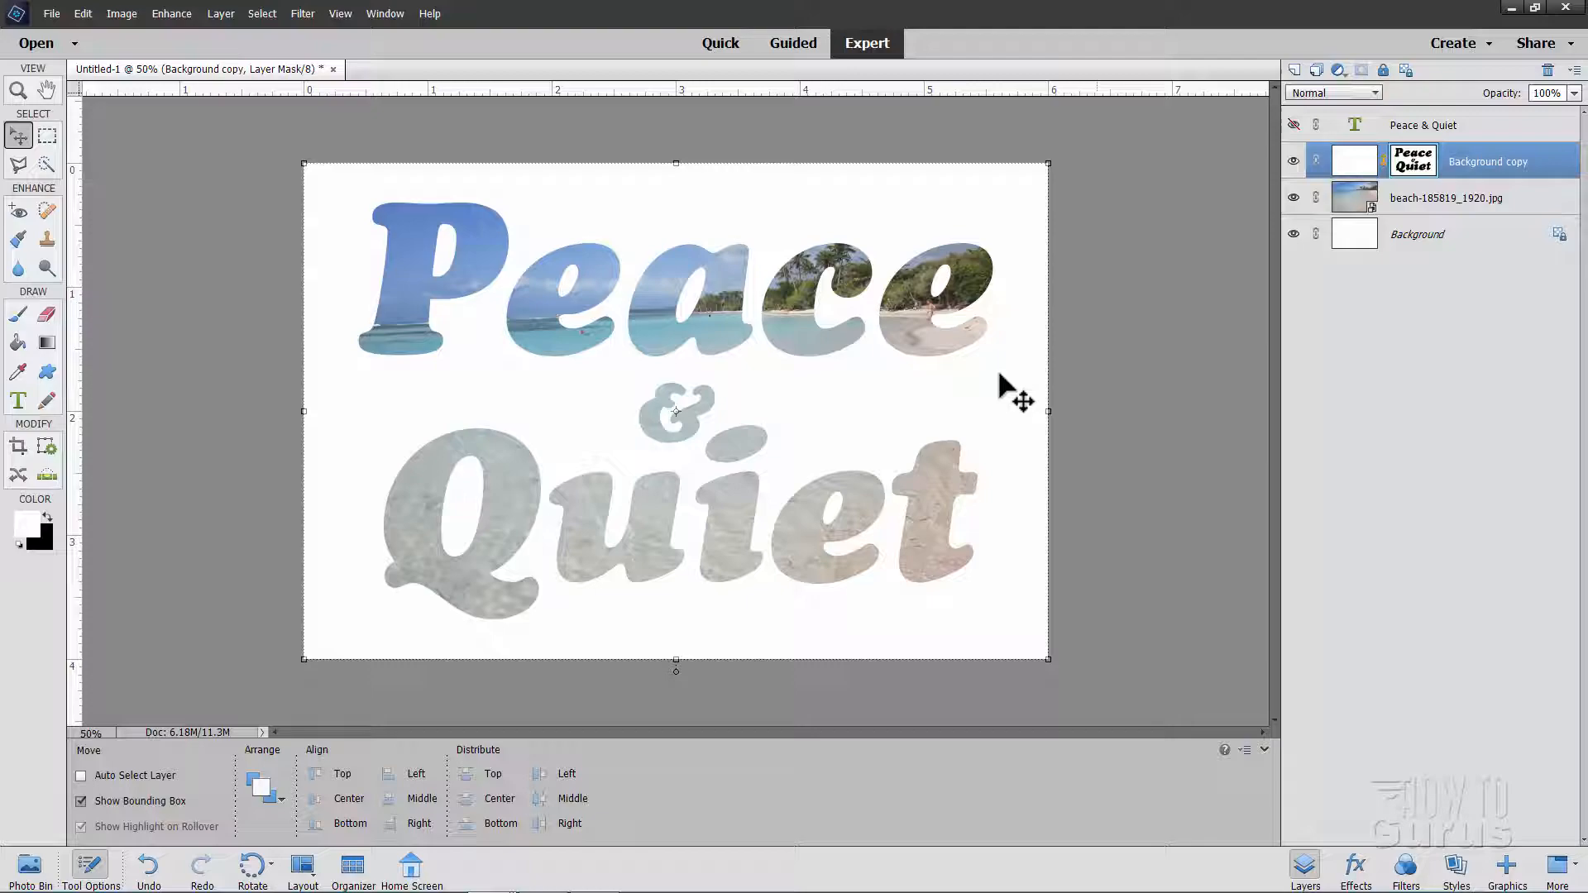
pyautogui.moveTo(556, 422)
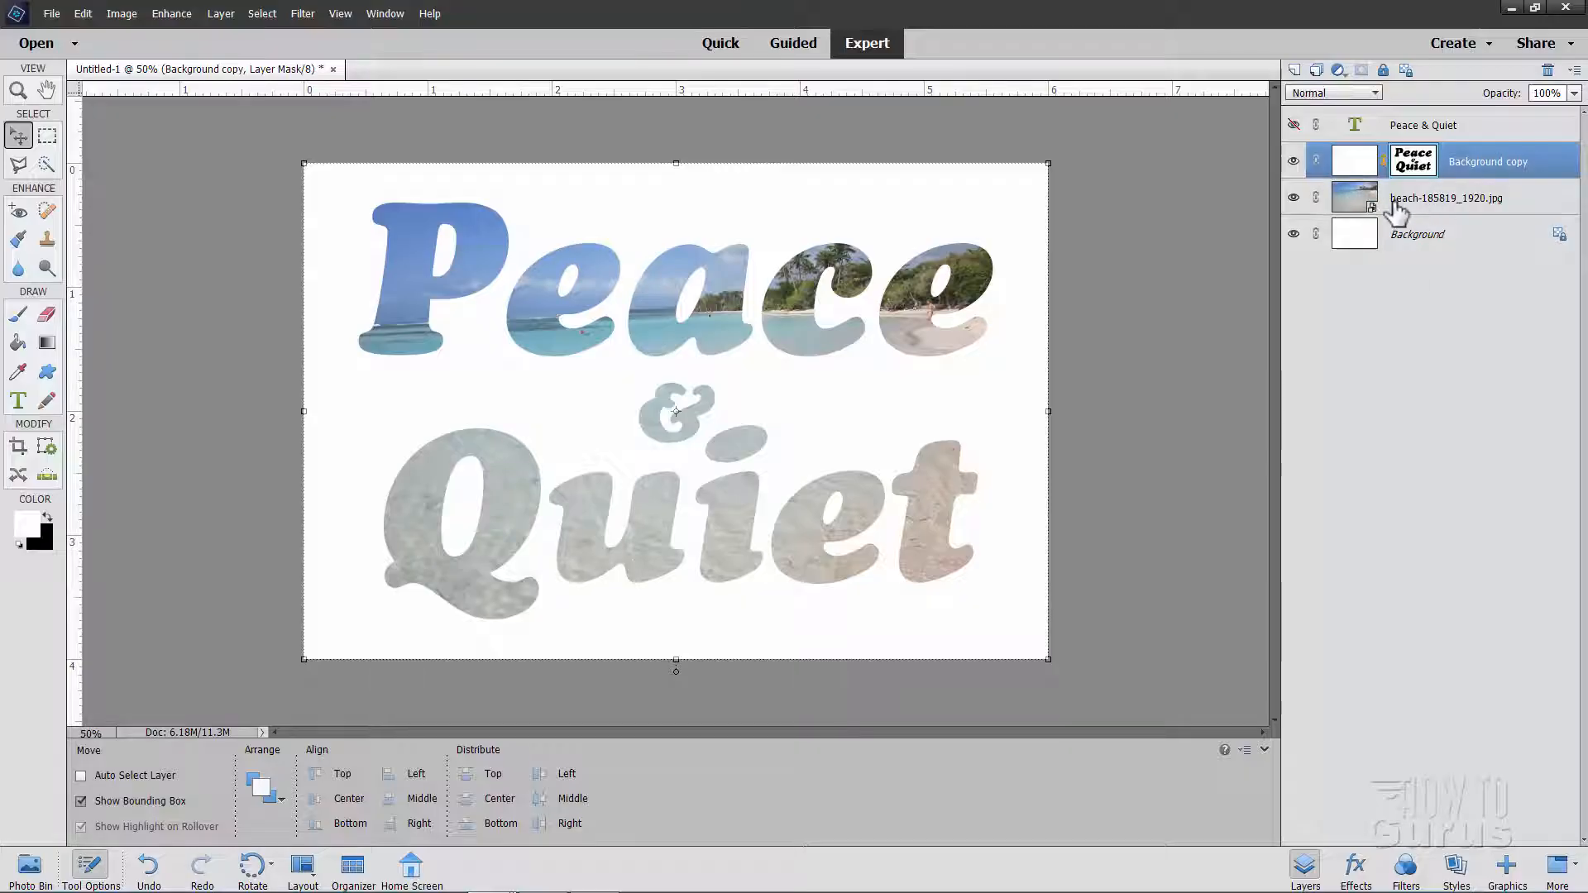
# Stretch the beach texture layer down to about 134% height and commit
pyautogui.click(1447, 197)
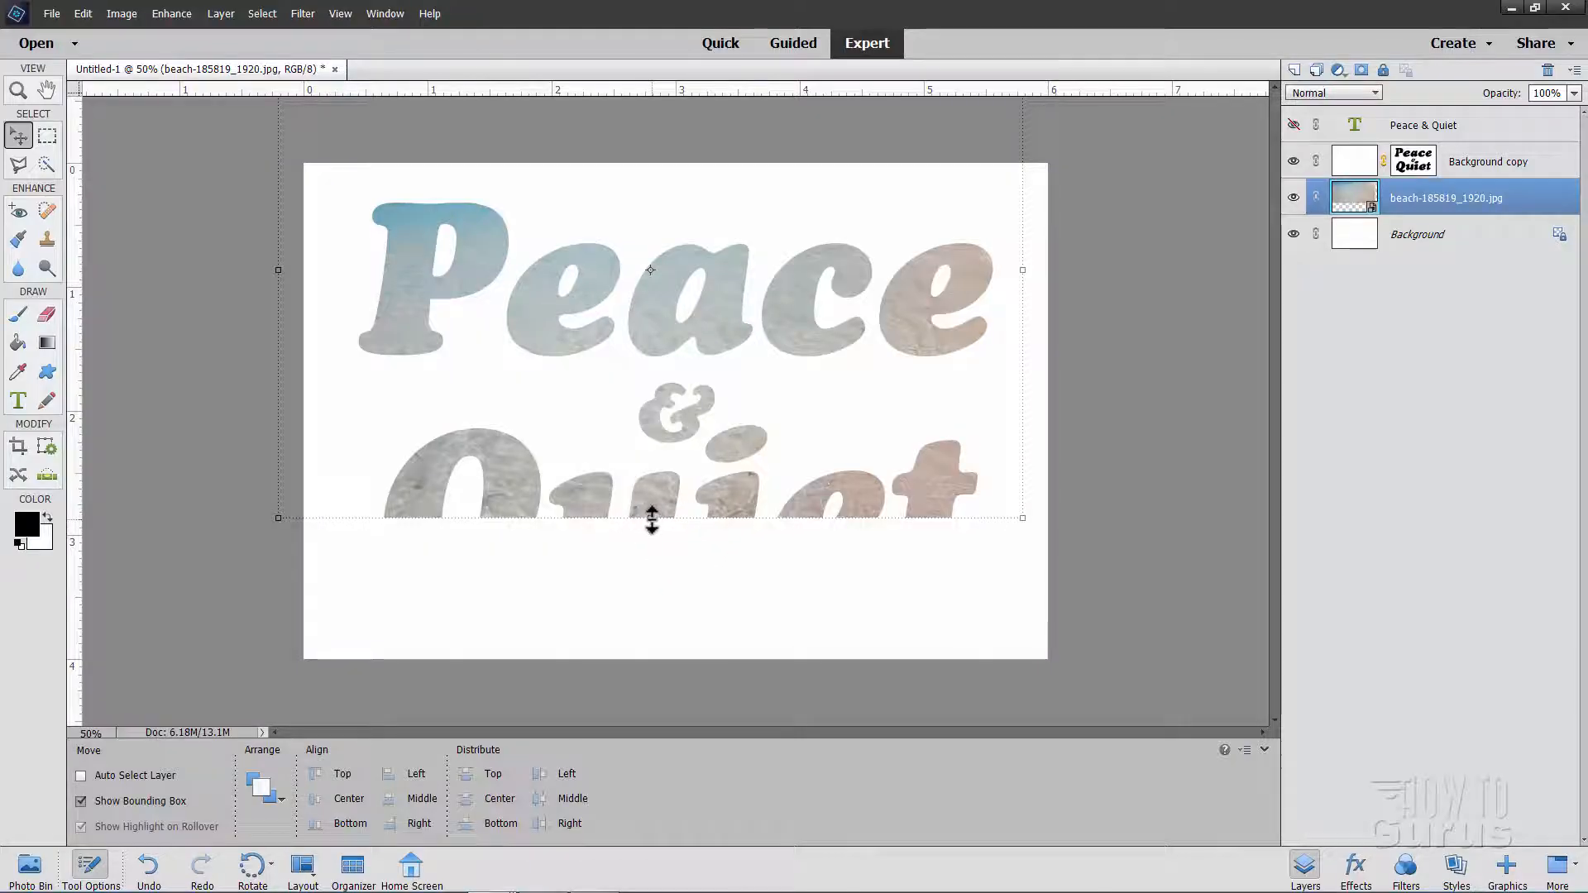
pyautogui.moveTo(651, 518); pyautogui.dragTo(646, 631)
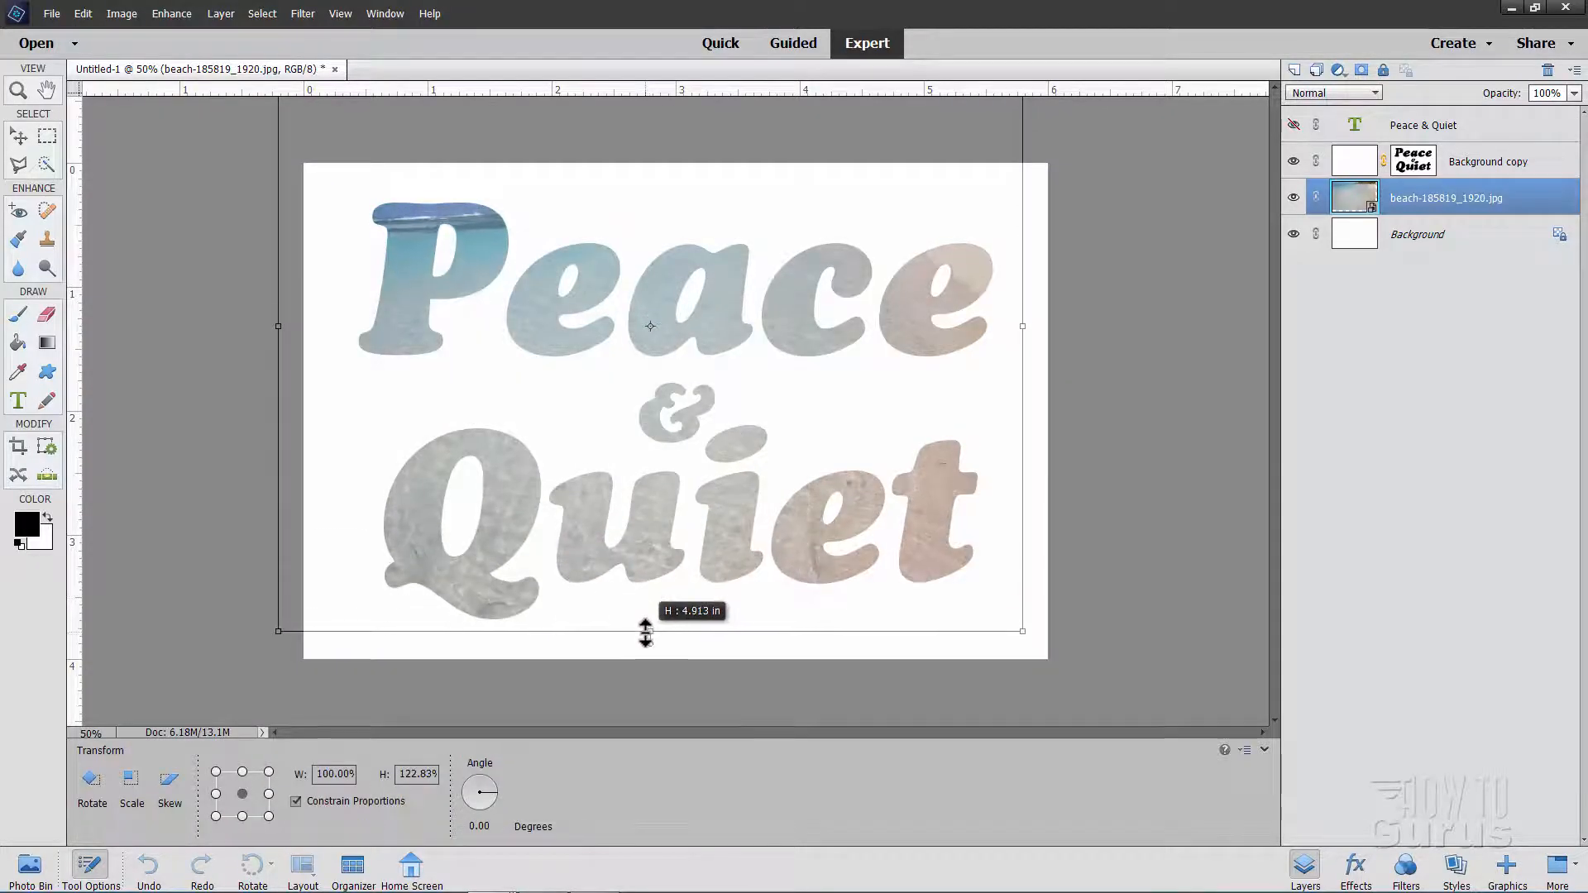
pyautogui.moveTo(645, 633); pyautogui.dragTo(646, 673)
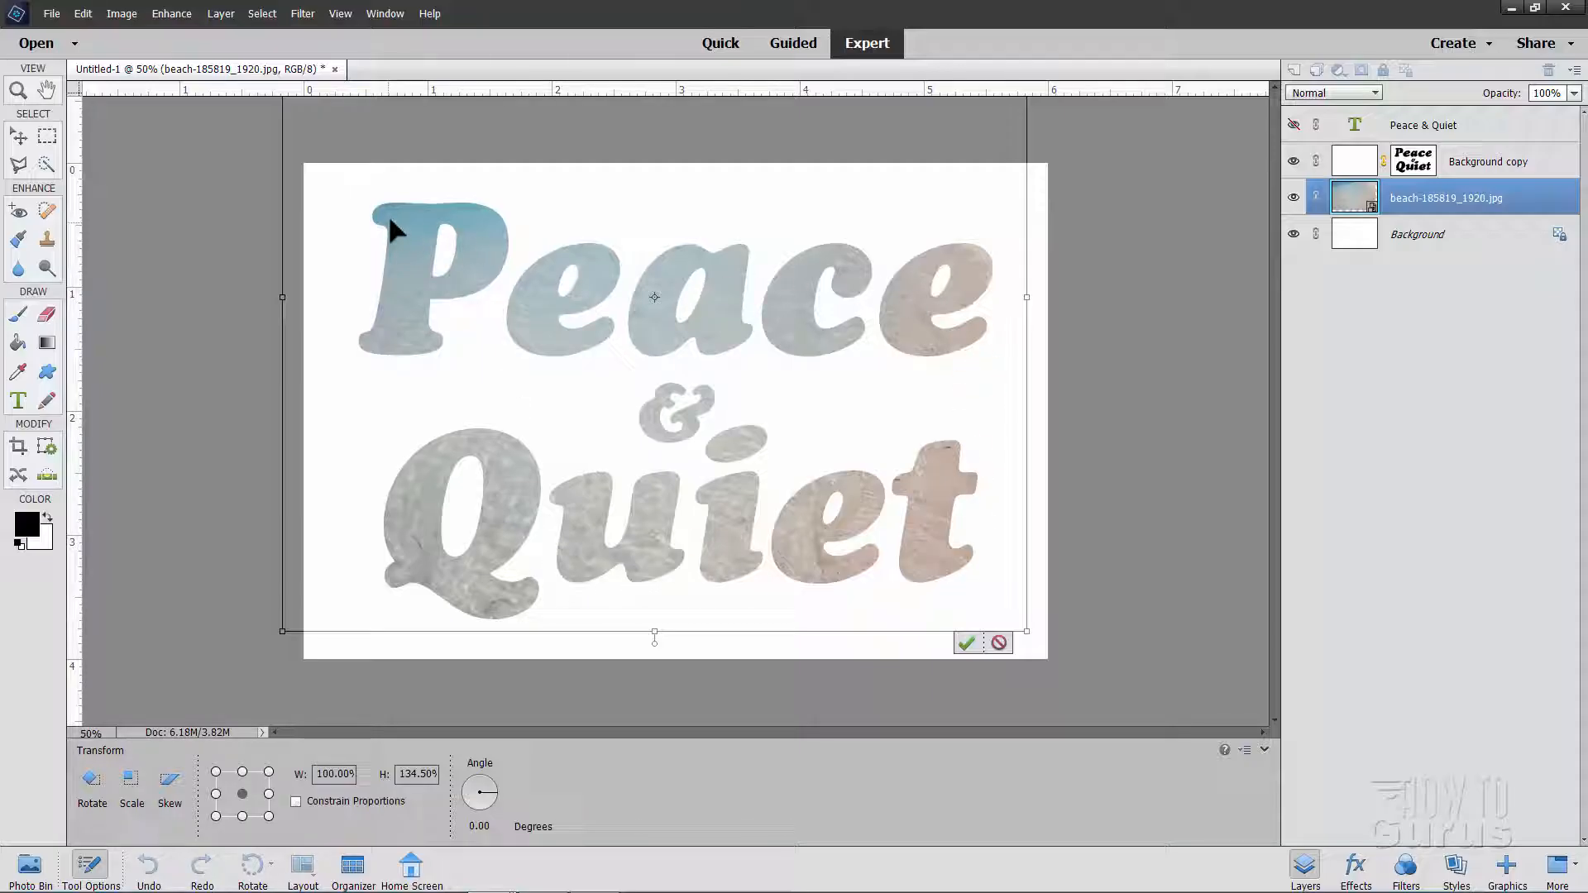
pyautogui.moveTo(871, 314)
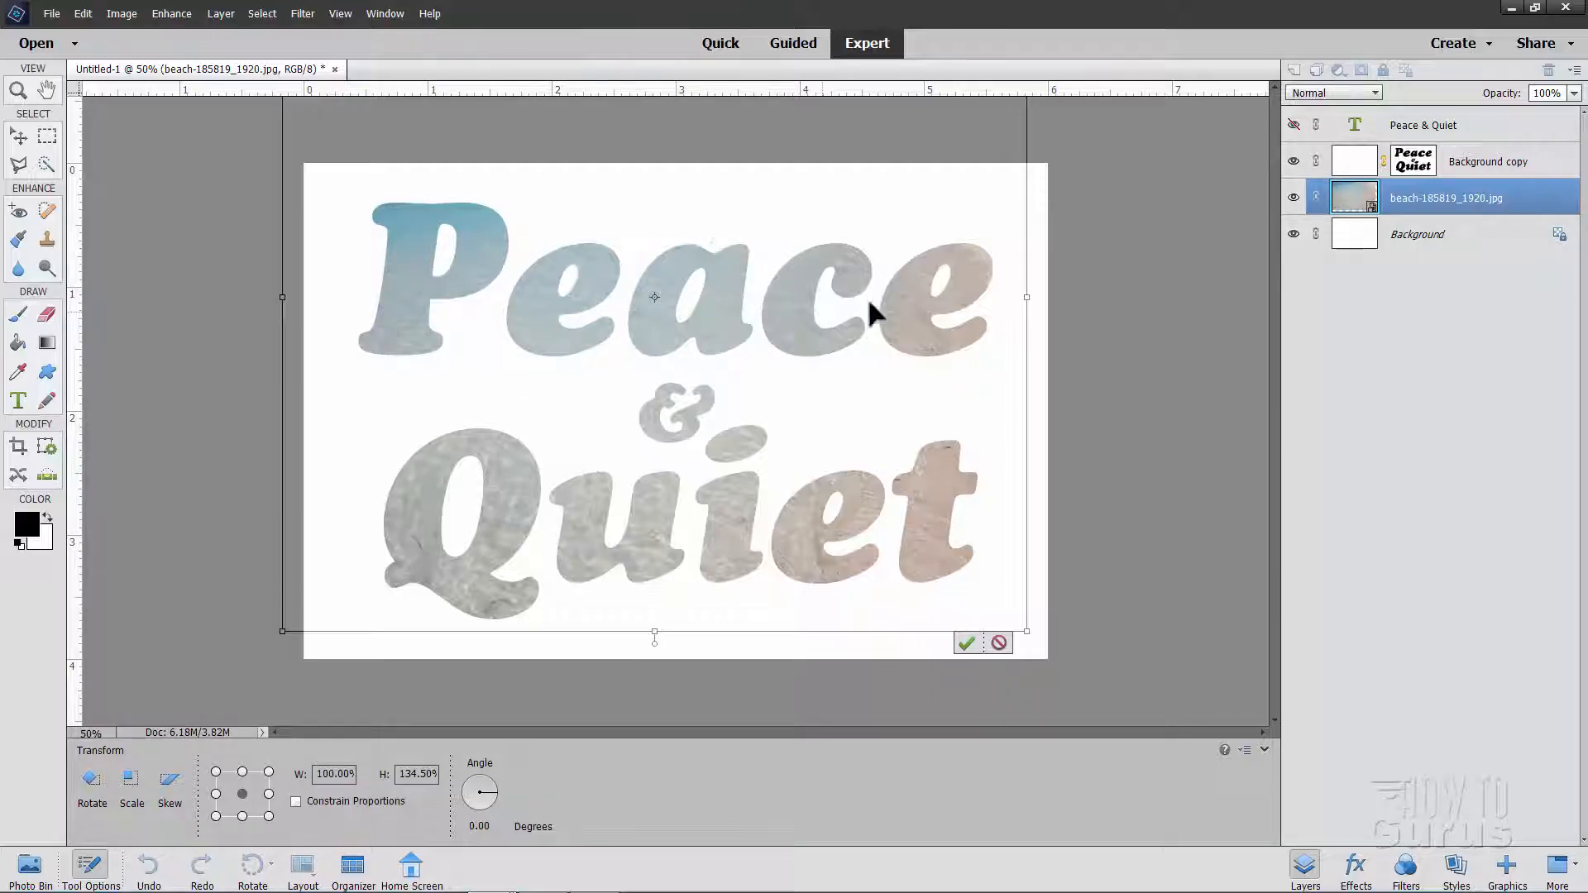
pyautogui.click(965, 643)
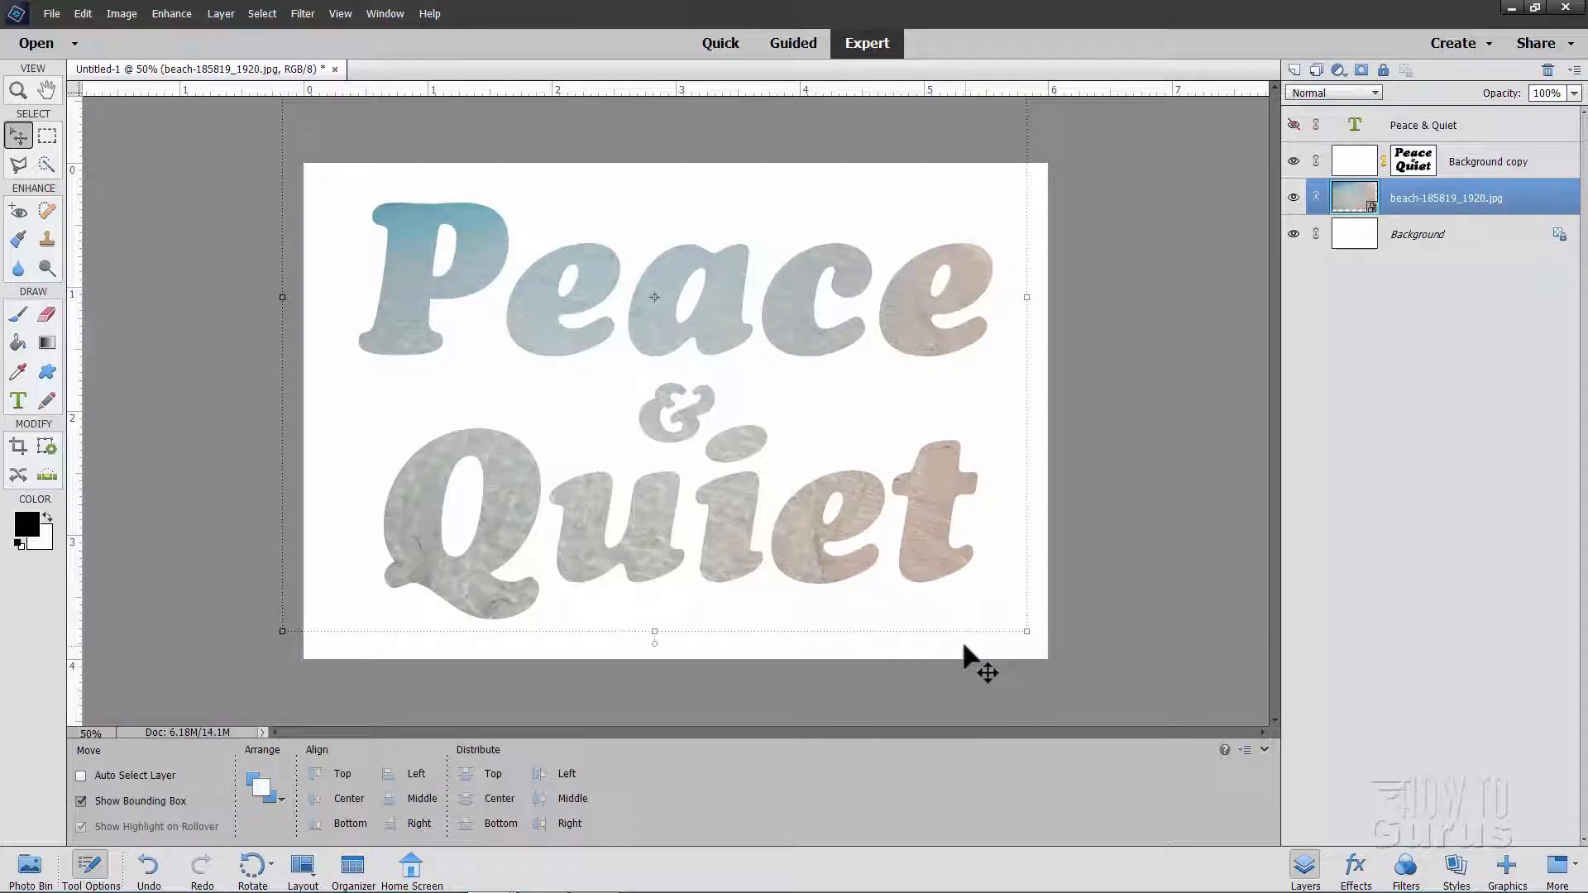
pyautogui.moveTo(527, 294)
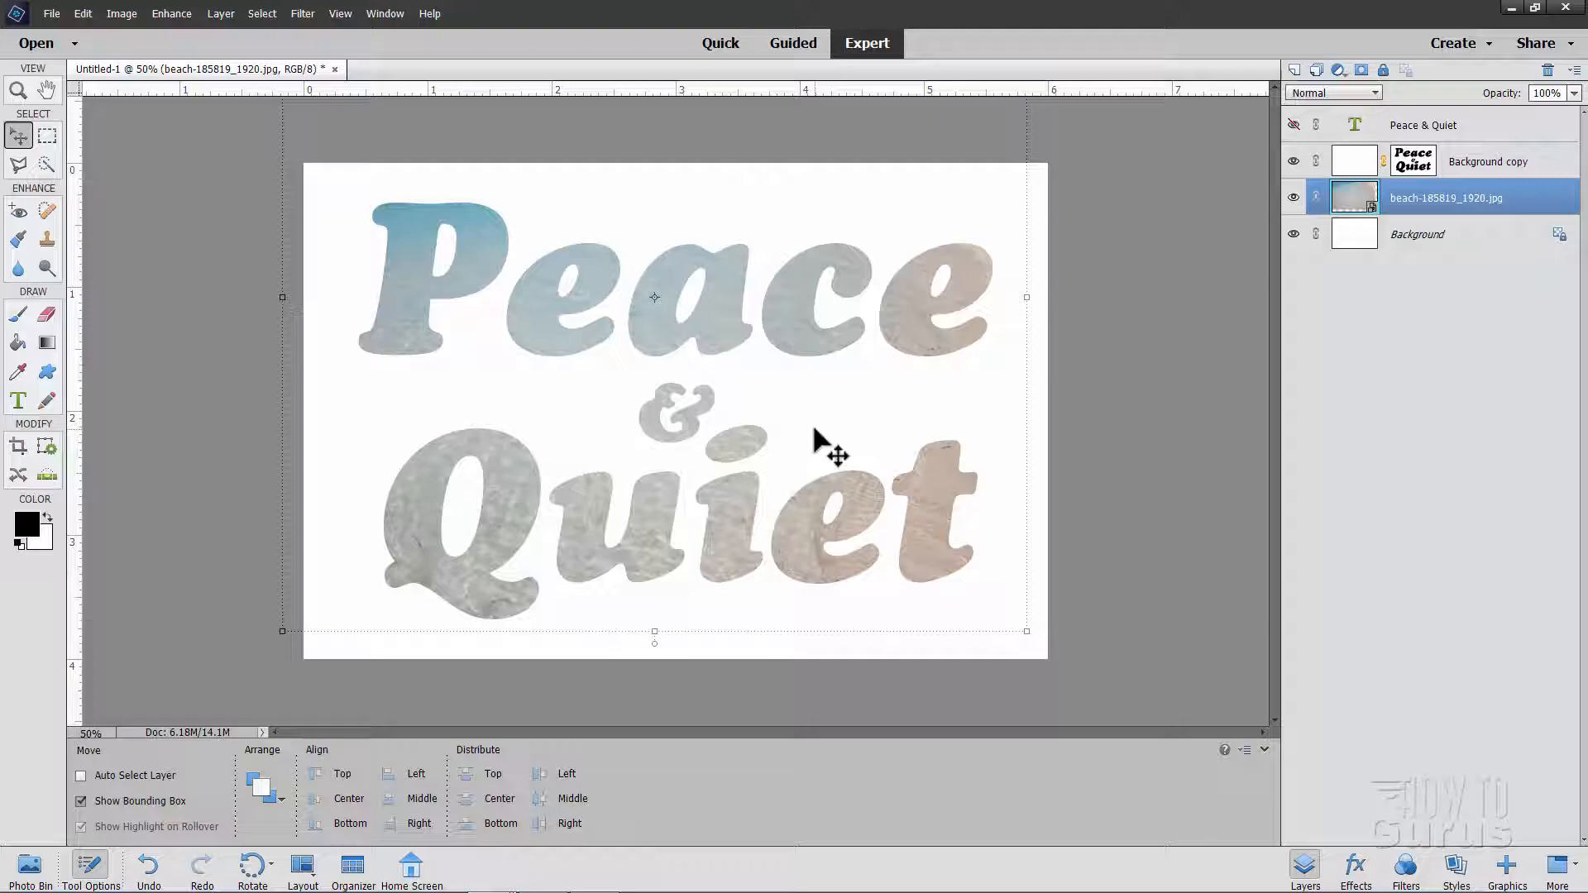
pyautogui.moveTo(758, 647)
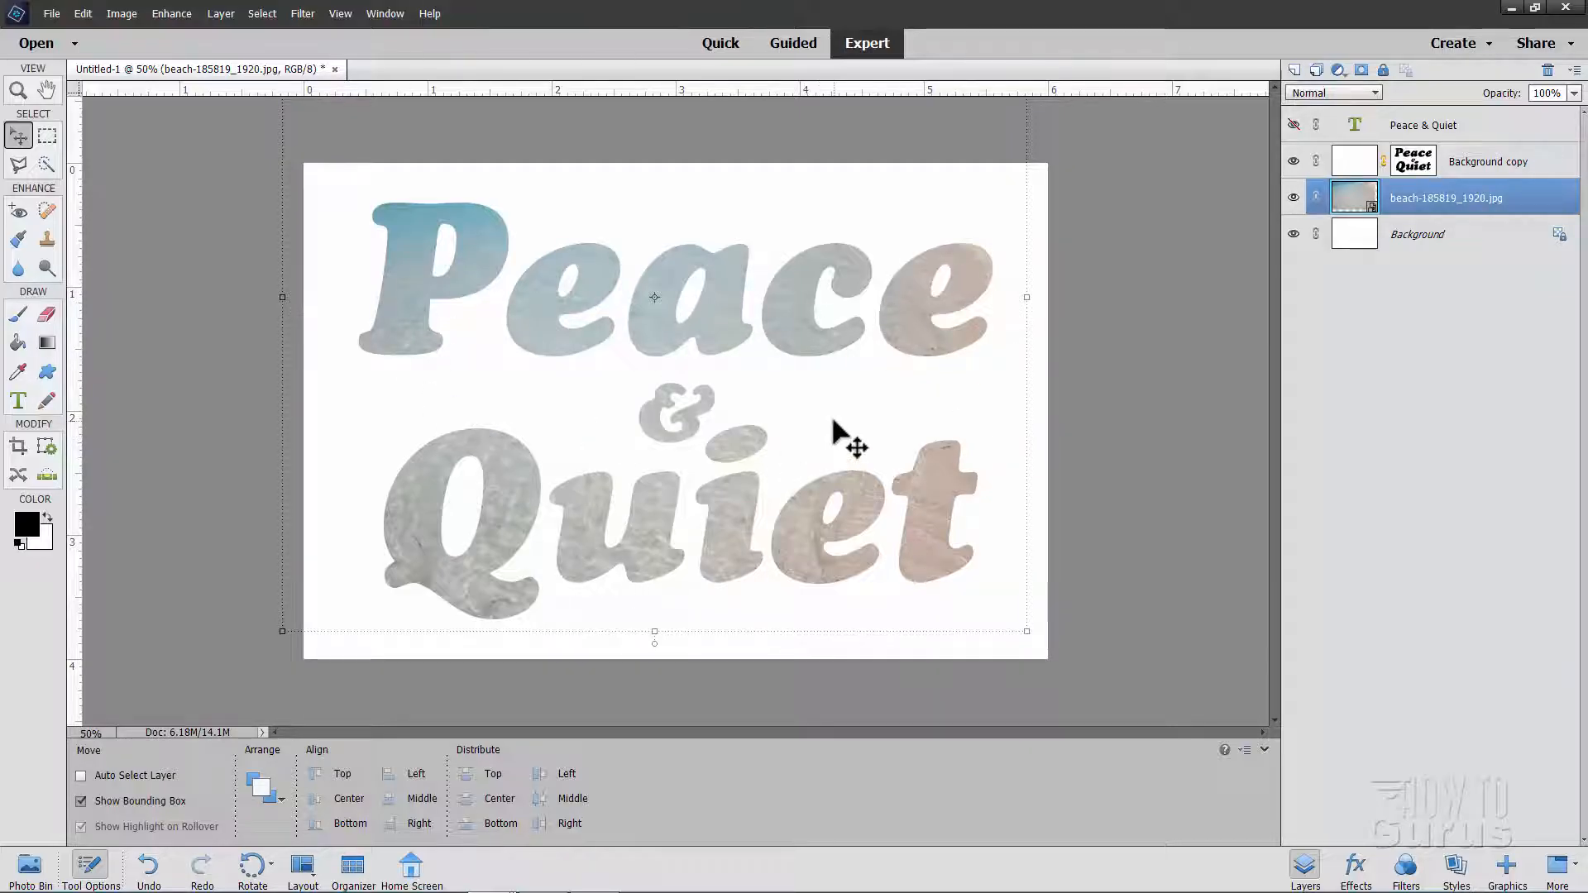
pyautogui.moveTo(920, 457)
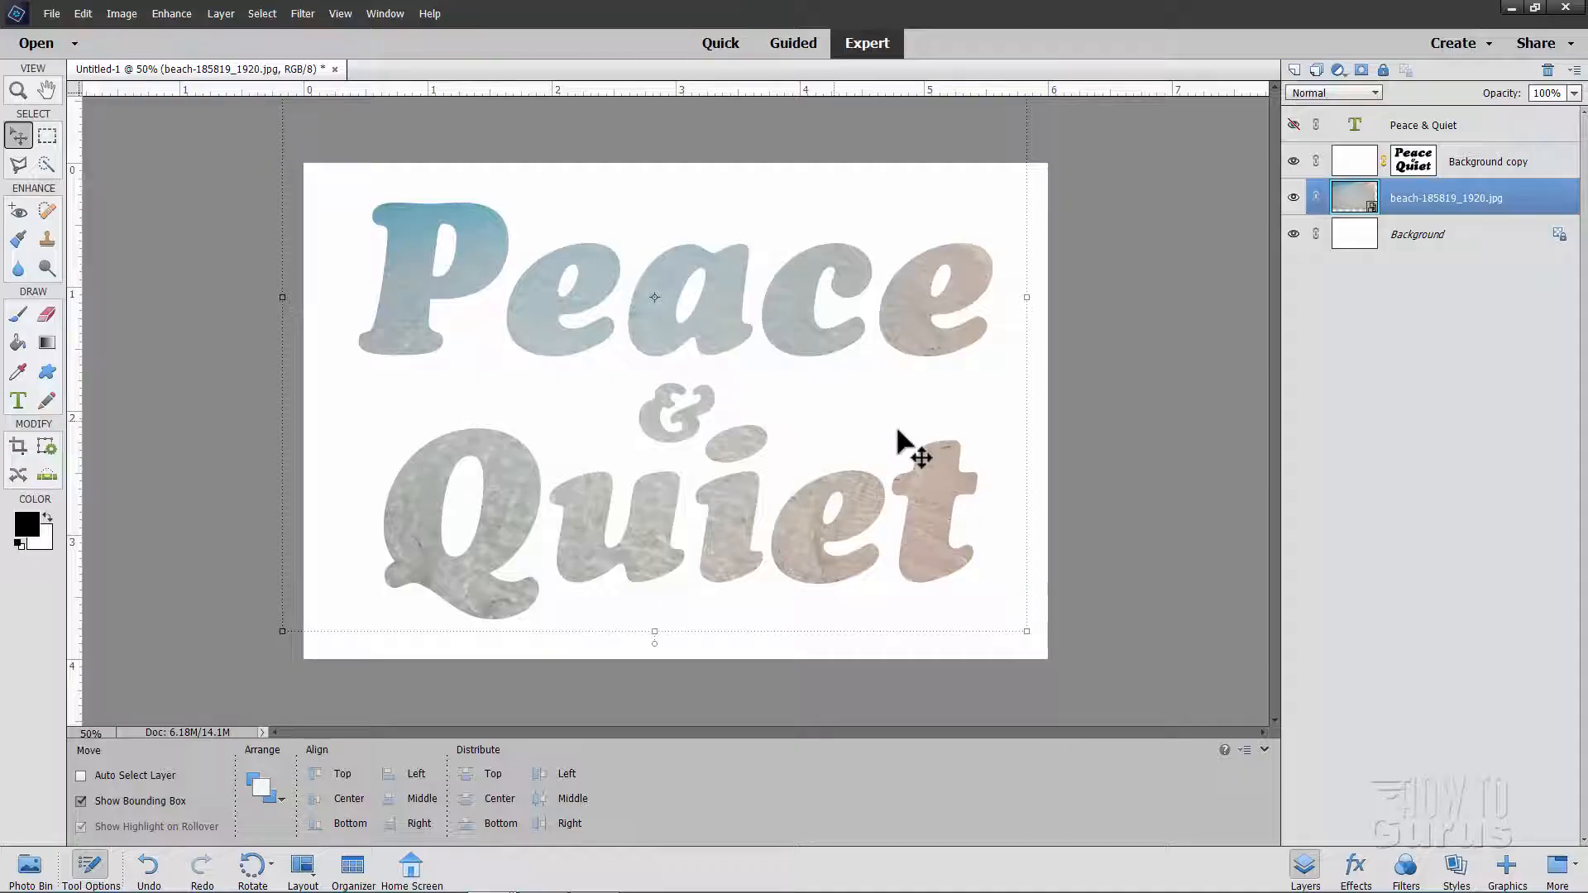
pyautogui.moveTo(896, 222)
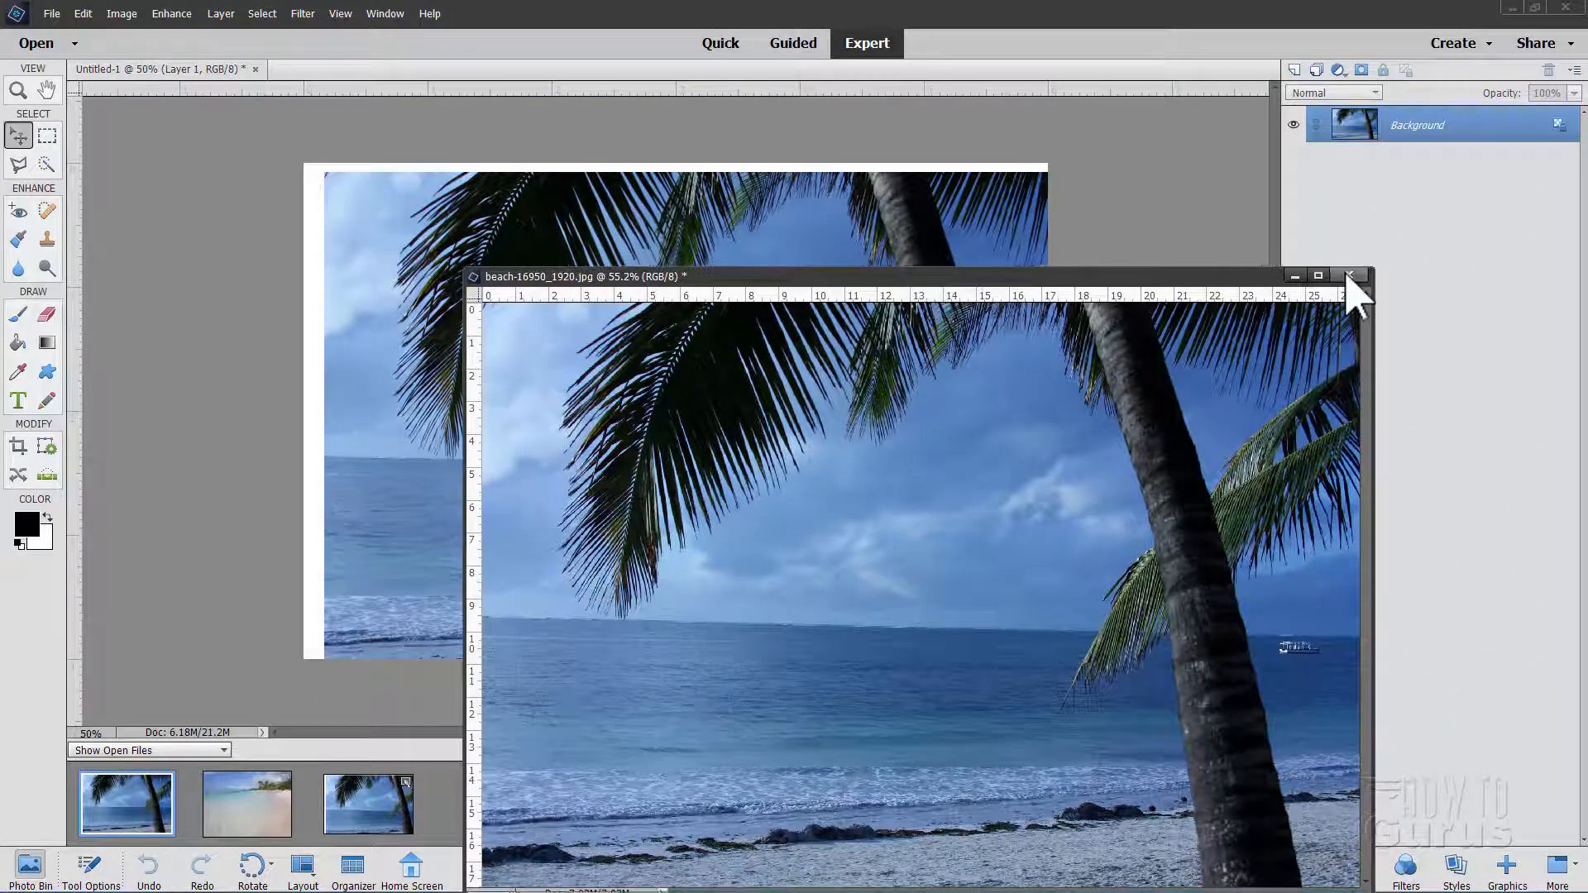
# Close the palm-tree photo window and move Layer 1 to cover the canvas
pyautogui.click(1349, 276)
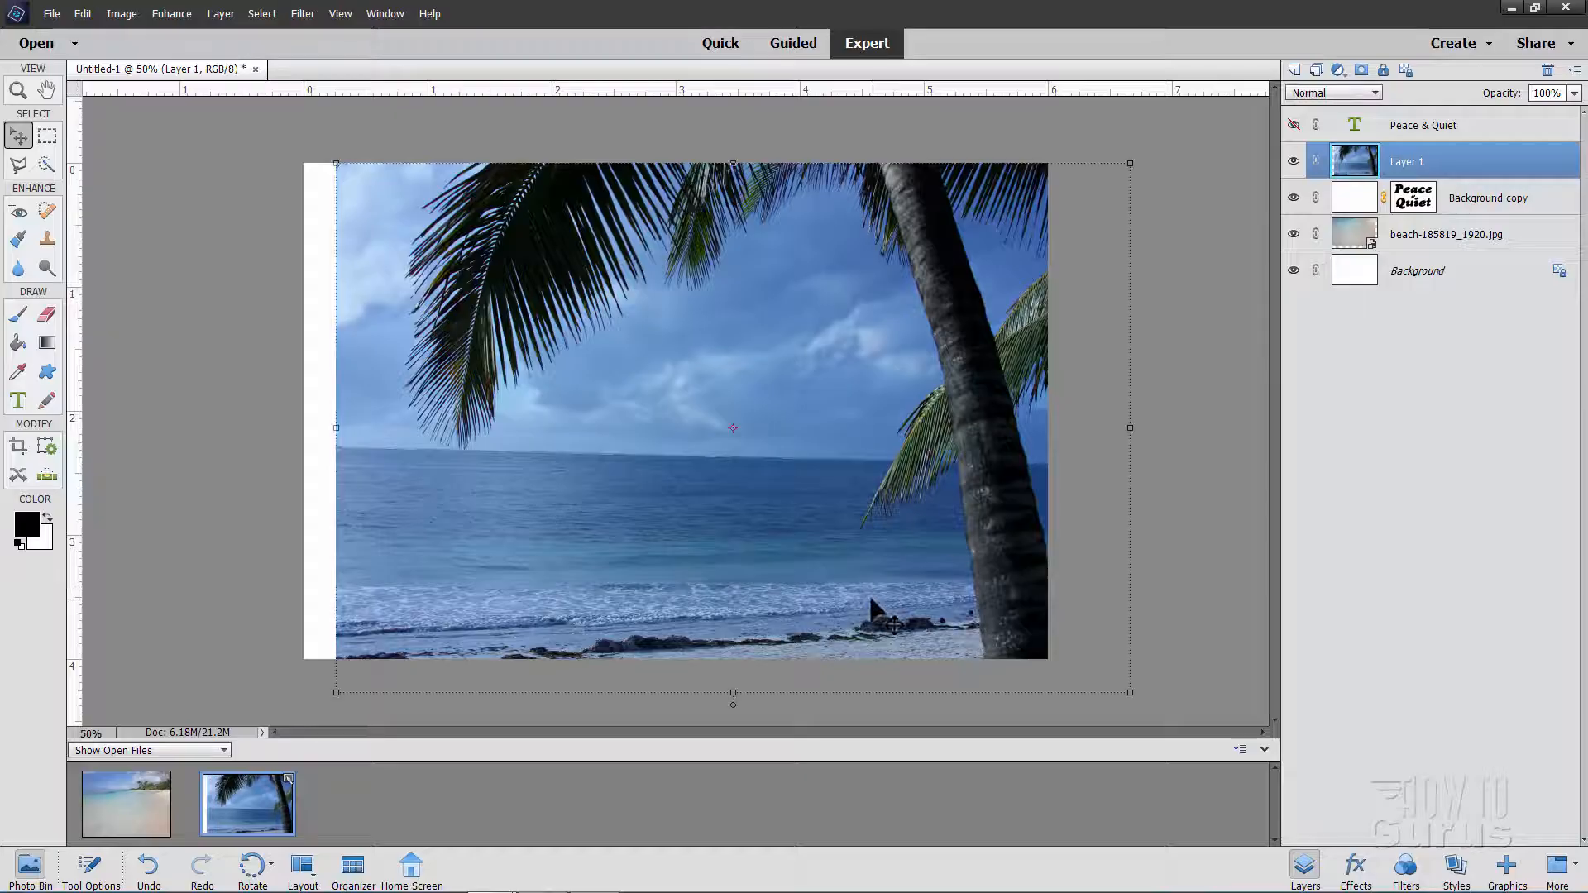
pyautogui.moveTo(891, 608); pyautogui.dragTo(878, 438)
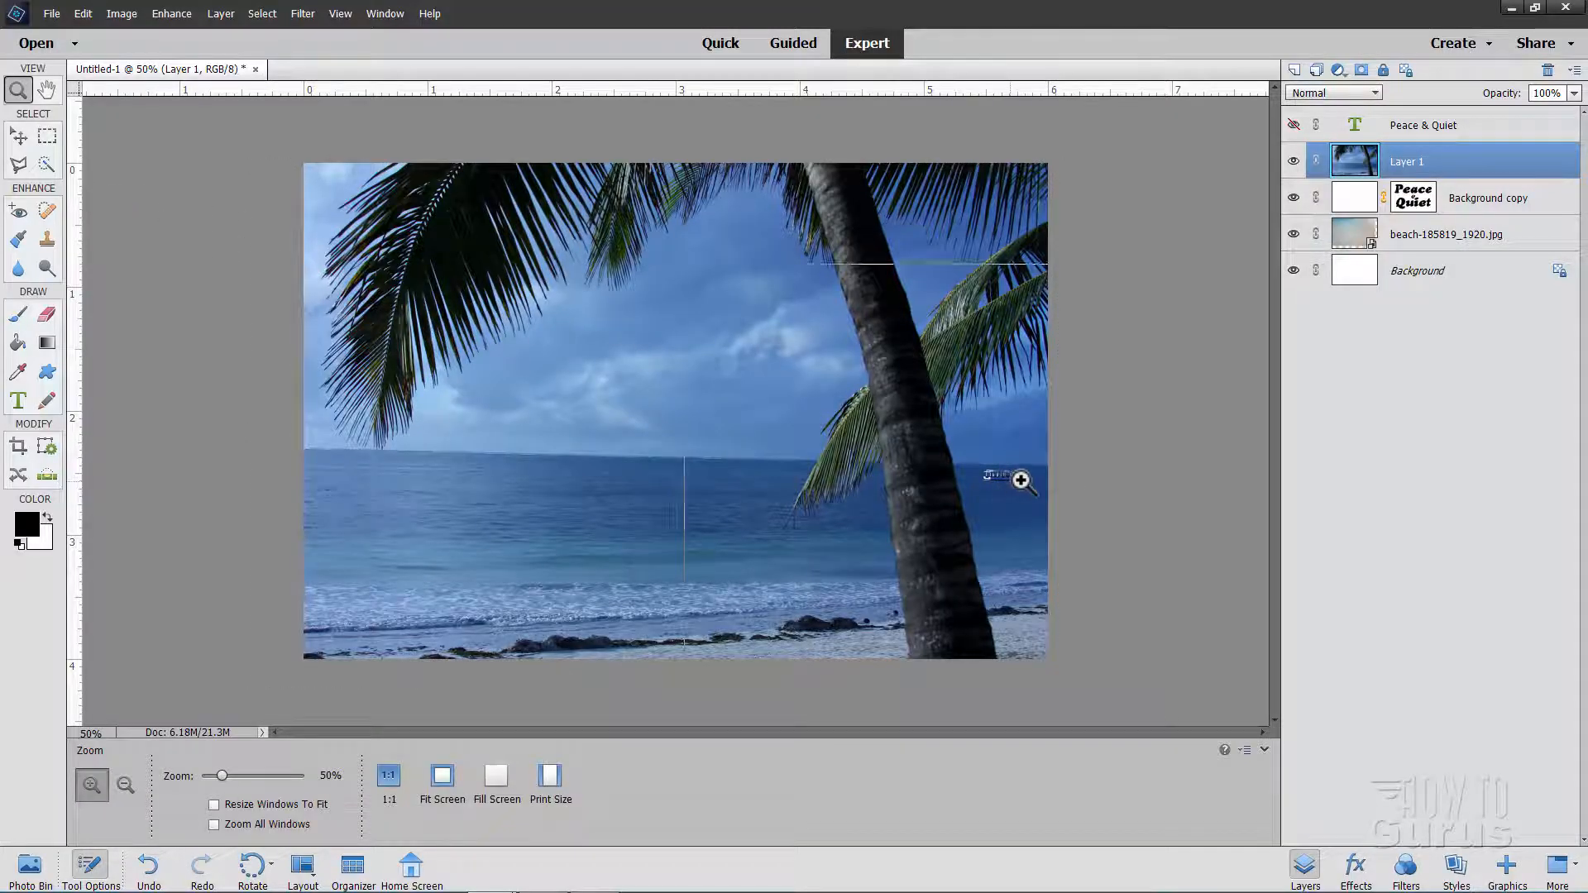
# Zoom in, outline the small horizon boat, and Content-Aware fill it to leave open sea
pyautogui.click(1019, 480)
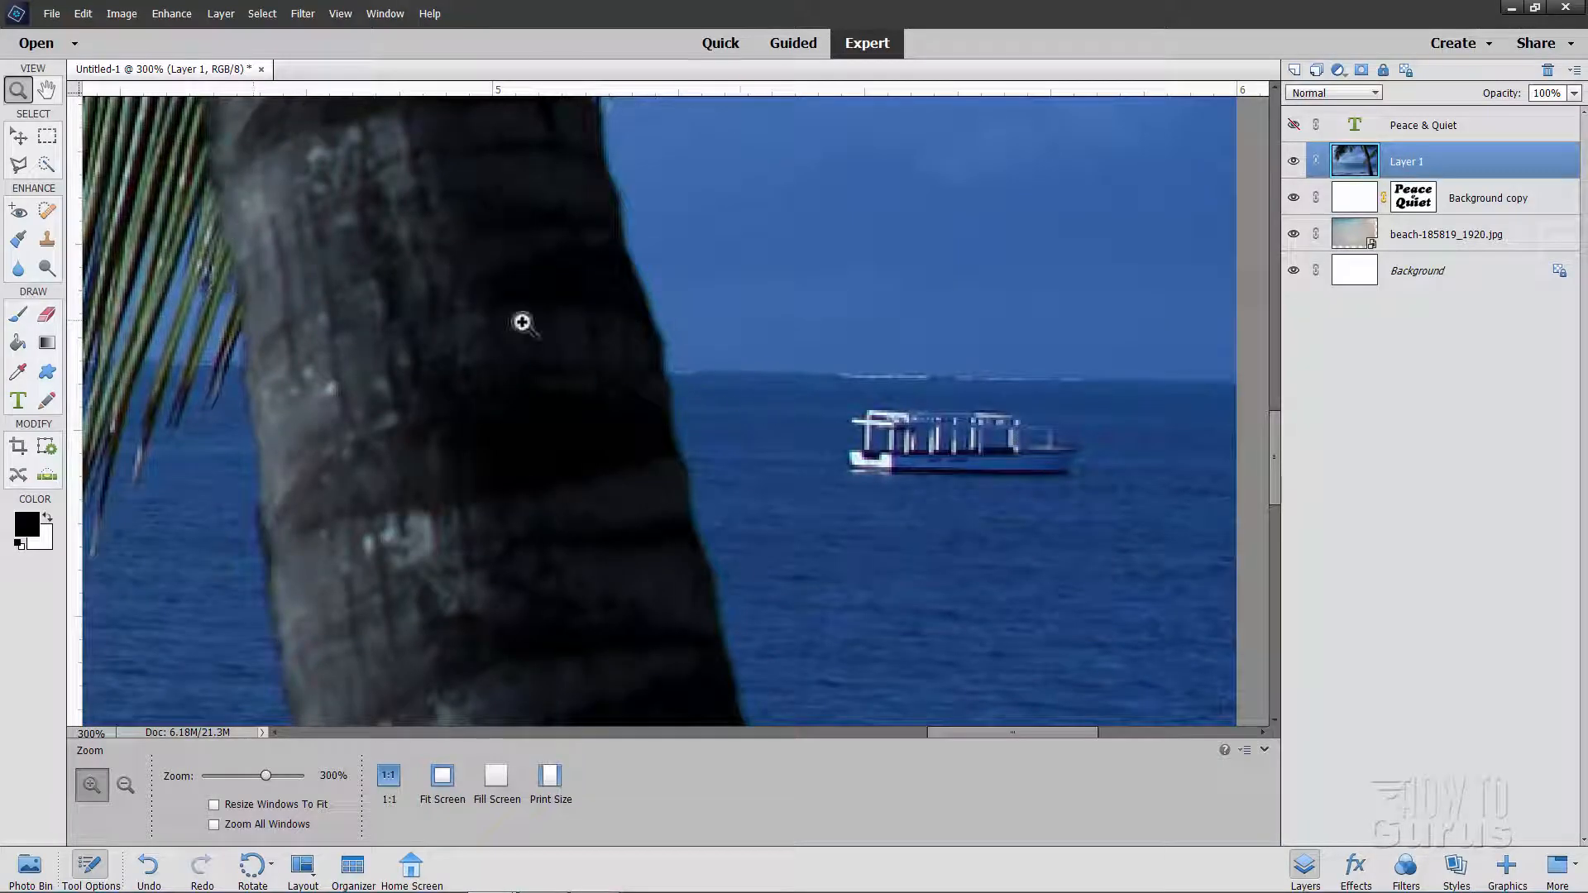
pyautogui.click(18, 164)
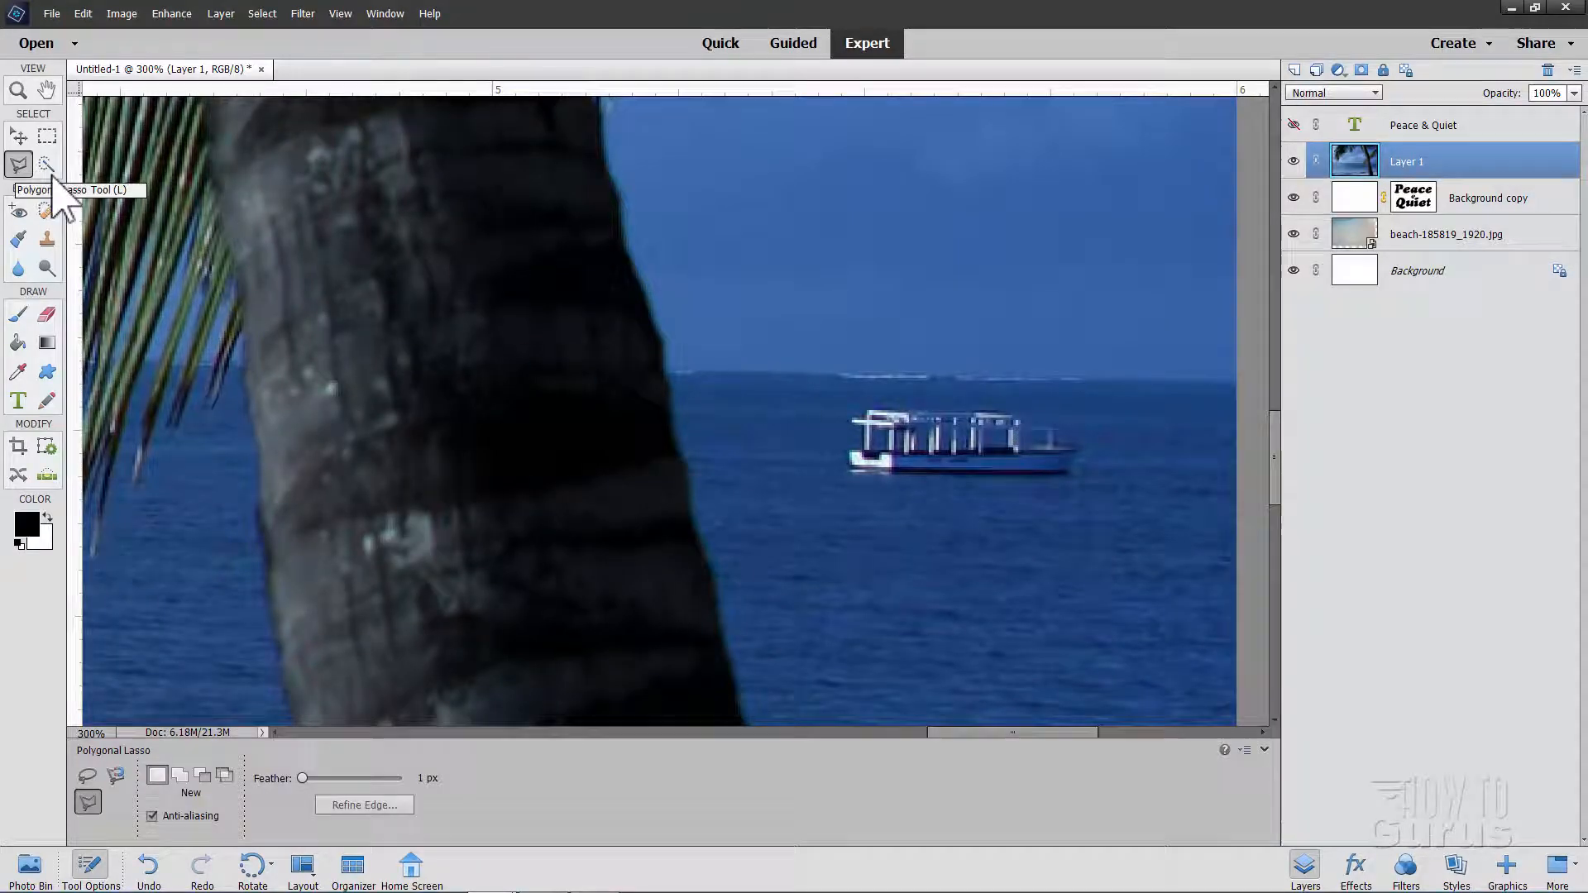
pyautogui.click(1019, 547)
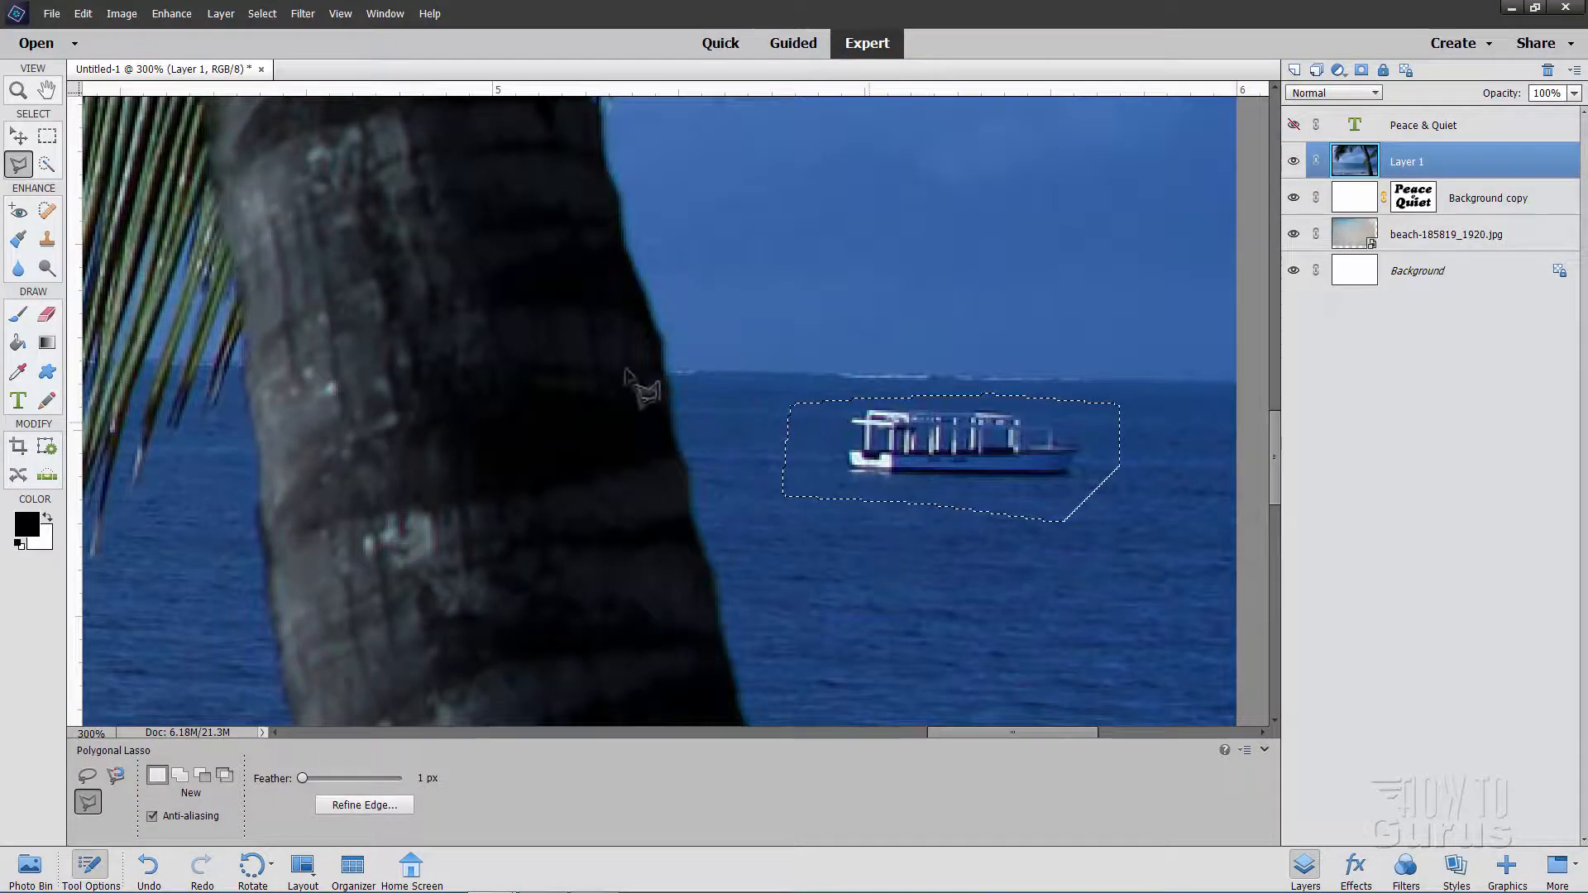
pyautogui.click(82, 14)
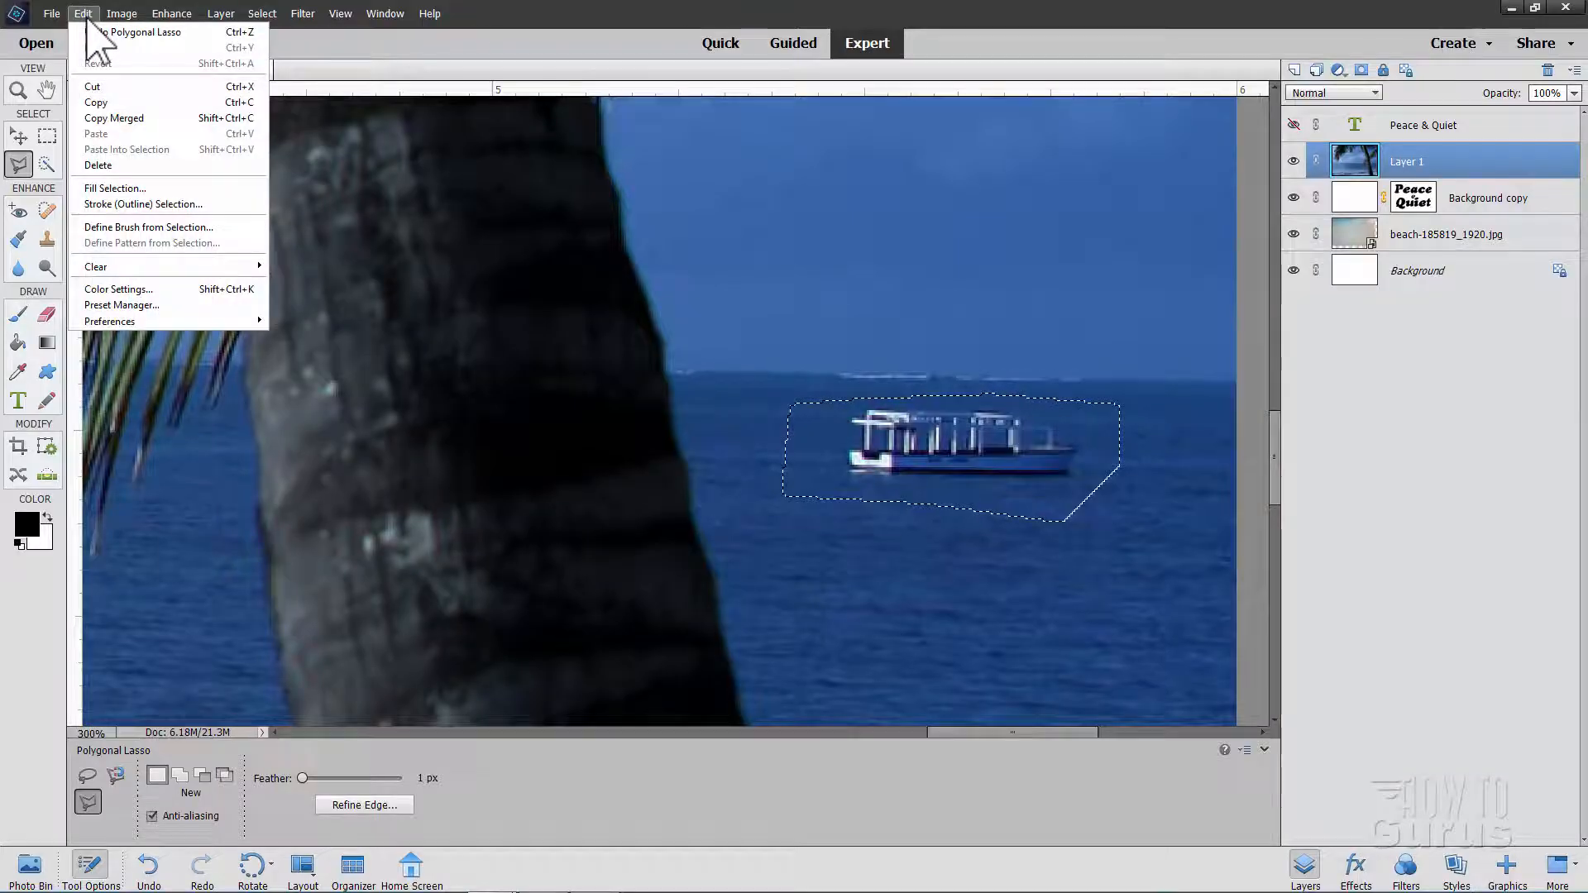
pyautogui.click(114, 189)
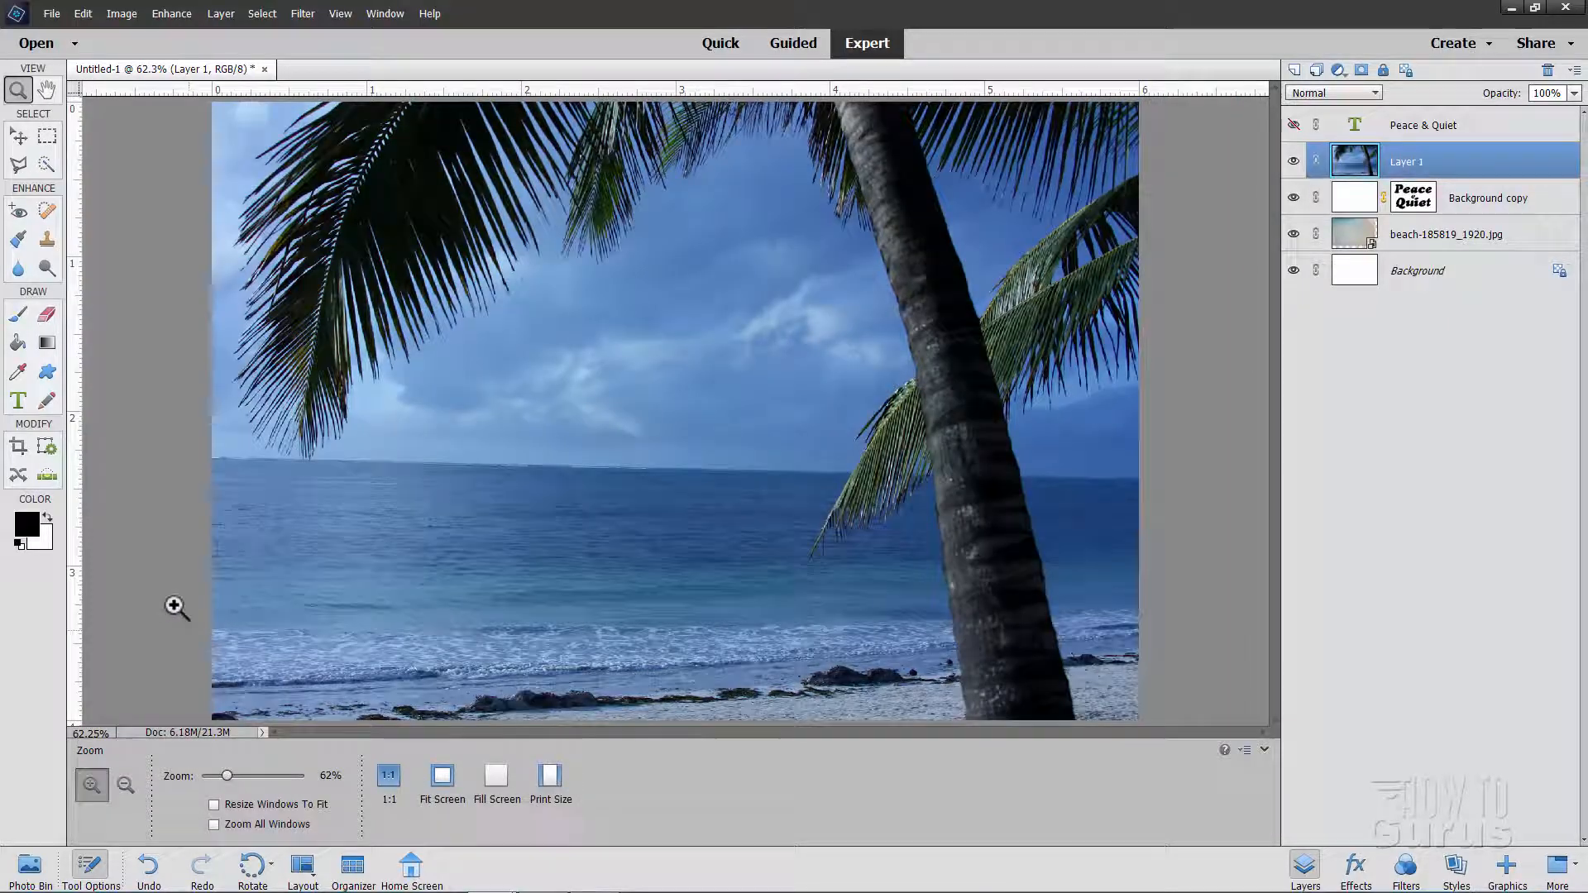
pyautogui.click(18, 135)
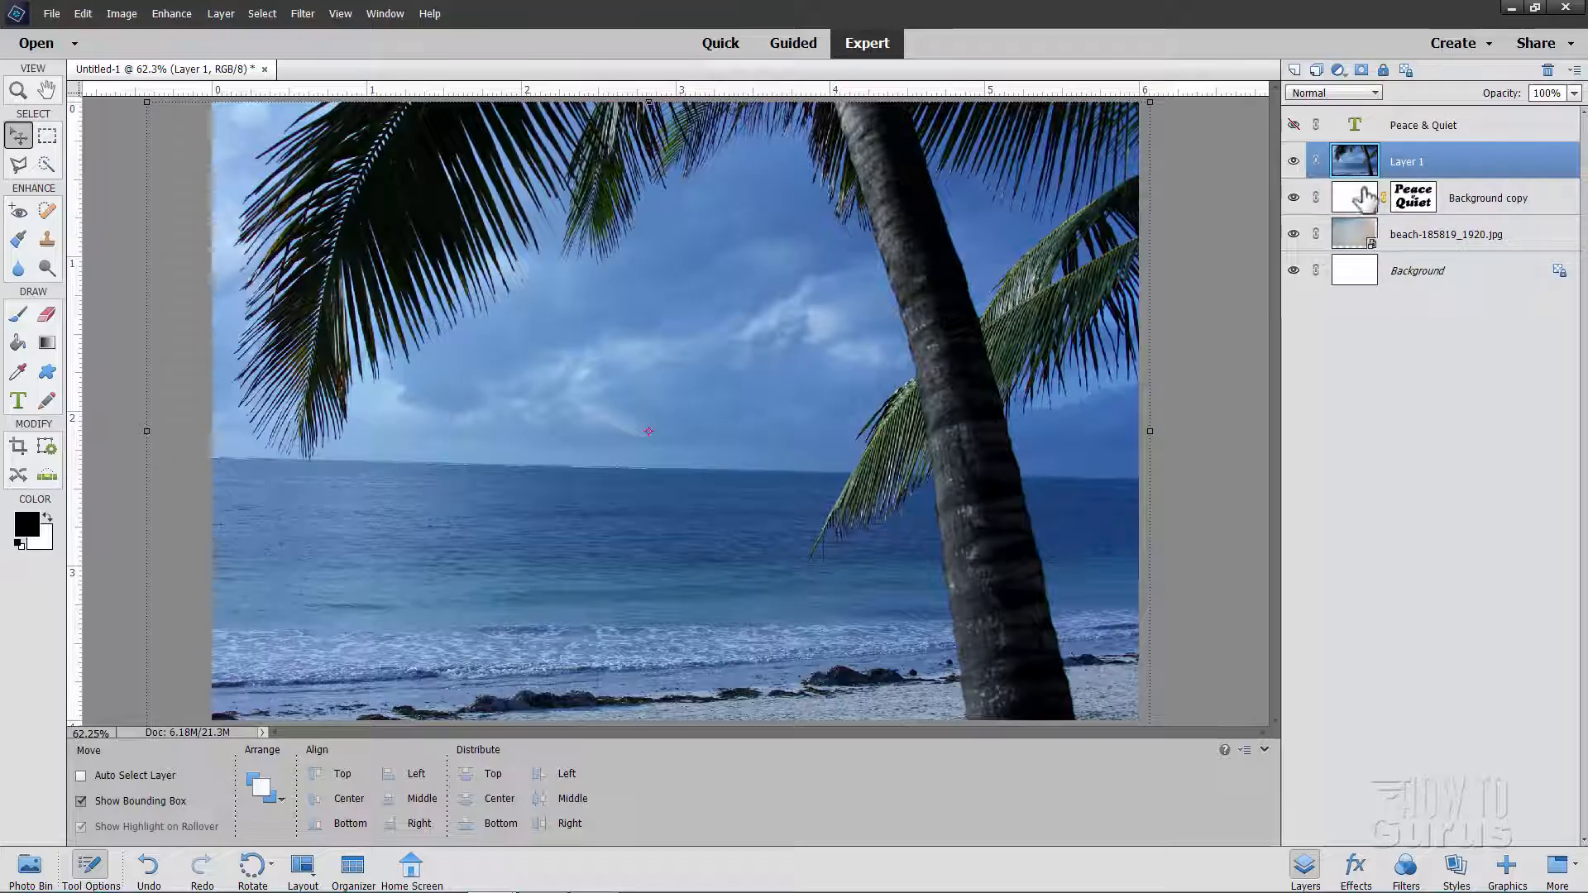
pyautogui.moveTo(1352, 213)
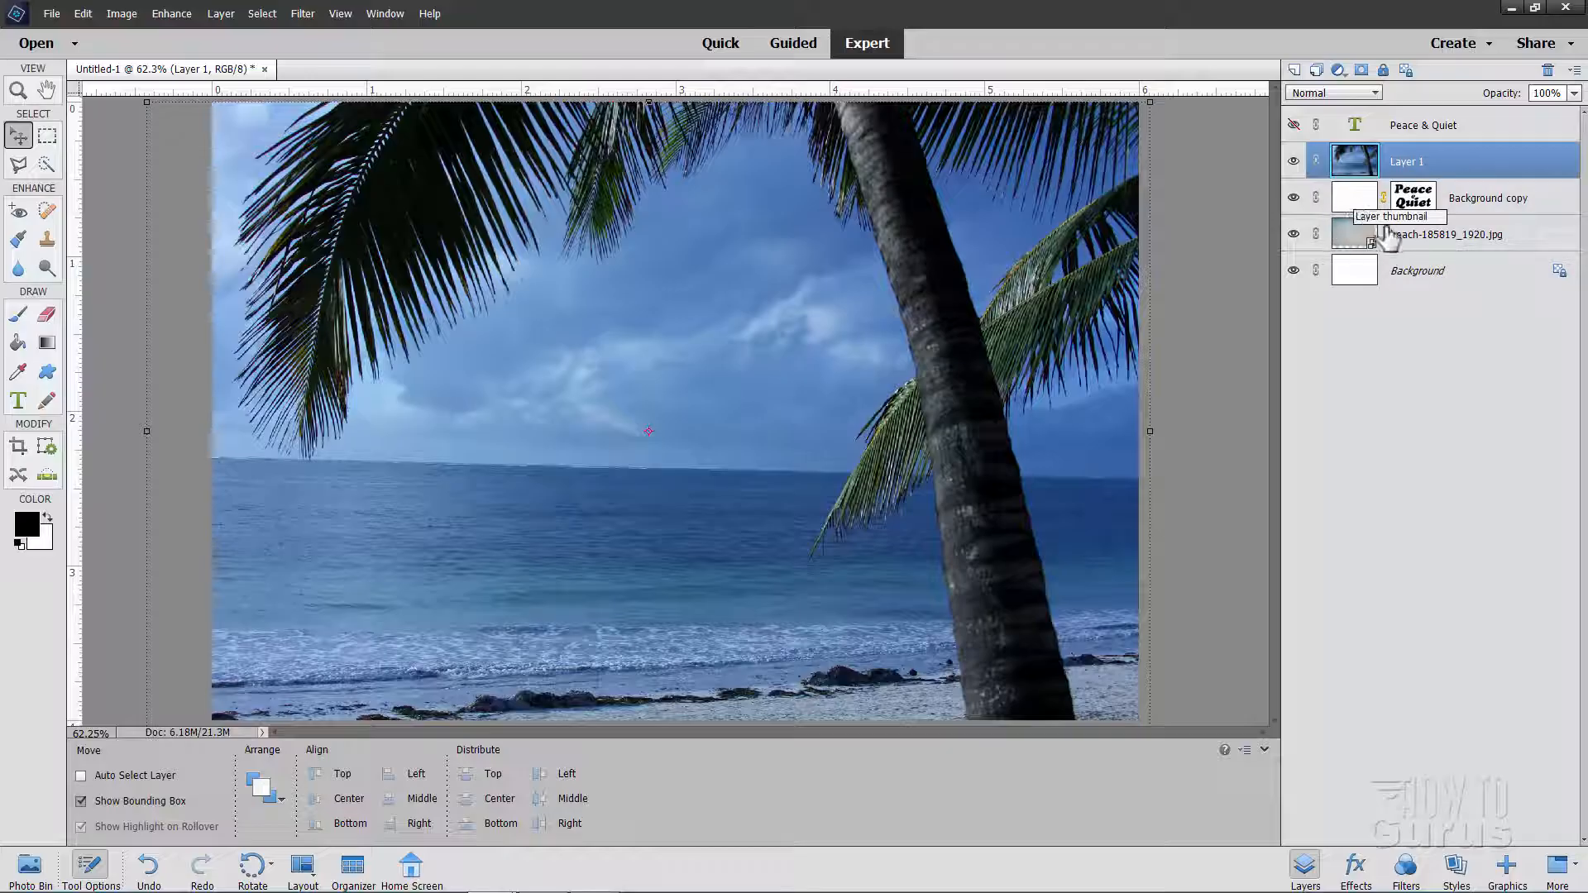
# Move the Peace & Quiet lettering mask from Background copy onto the palm-photo Layer 1
pyautogui.click(1489, 198)
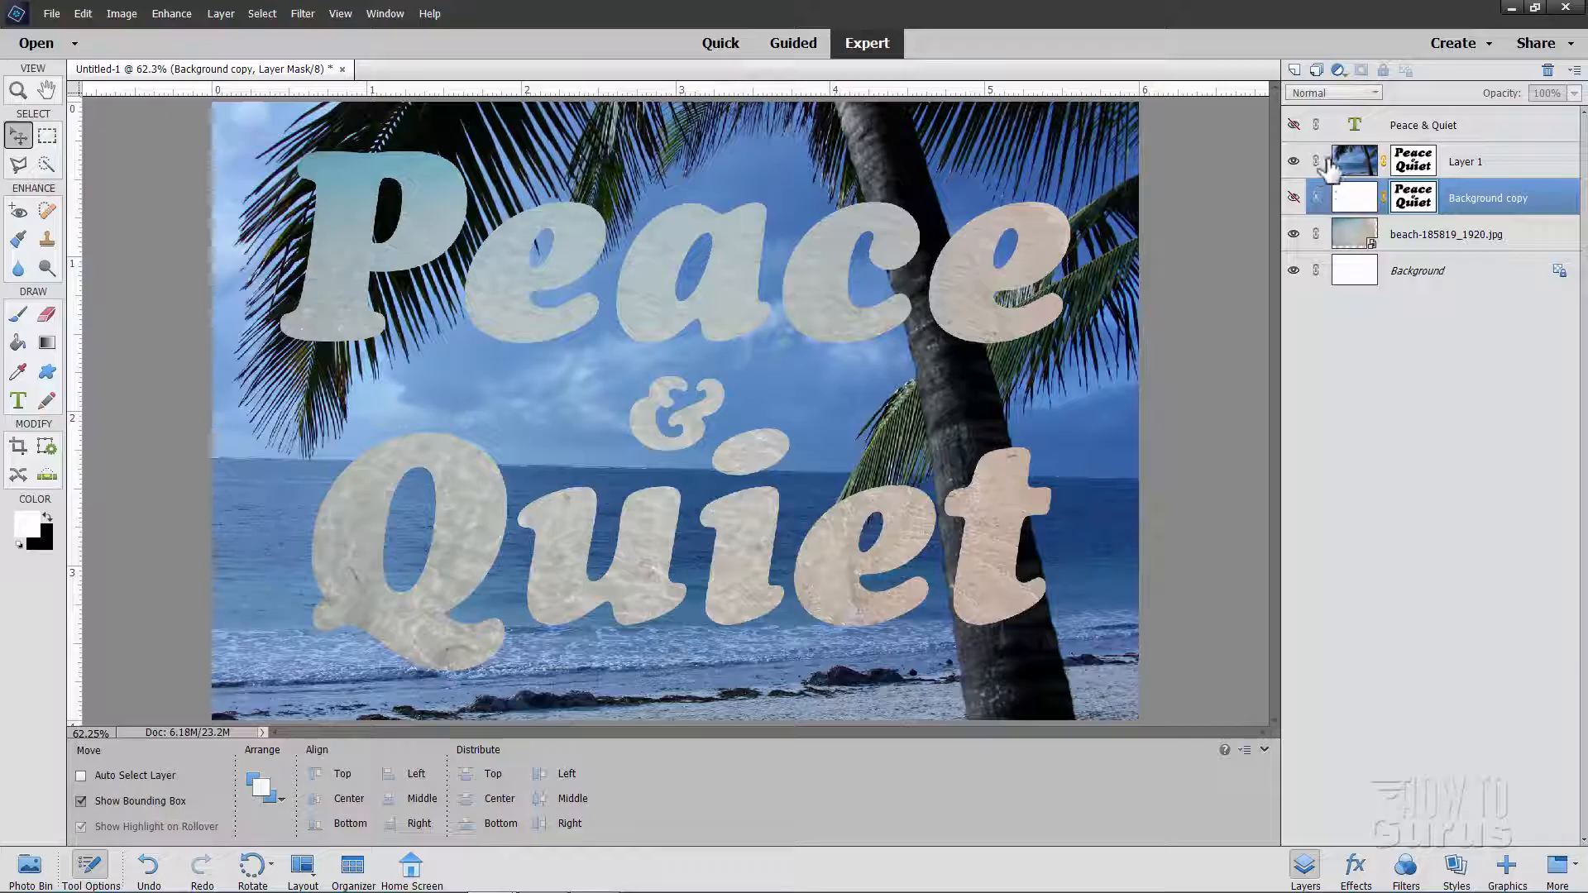
pyautogui.click(1355, 161)
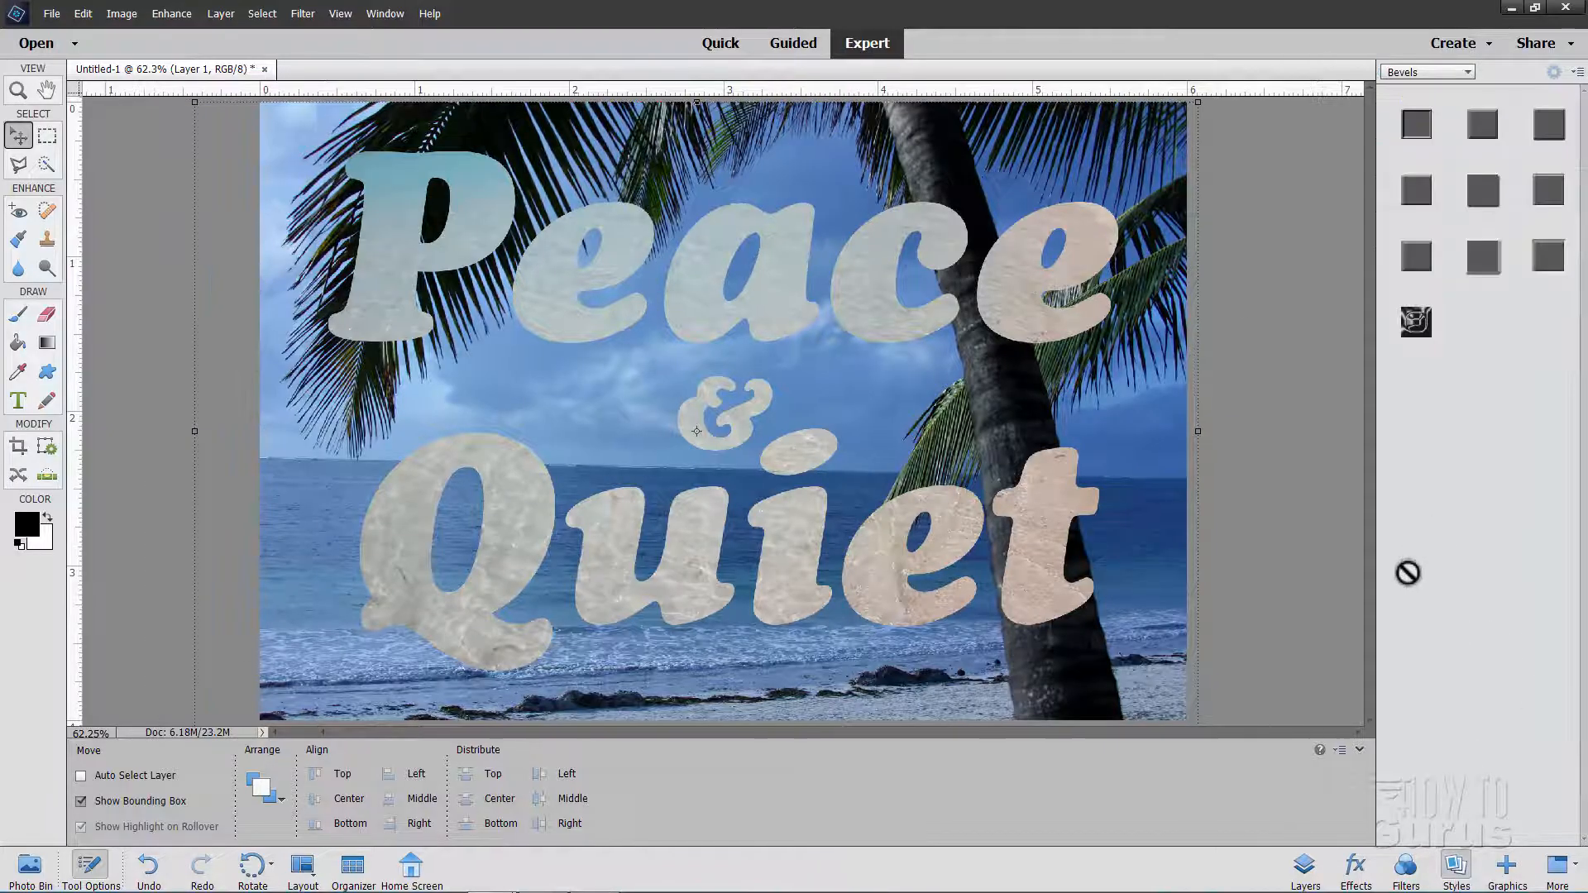
# Apply the Simple Sharp Pillow Emboss bevel style to Layer 1's lettering
pyautogui.click(1467, 72)
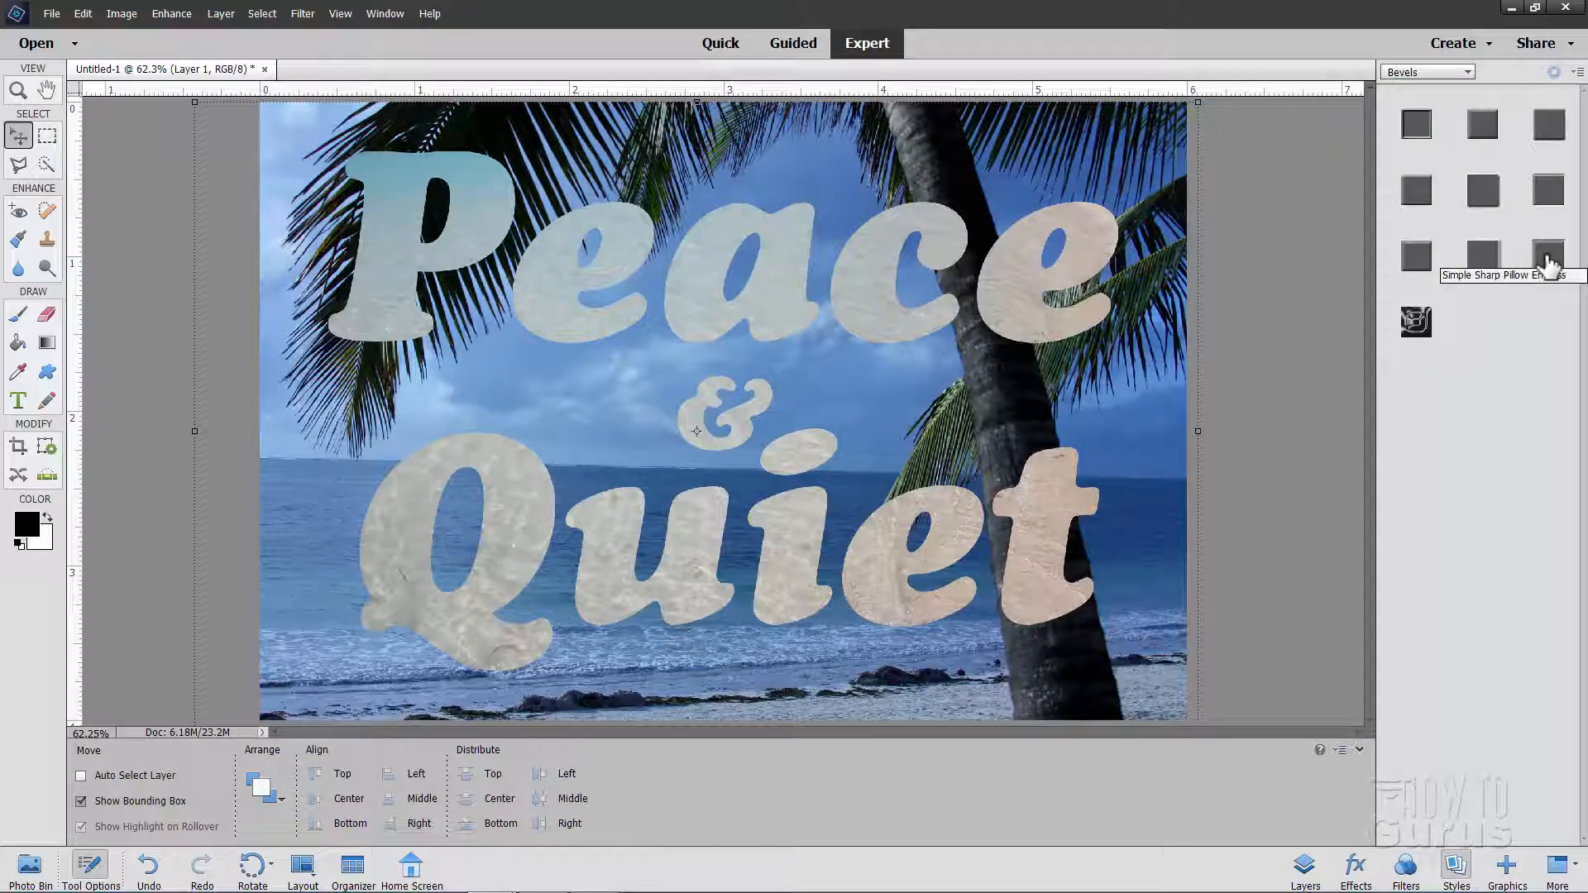
pyautogui.click(1547, 256)
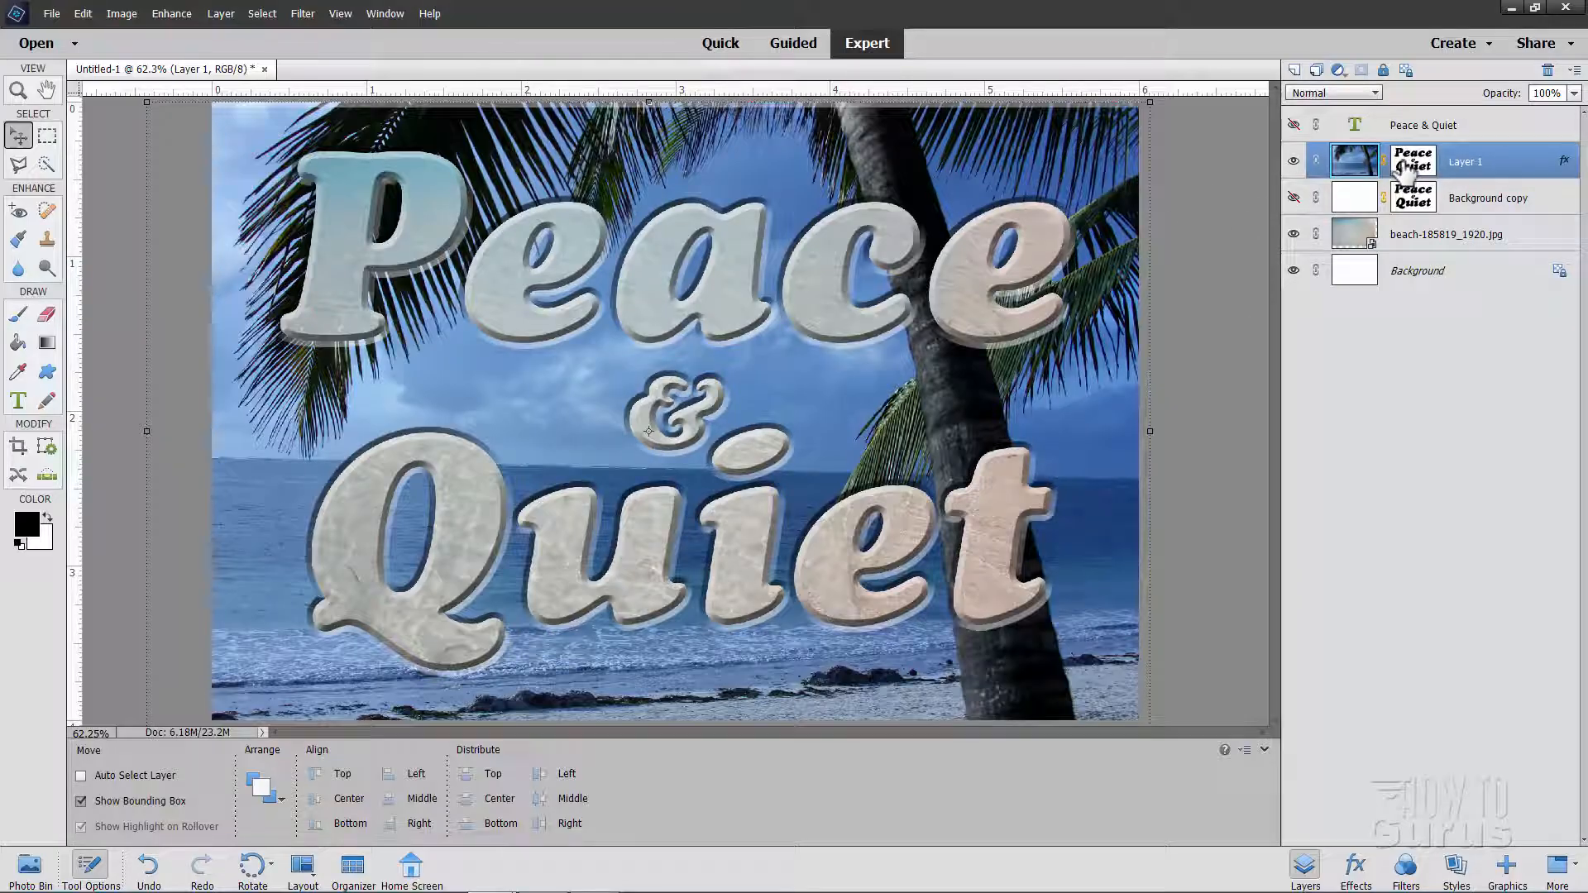
# Select the beach-185819_1920.jpg texture layer in the Layers panel
pyautogui.click(82, 13)
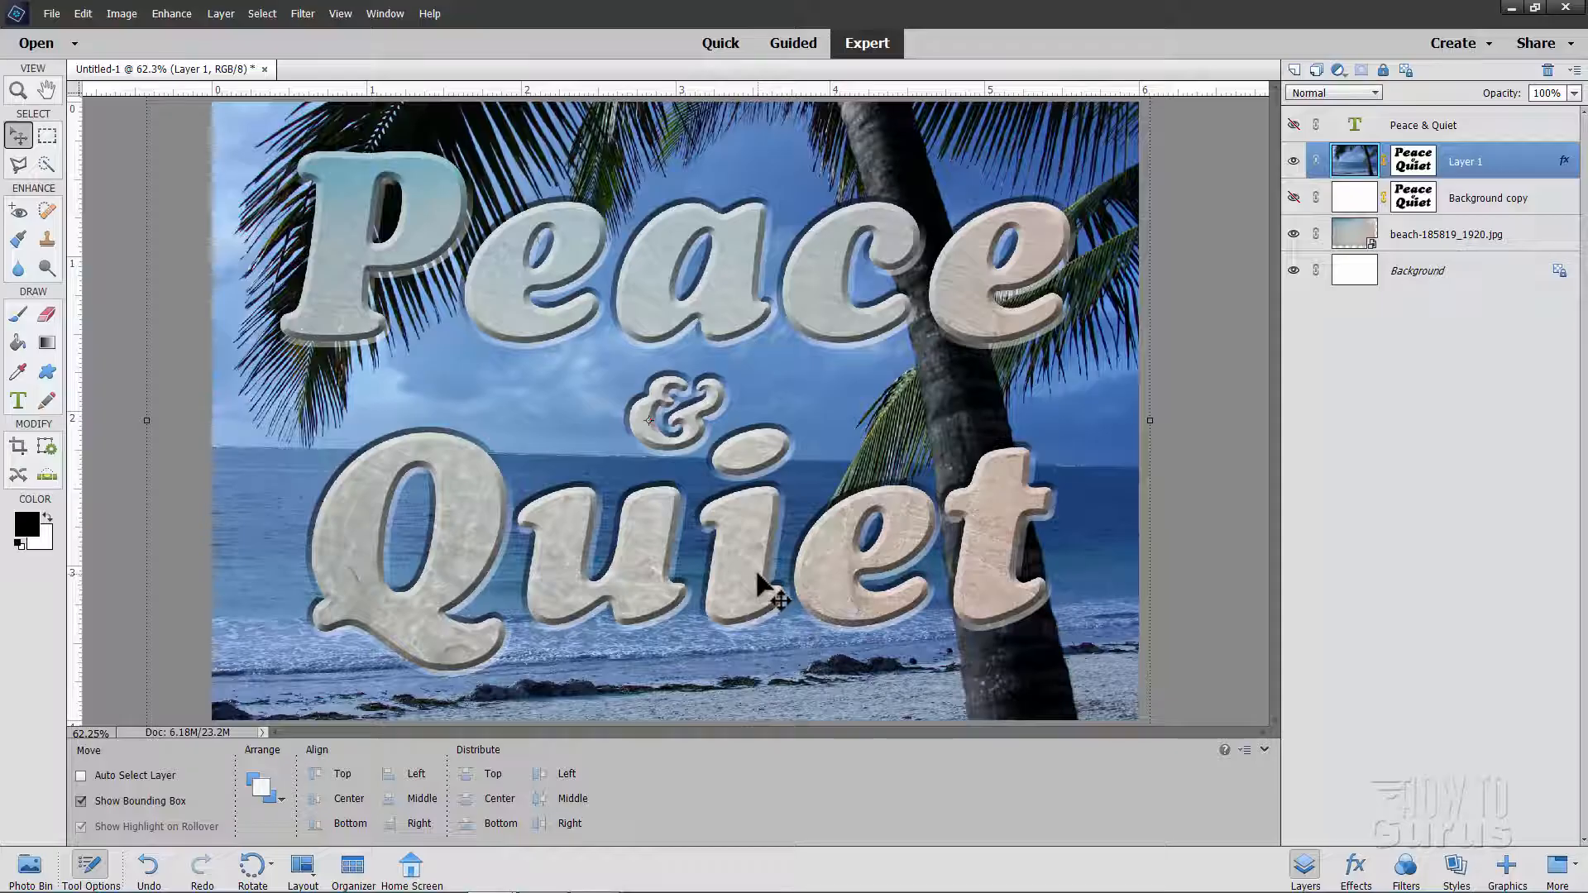
pyautogui.moveTo(349, 203)
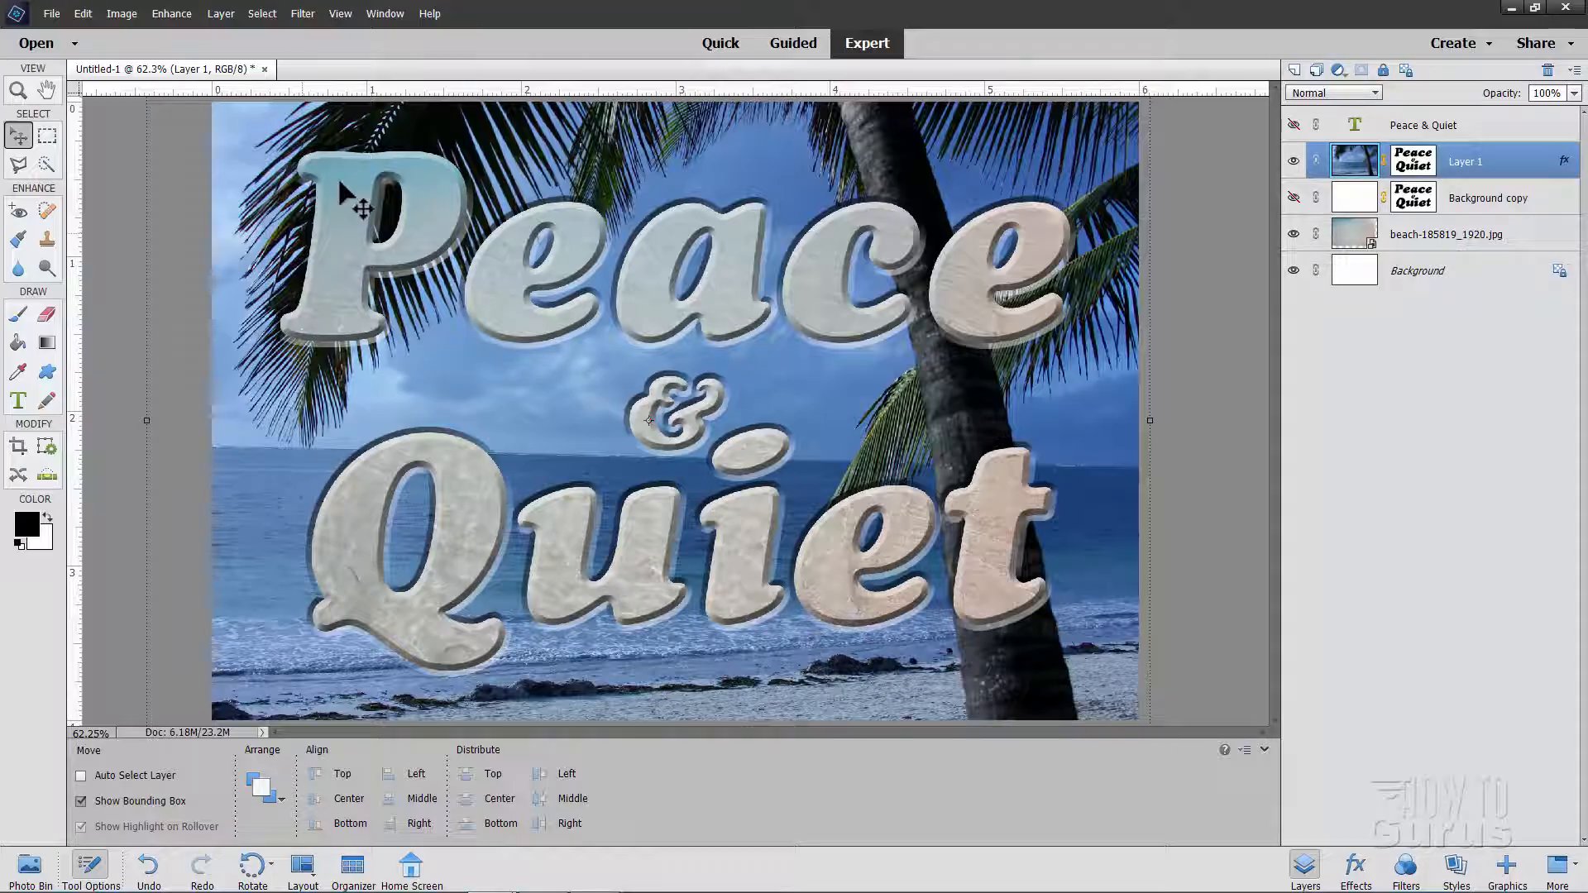
pyautogui.moveTo(849, 306)
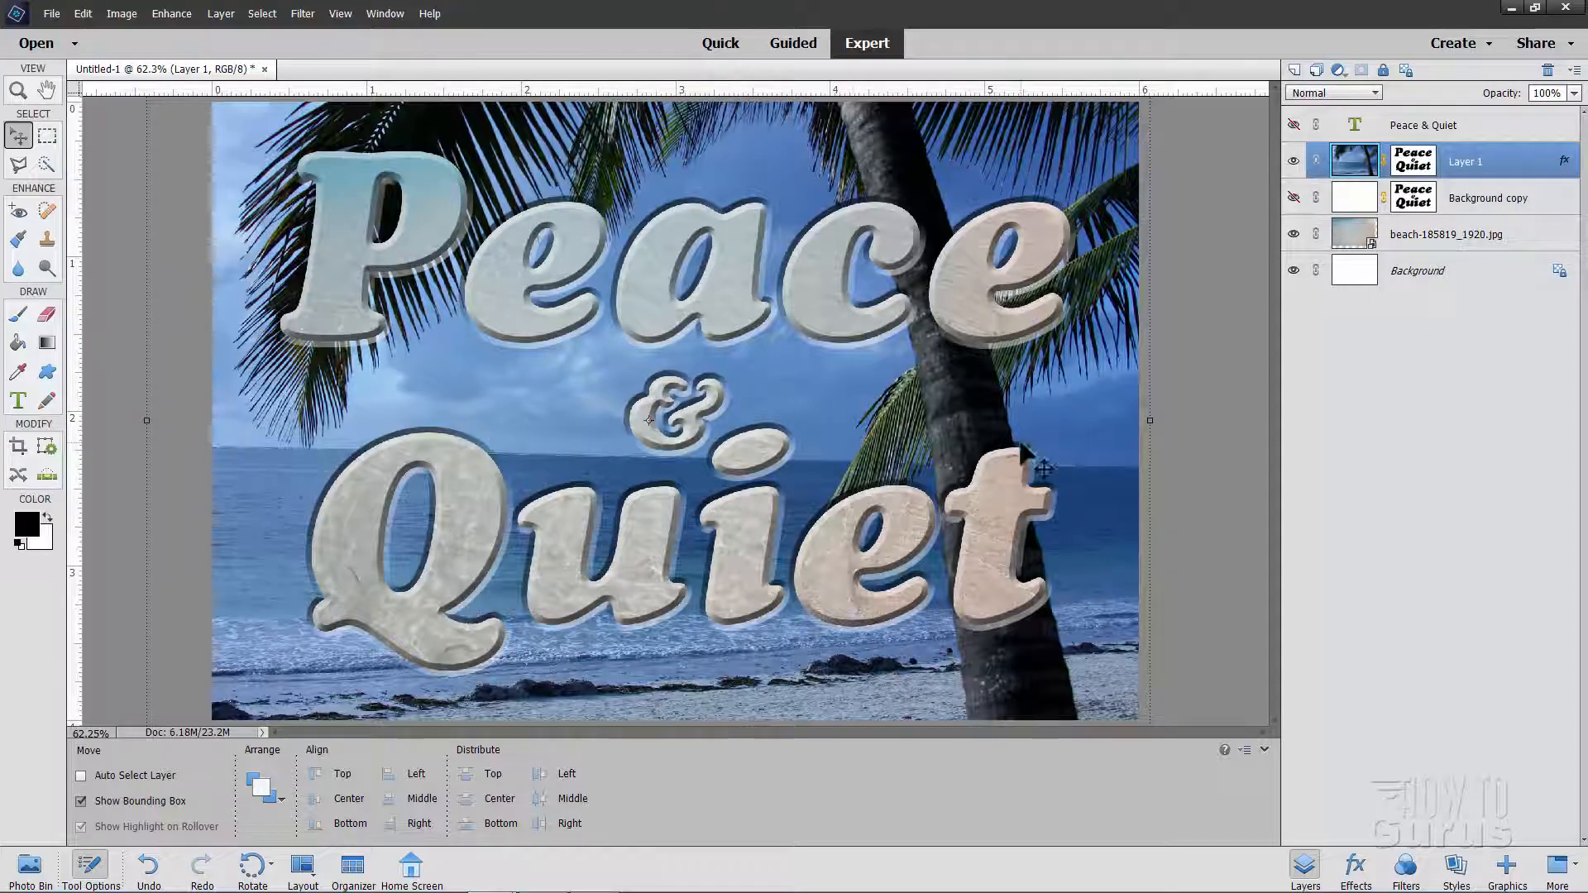
pyautogui.click(1447, 234)
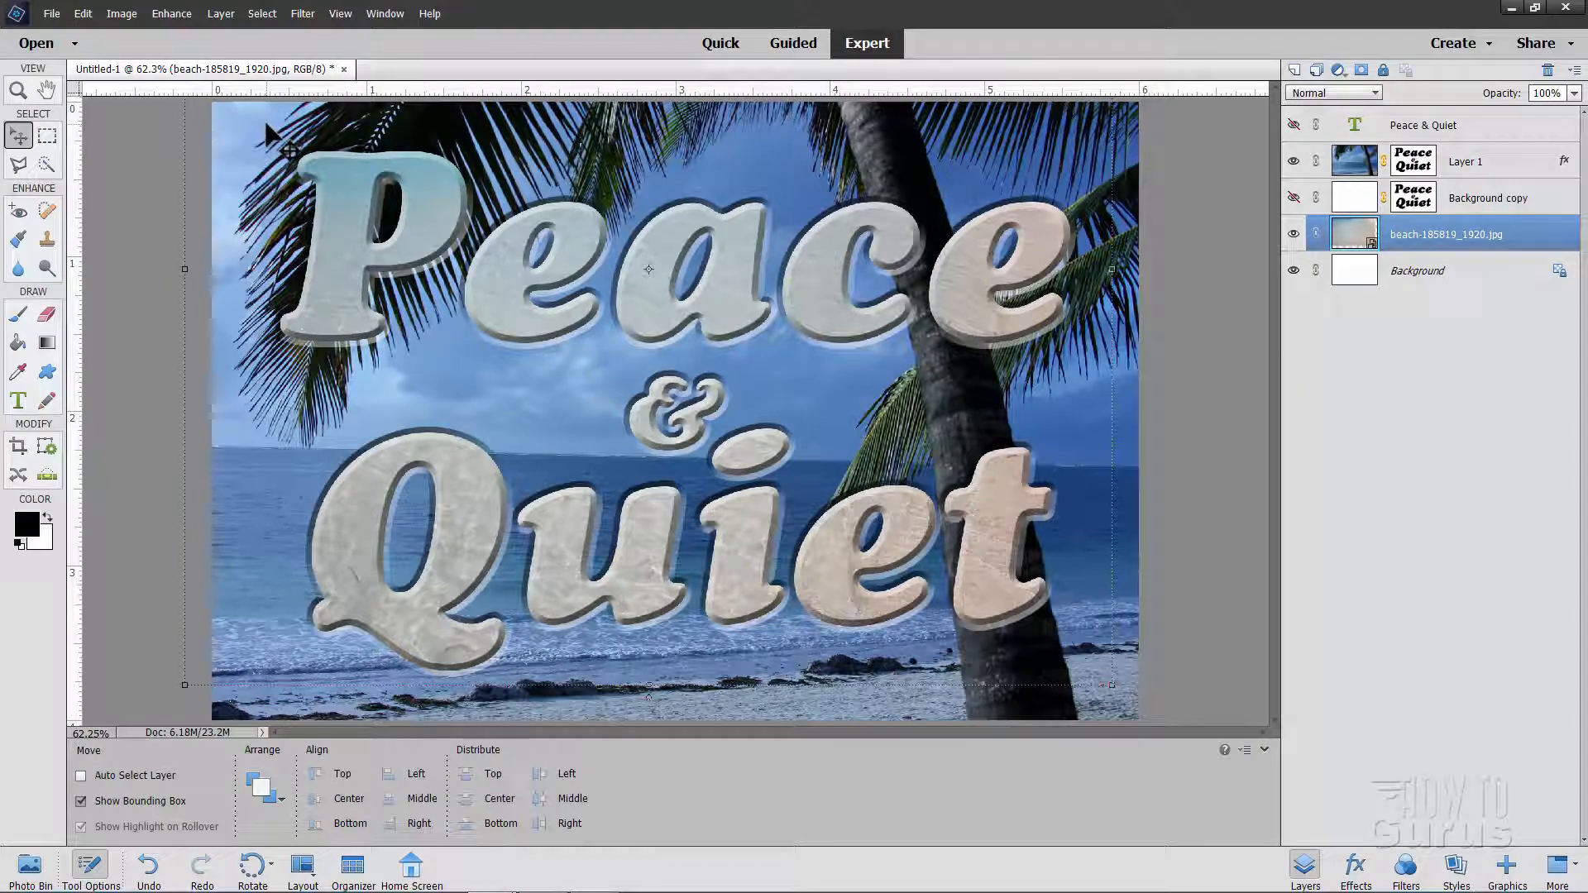
# Create a Levels 1 adjustment layer clipped to the beach texture layer
pyautogui.click(221, 13)
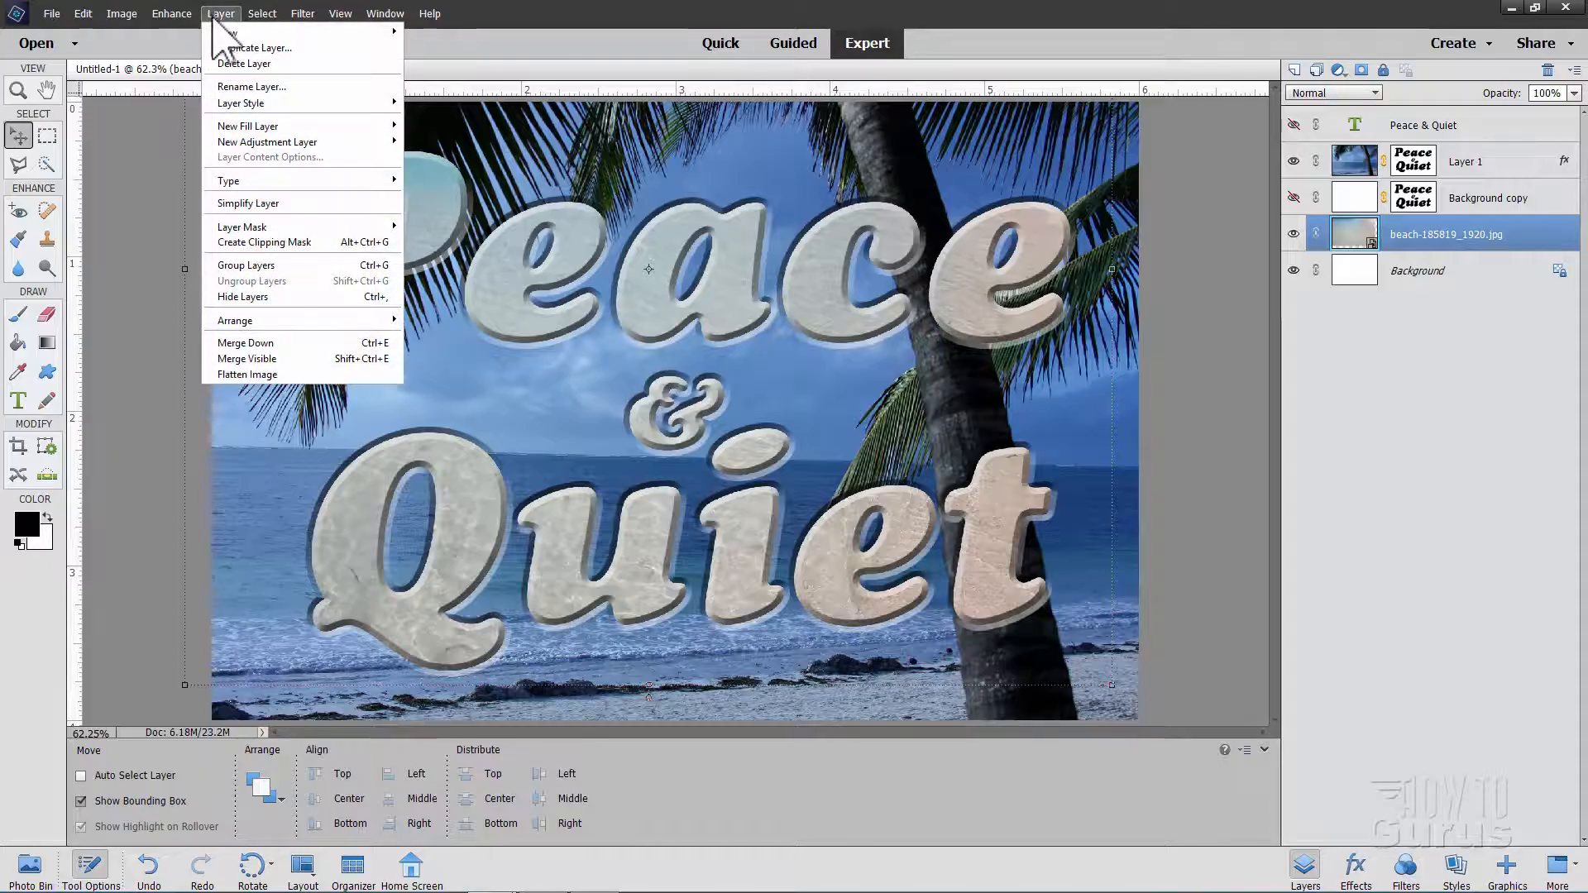
pyautogui.moveTo(268, 141)
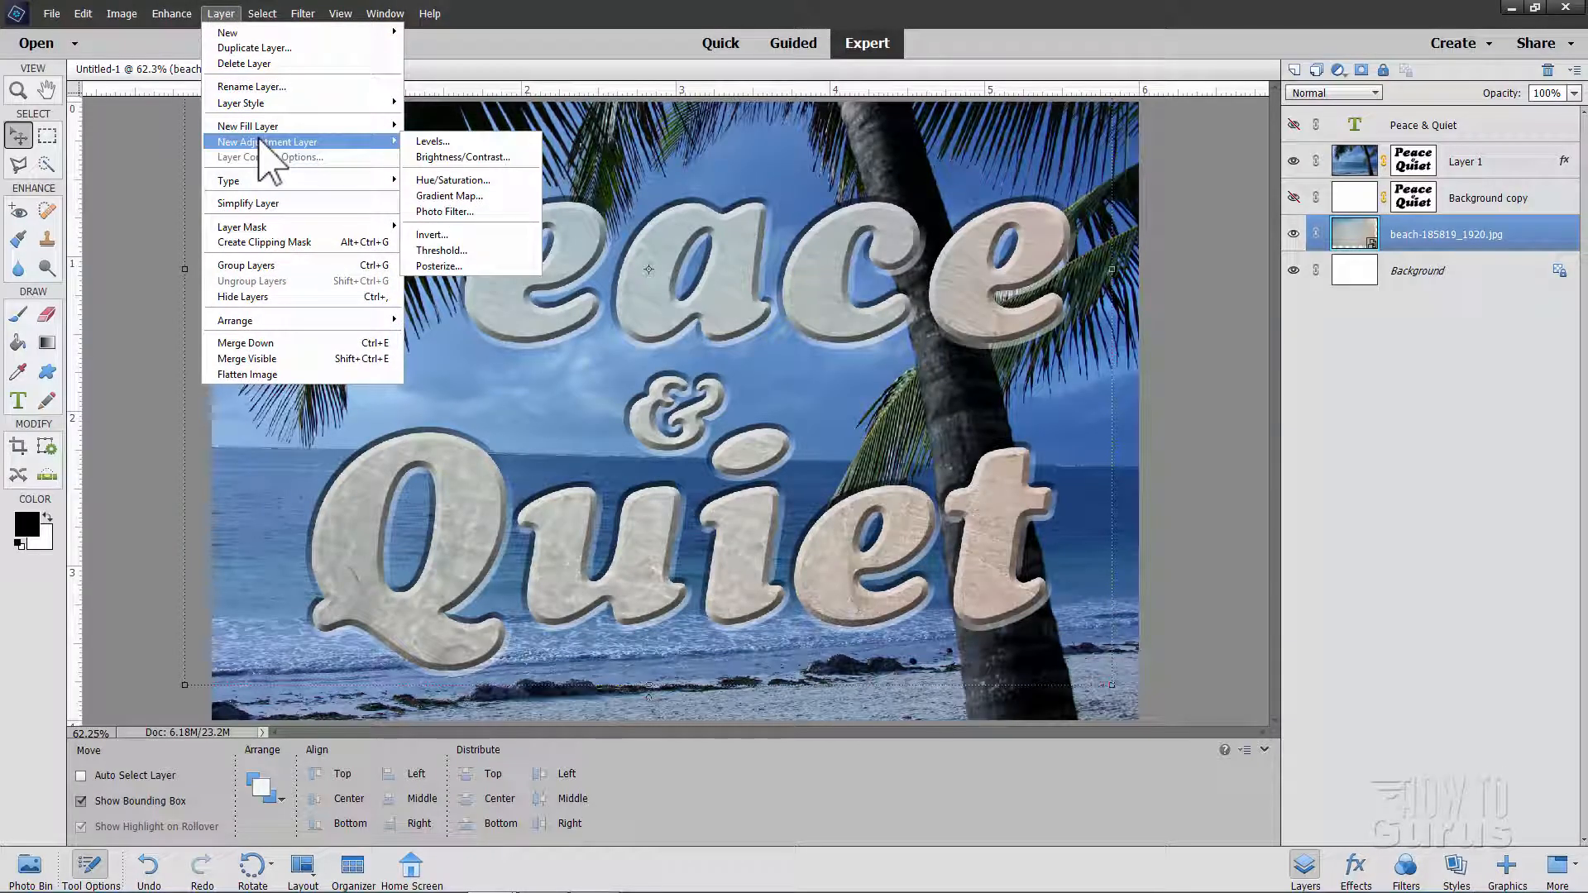
pyautogui.click(433, 141)
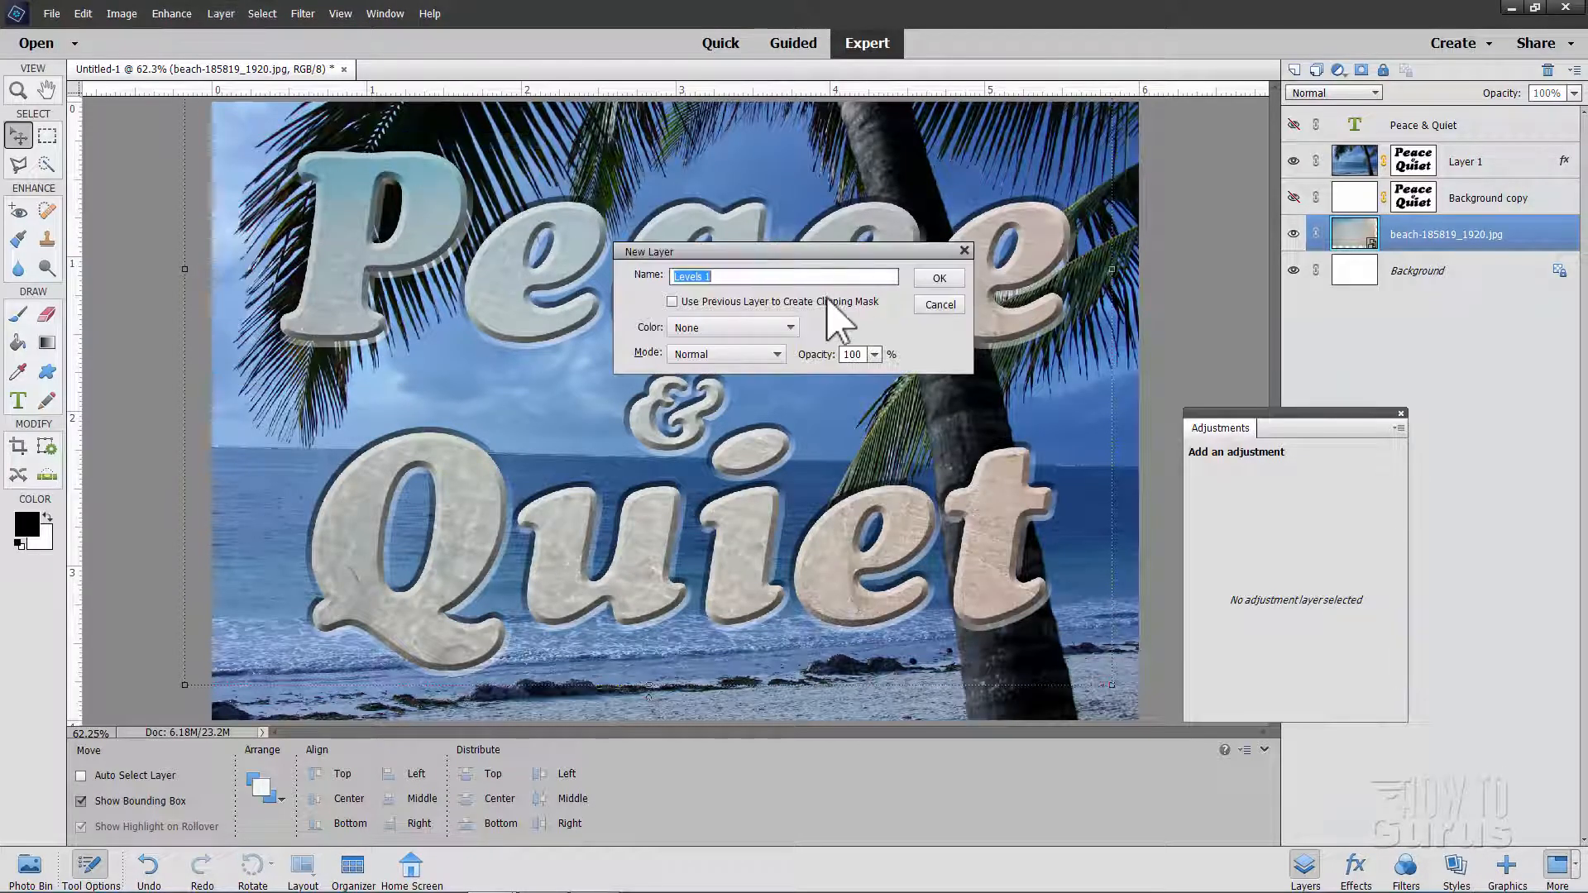
pyautogui.moveTo(906, 334)
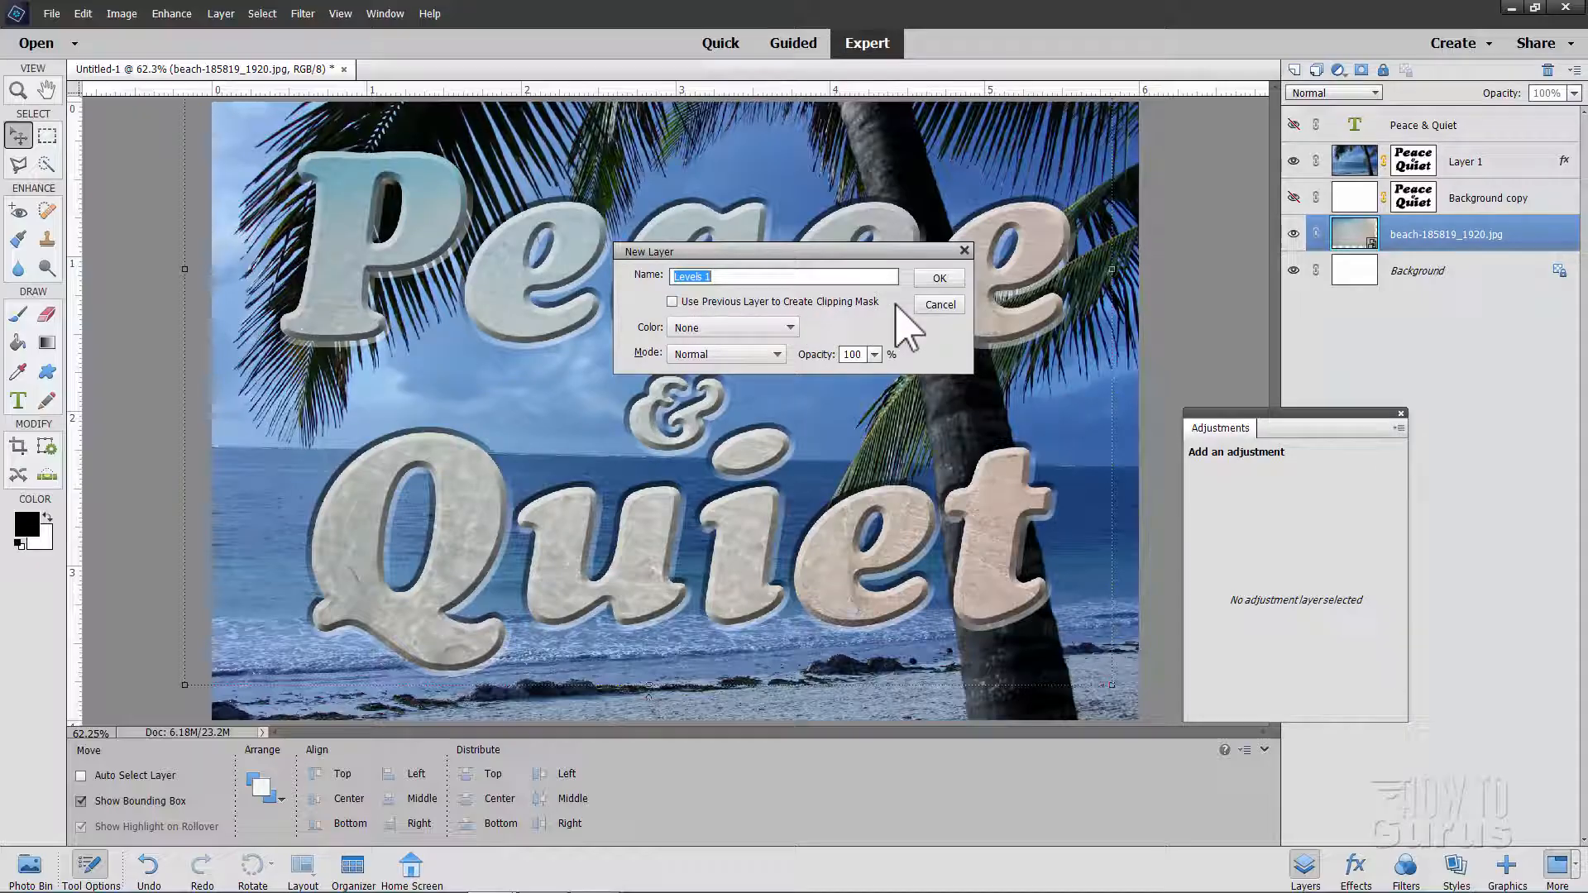
pyautogui.click(673, 301)
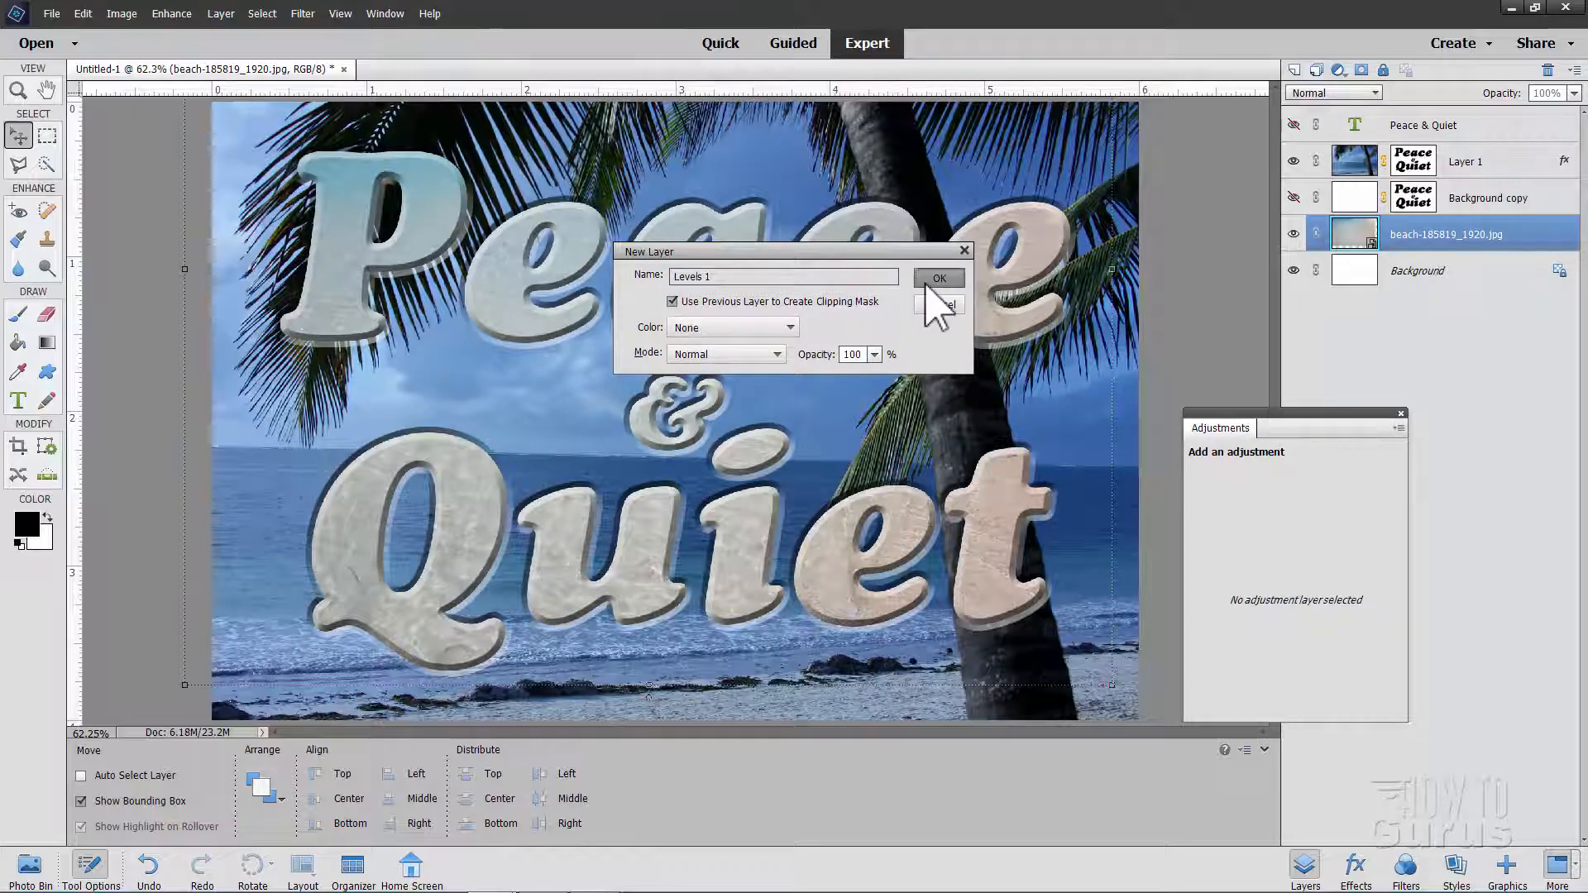
pyautogui.click(937, 279)
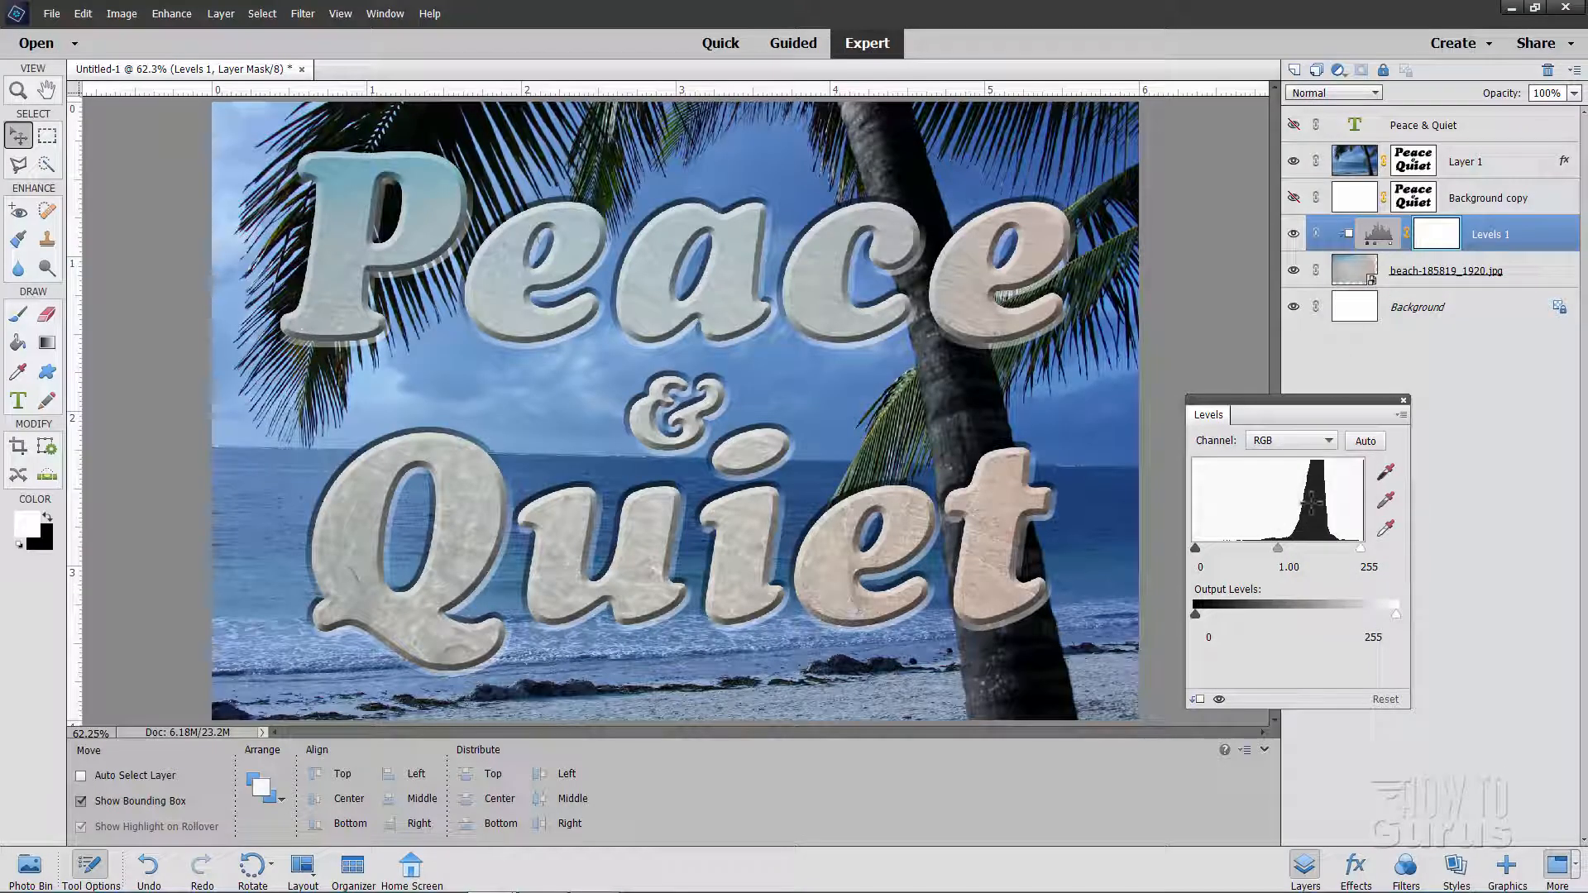
# Set the beach texture's Levels input shadows to 133 and highlights to 224
pyautogui.moveTo(1195, 546); pyautogui.dragTo(1194, 547)
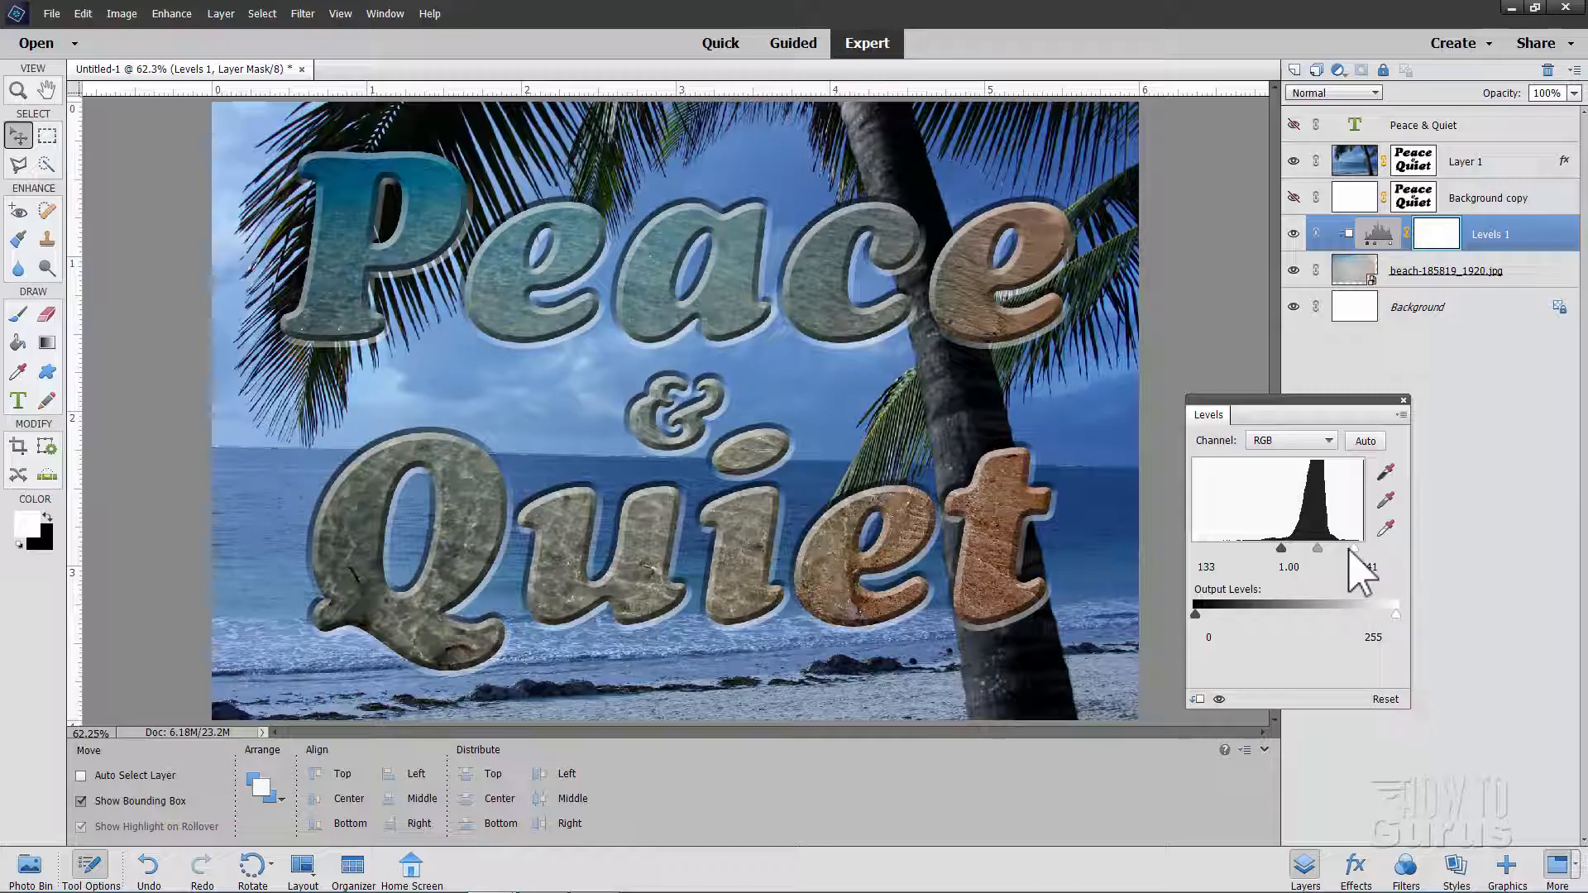
pyautogui.moveTo(1366, 547); pyautogui.dragTo(1311, 547)
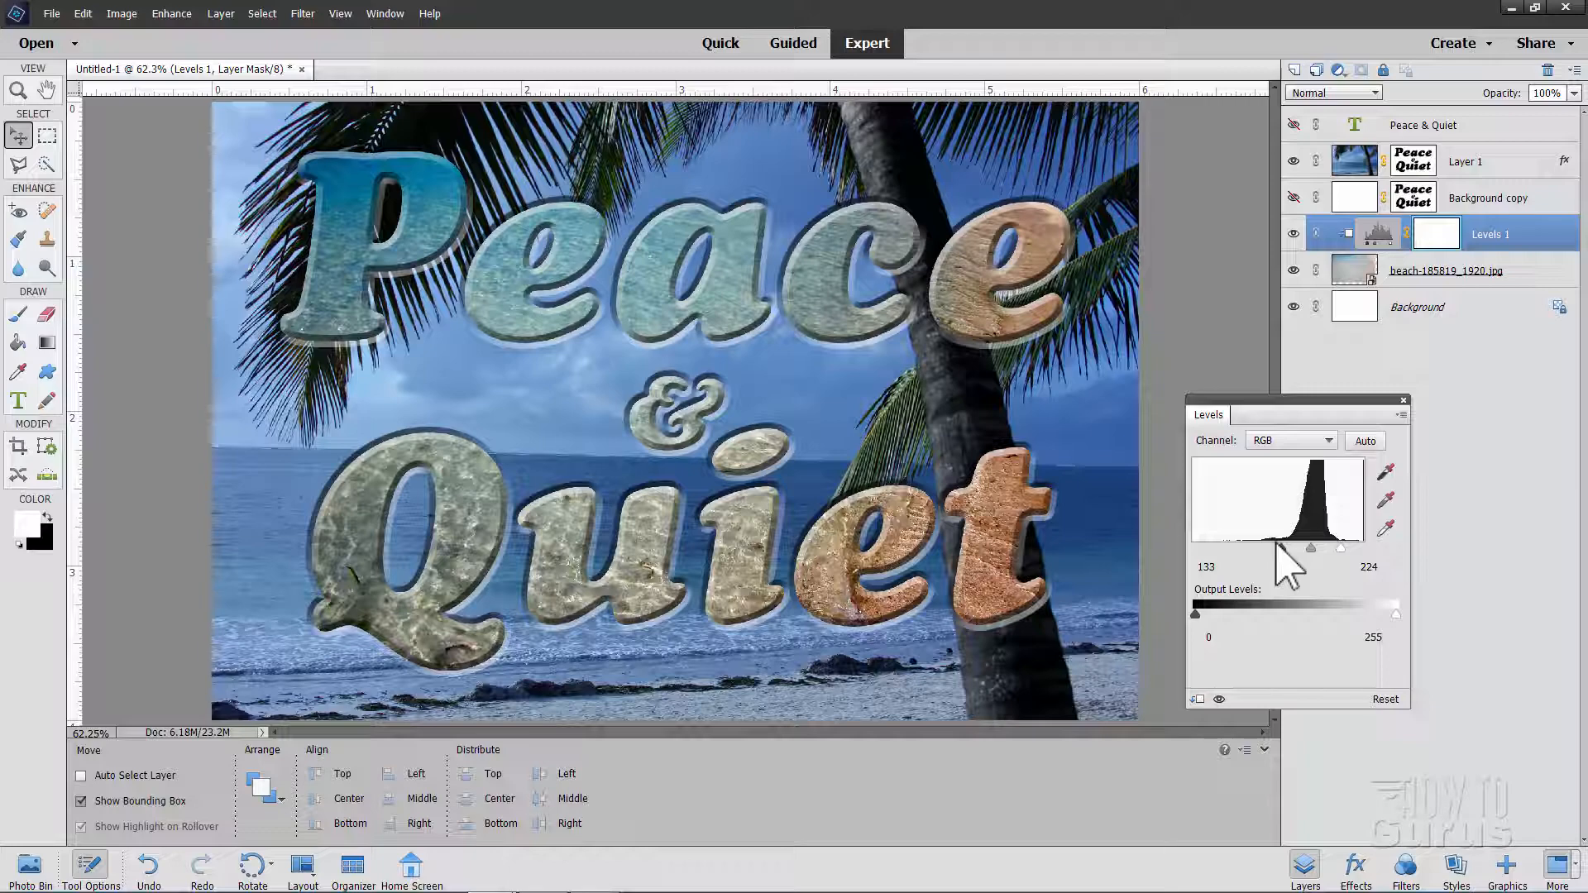
pyautogui.moveTo(1316, 547); pyautogui.dragTo(1274, 546)
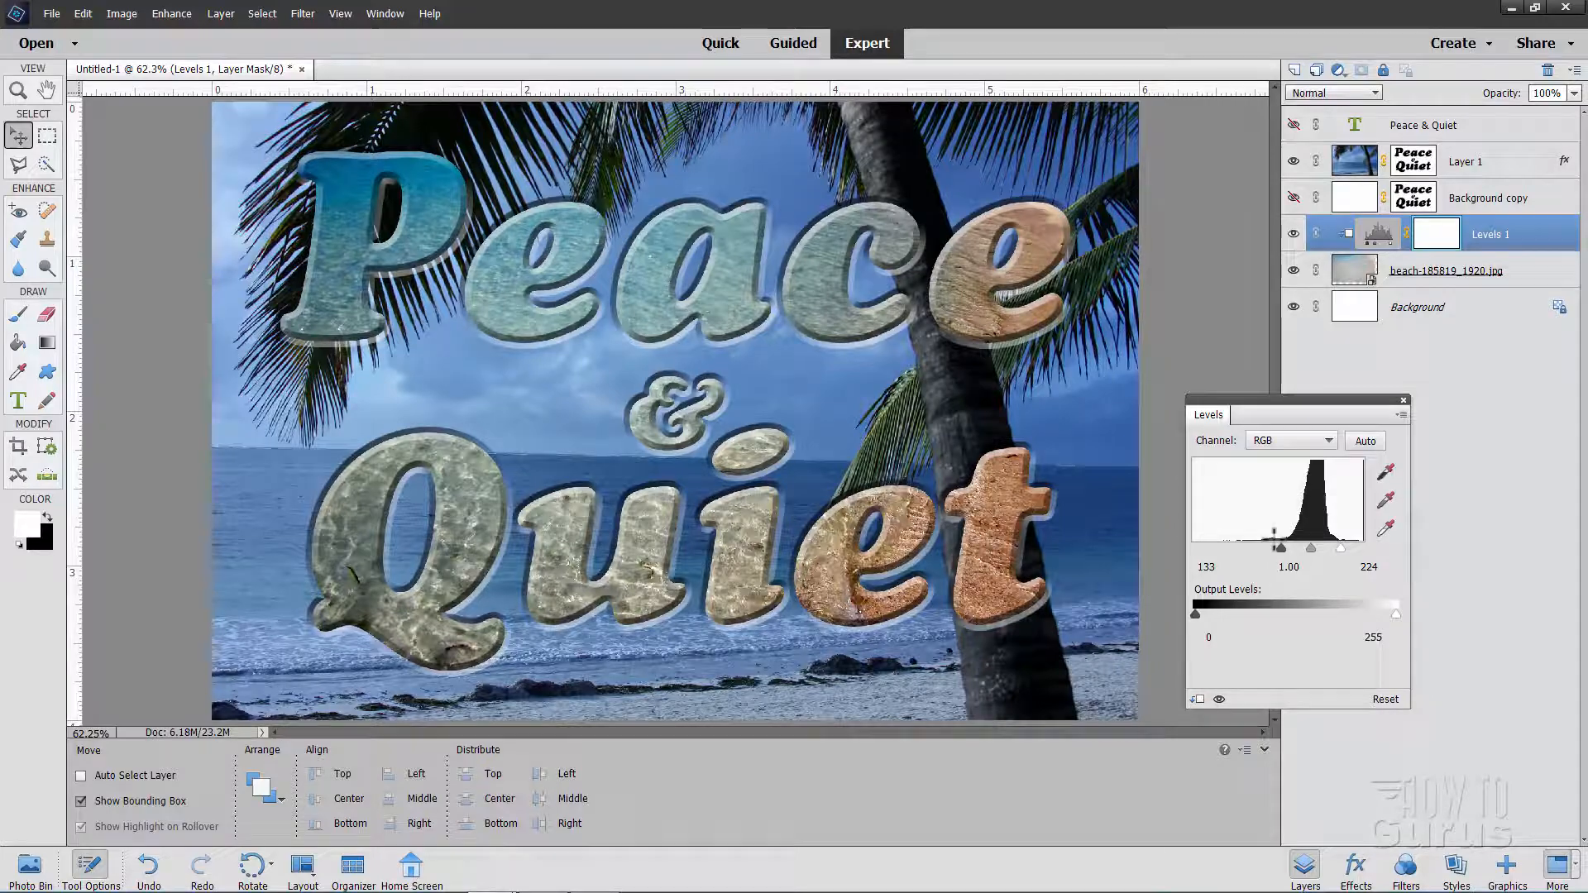
pyautogui.moveTo(1310, 546); pyautogui.dragTo(1283, 546)
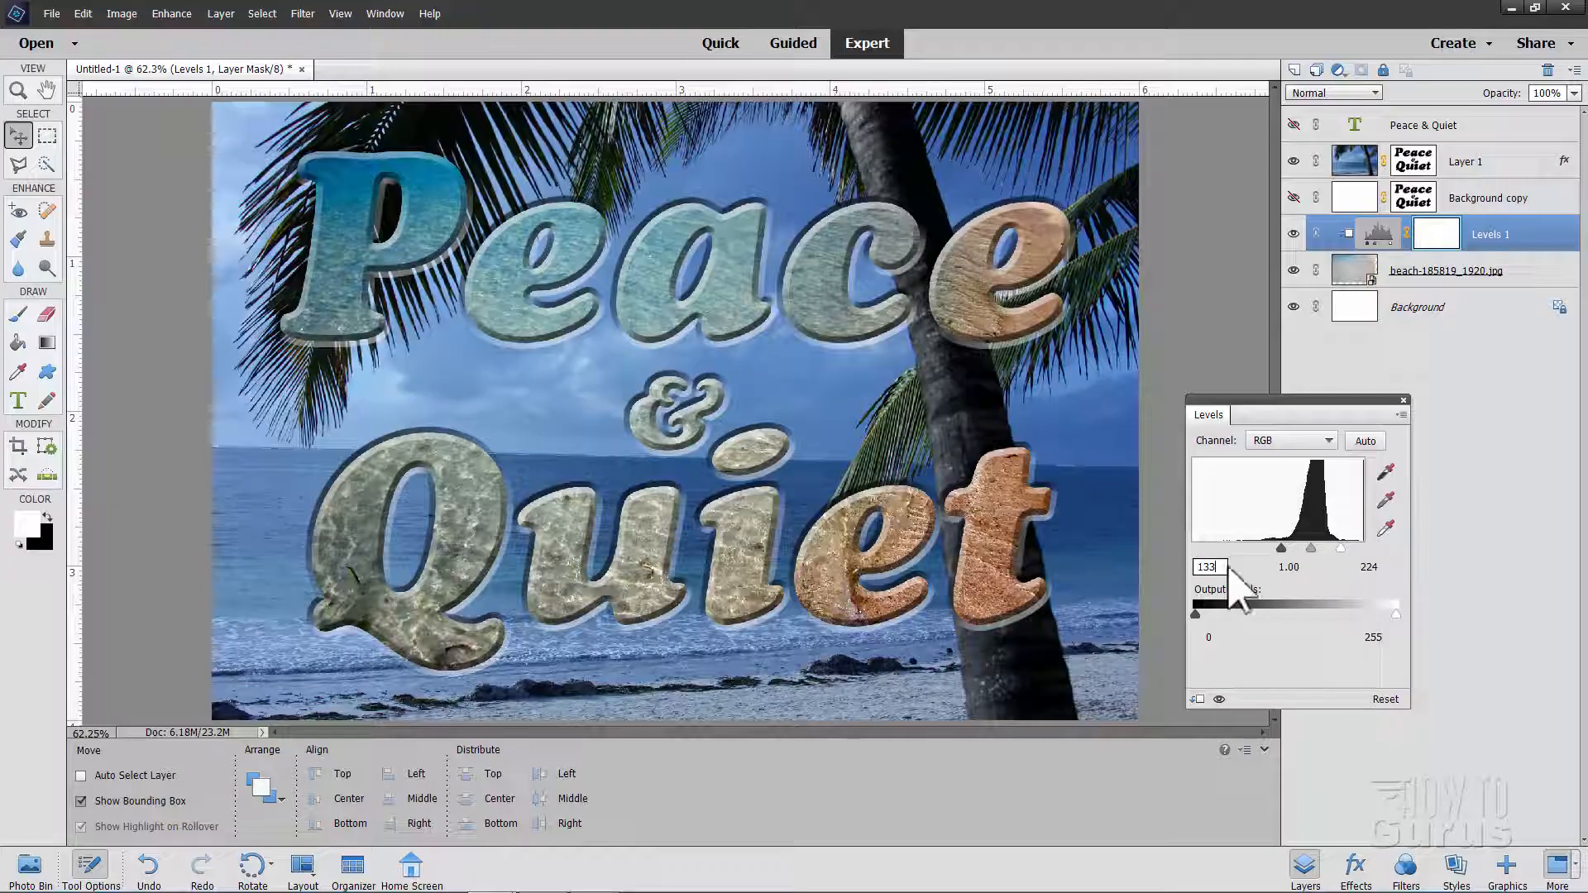
pyautogui.moveTo(1289, 568)
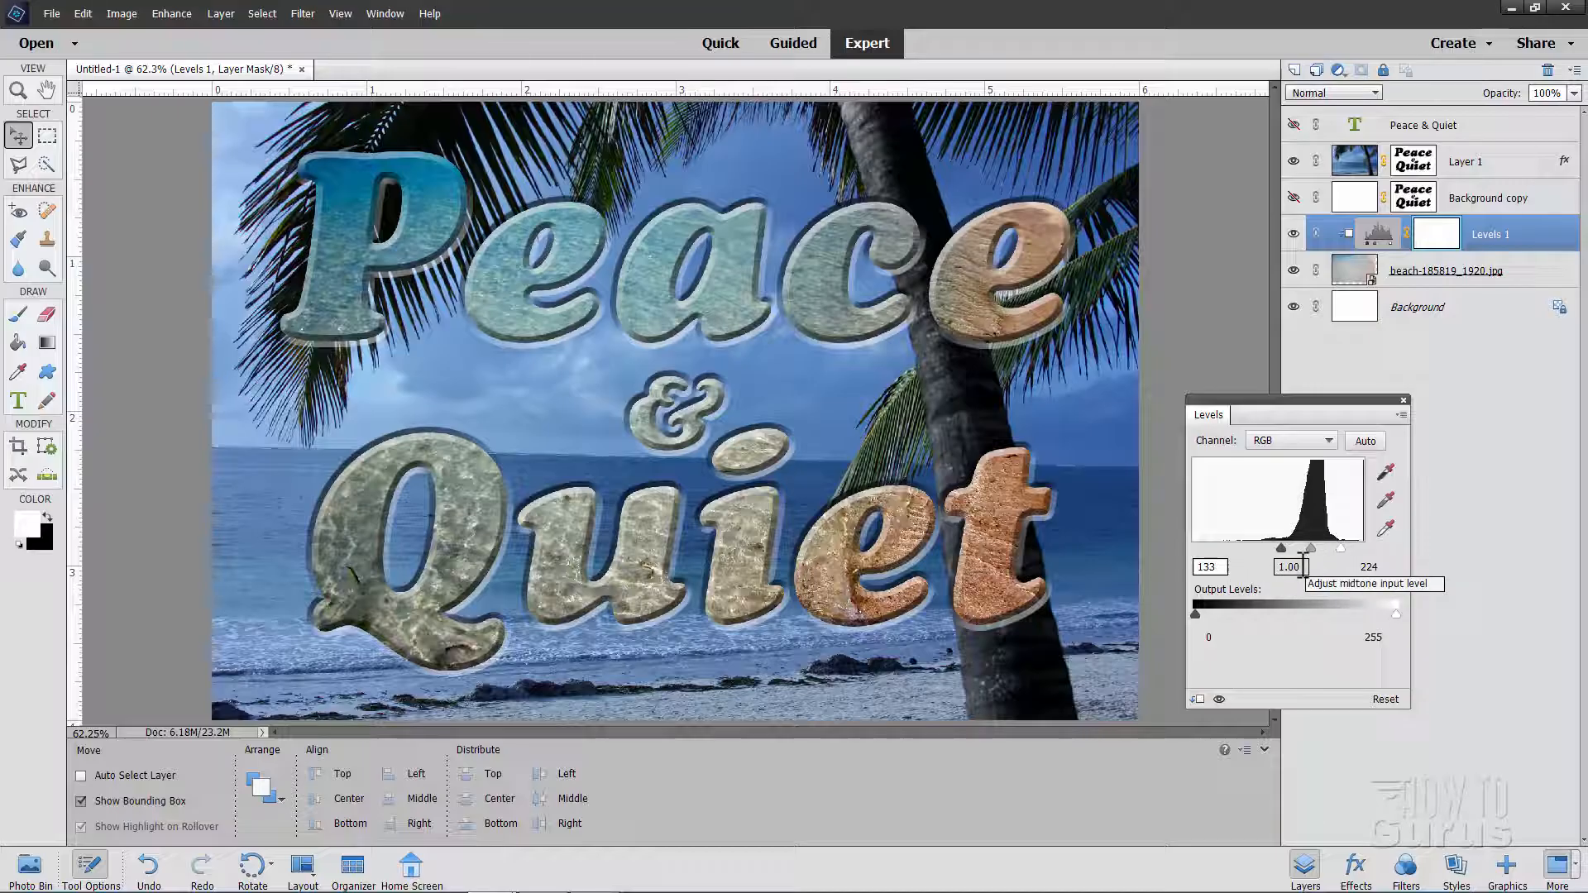
pyautogui.click(1370, 566)
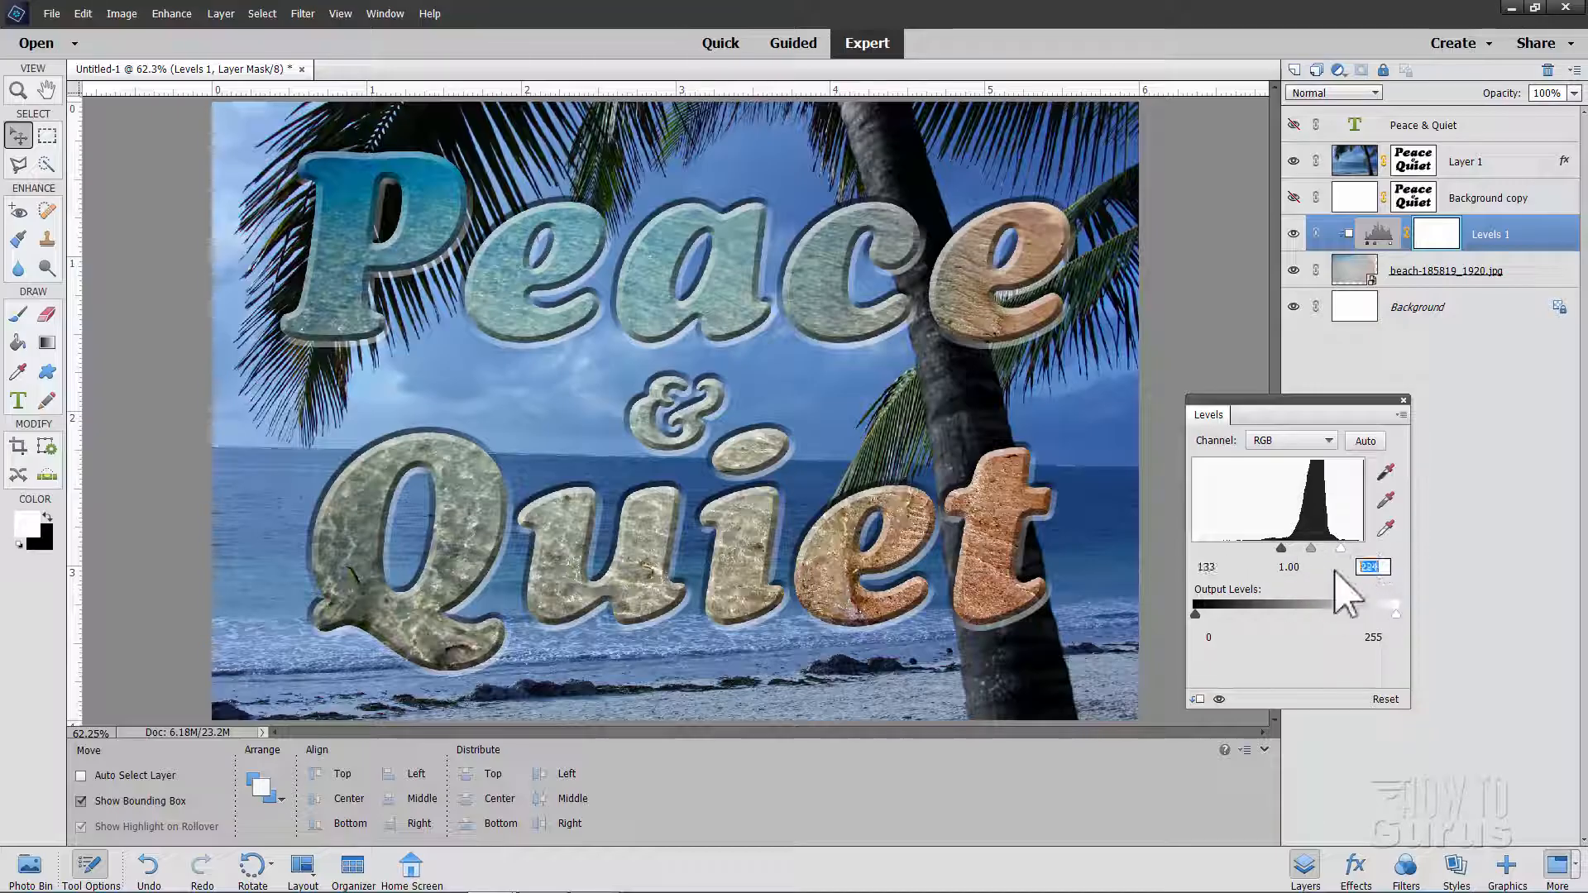
pyautogui.write('210')
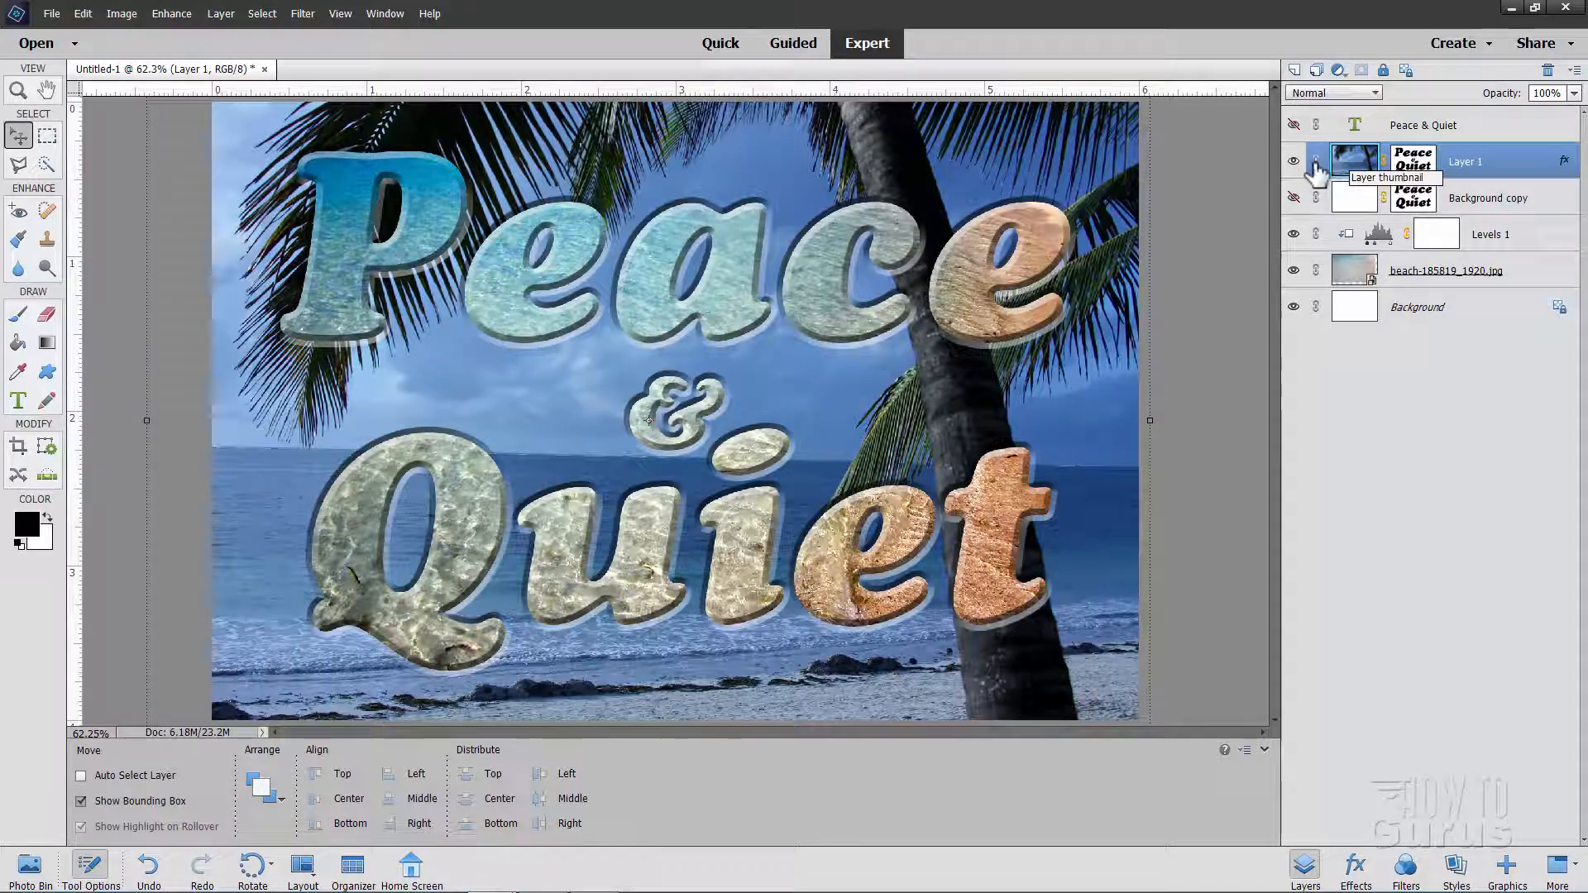
# Create a Levels 2 adjustment layer clipped above the palm-photo Layer 1
pyautogui.click(220, 13)
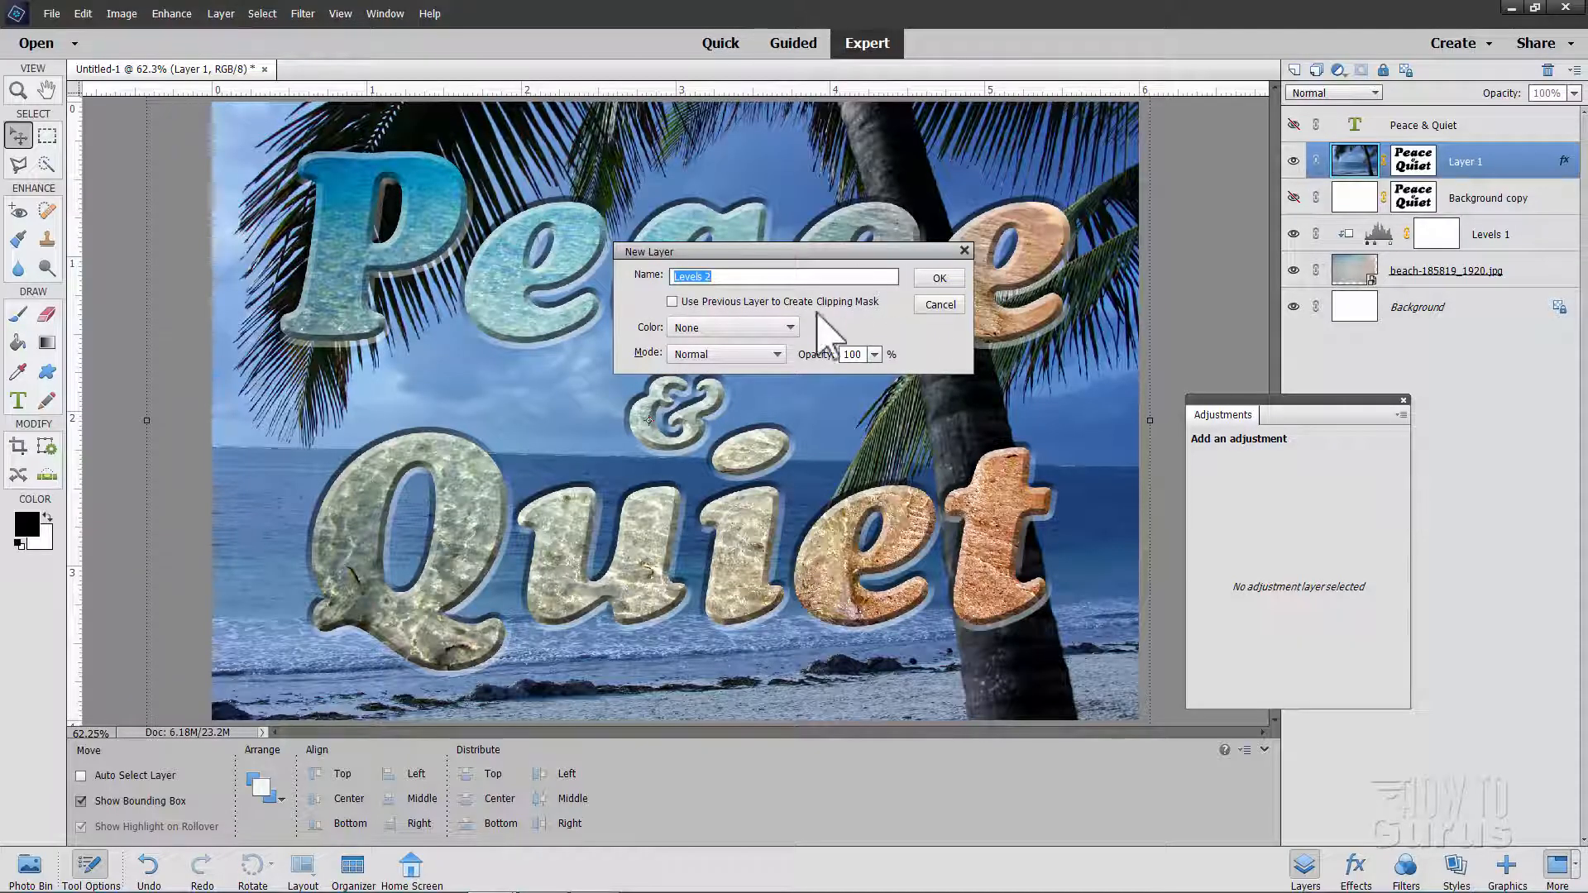
pyautogui.click(672, 301)
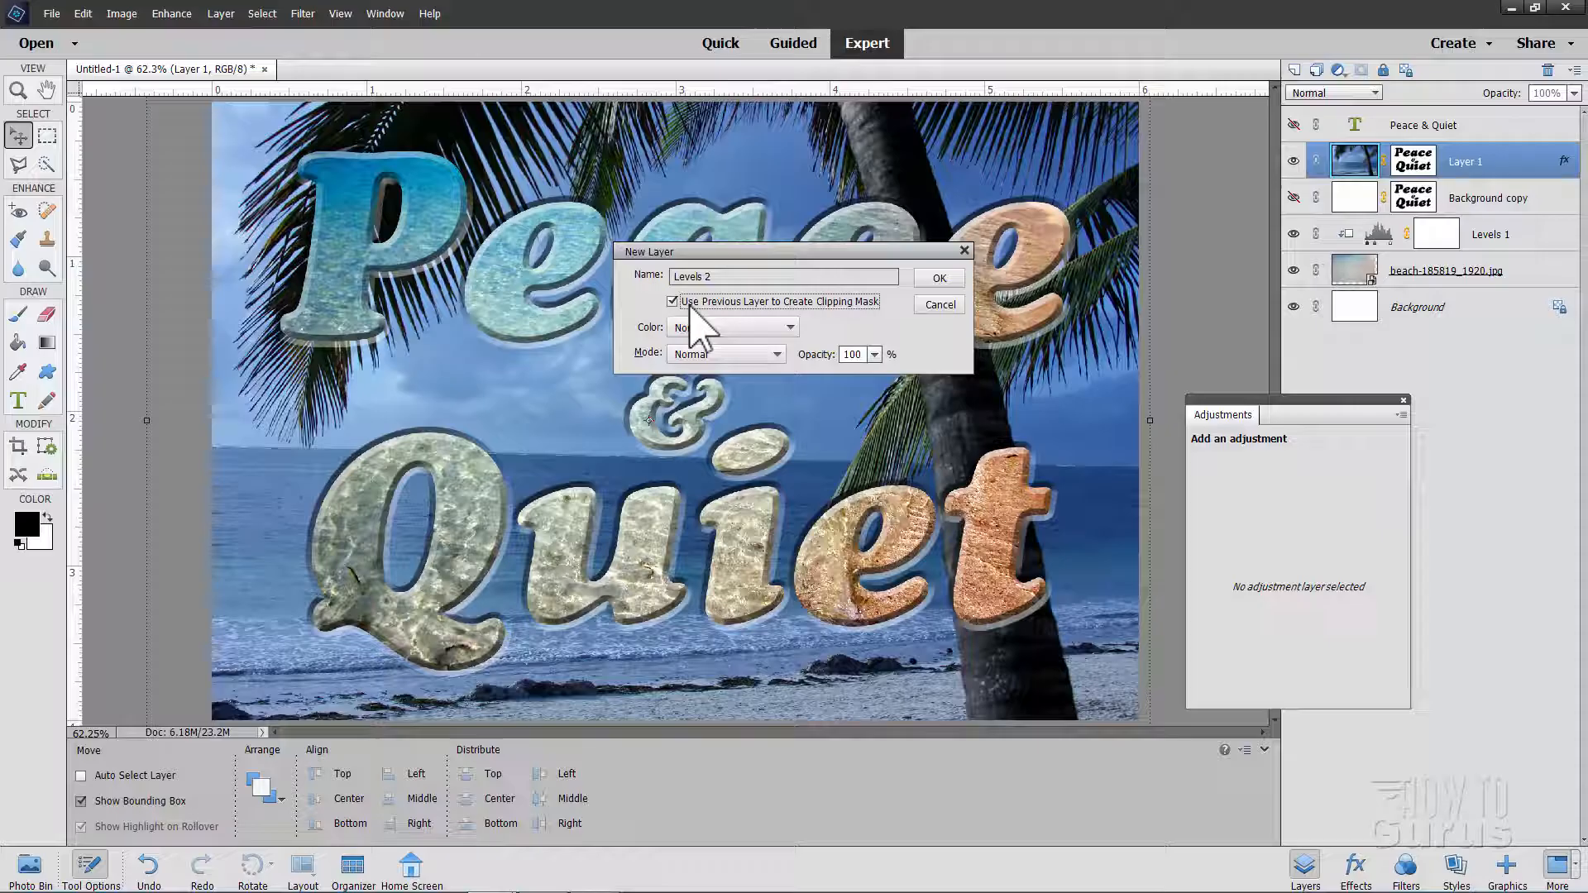
pyautogui.click(938, 278)
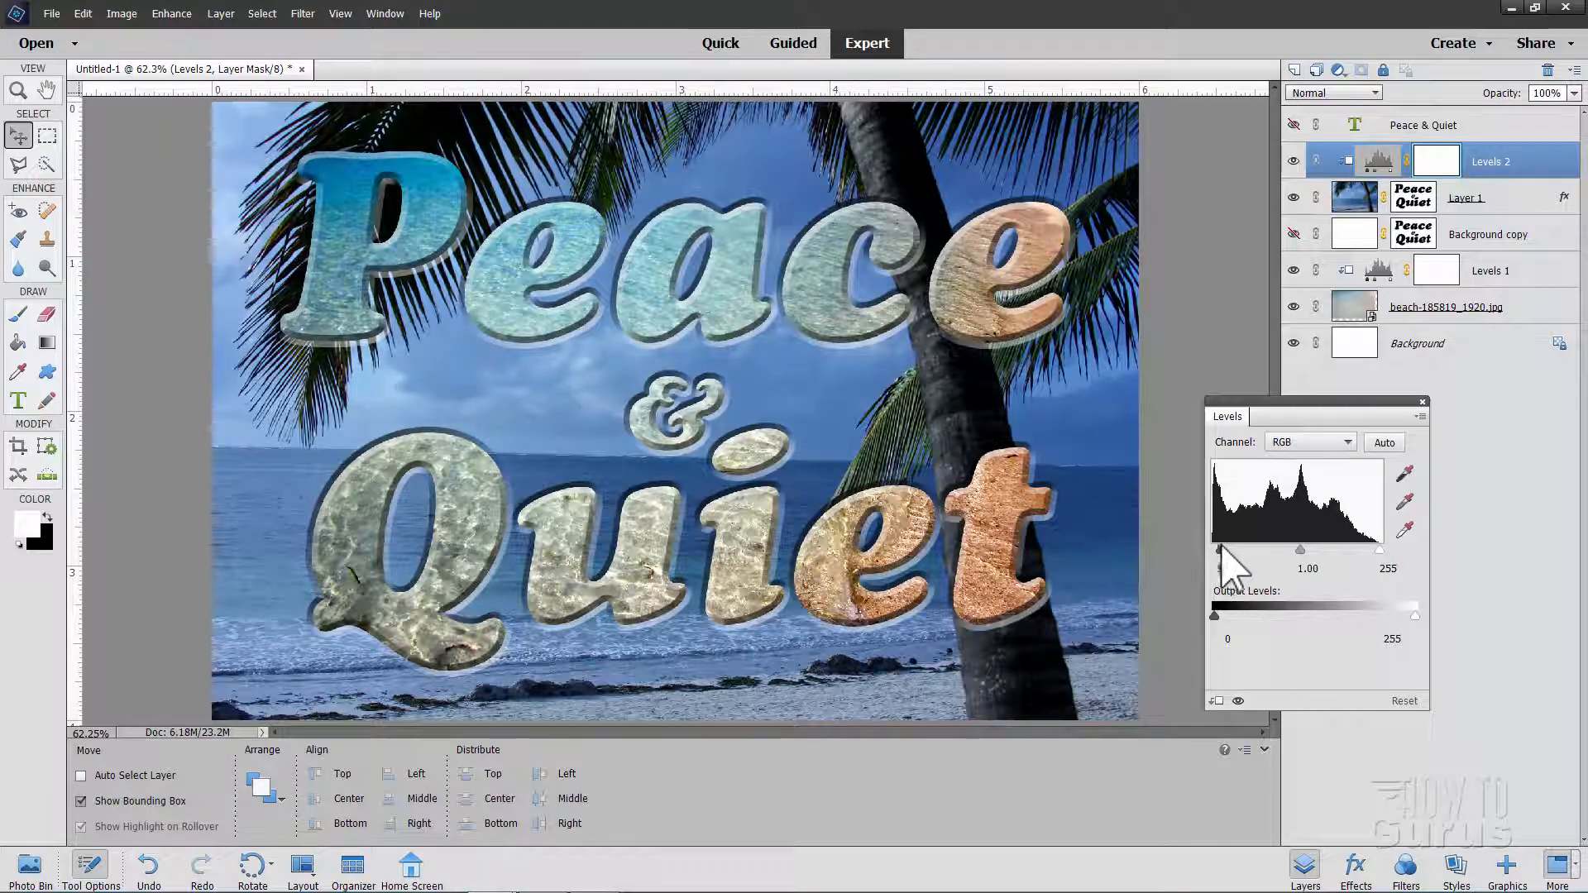
# Set Levels 2 inputs to 24 and 204 and lighten midtones, typing a value starting '2.'
pyautogui.moveTo(1218, 550); pyautogui.dragTo(1233, 550)
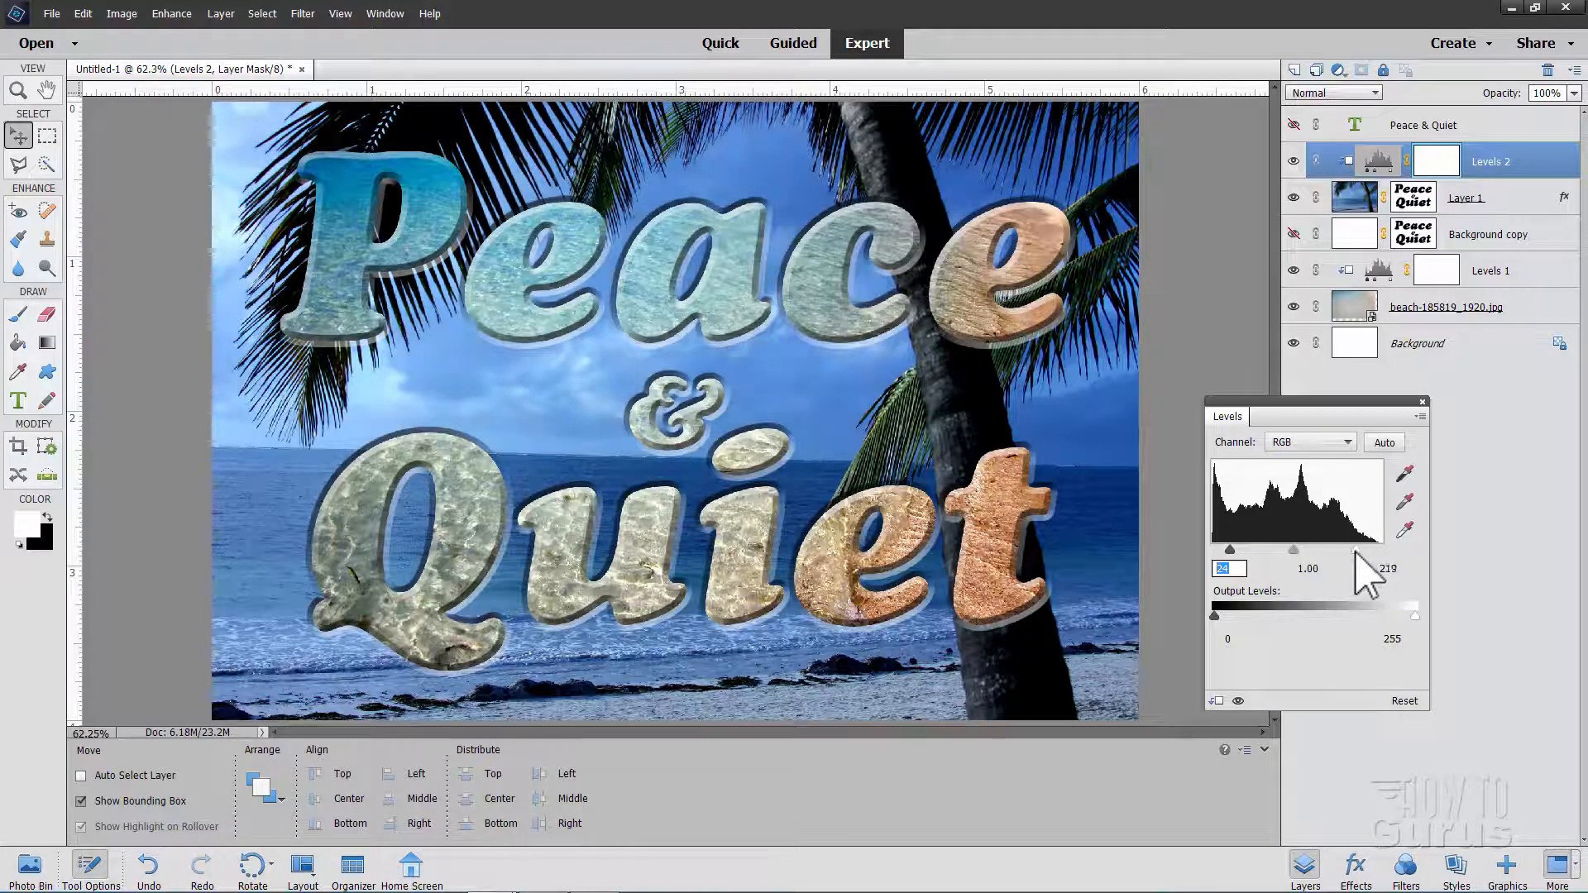
pyautogui.moveTo(1380, 547); pyautogui.dragTo(1362, 547)
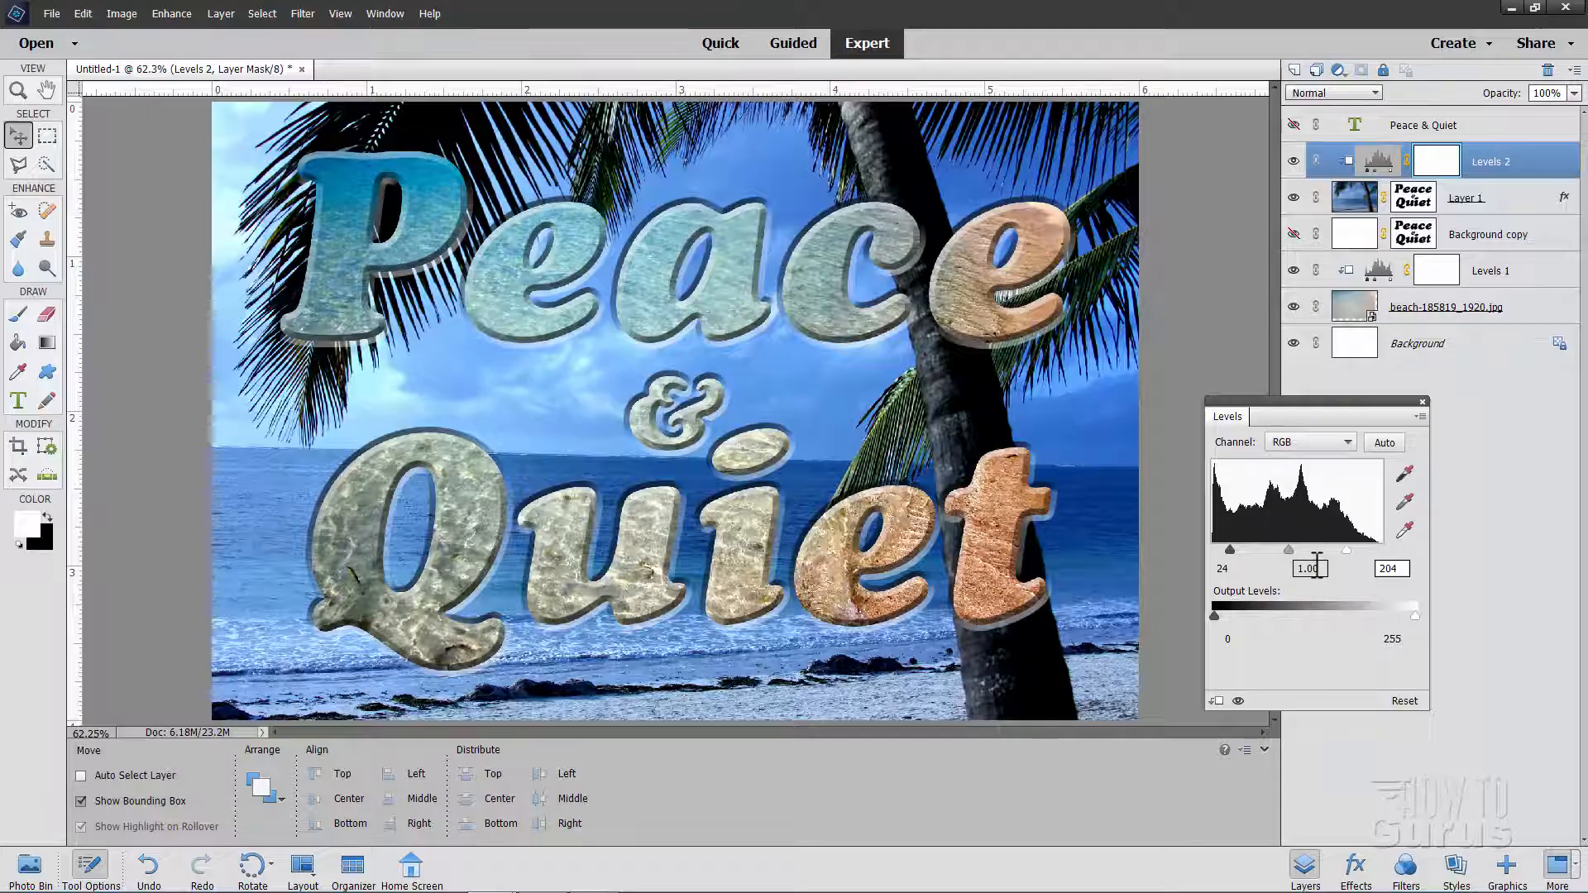
pyautogui.moveTo(1348, 550); pyautogui.dragTo(1278, 550)
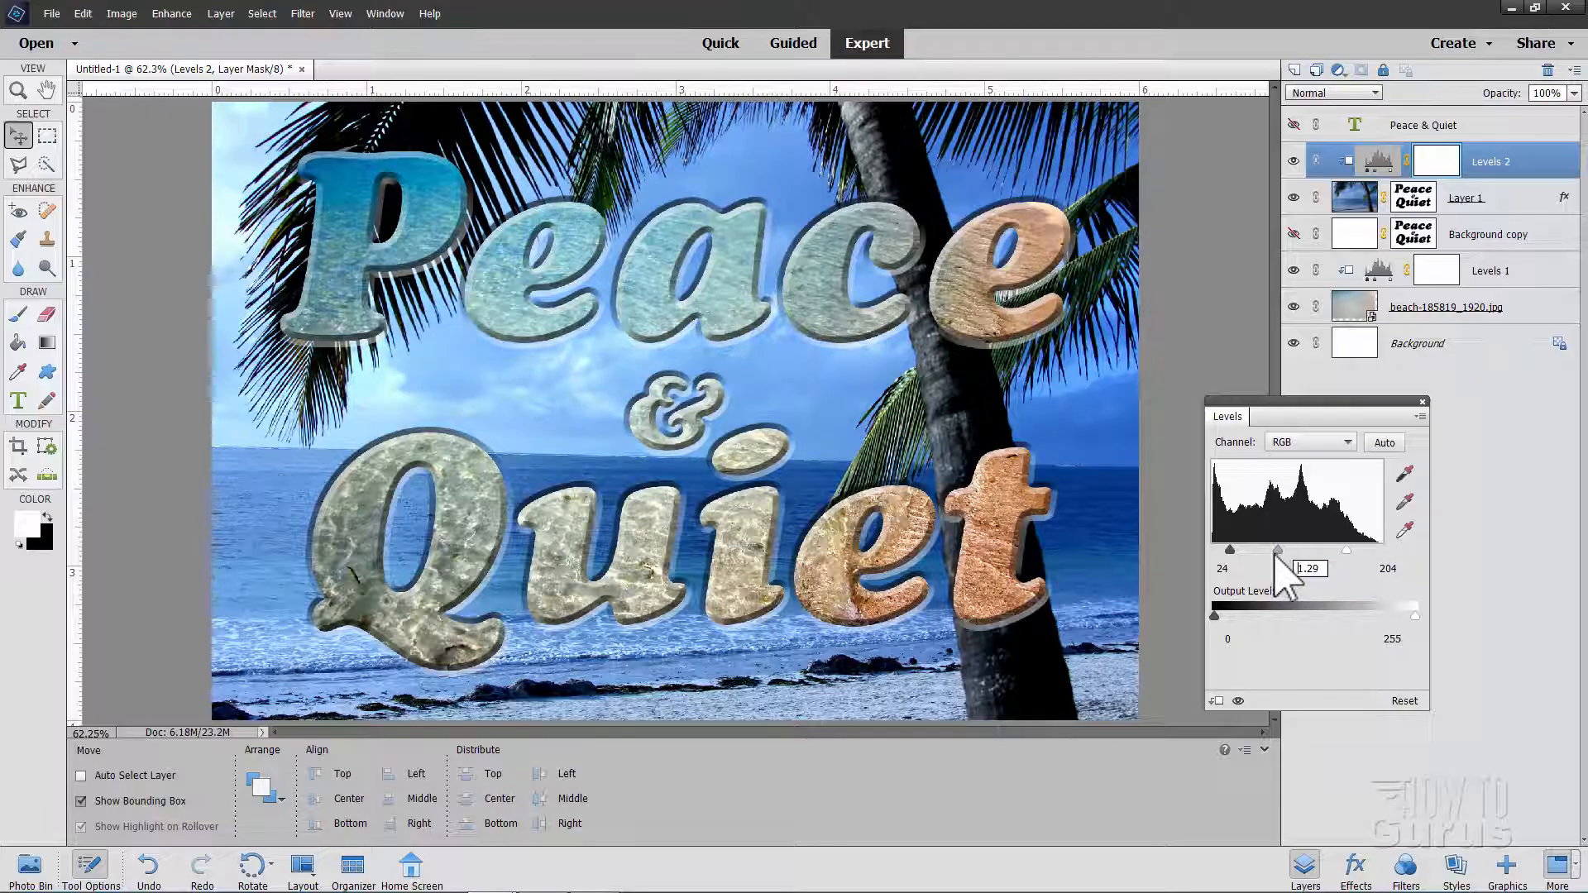
pyautogui.moveTo(1278, 550); pyautogui.dragTo(1255, 550)
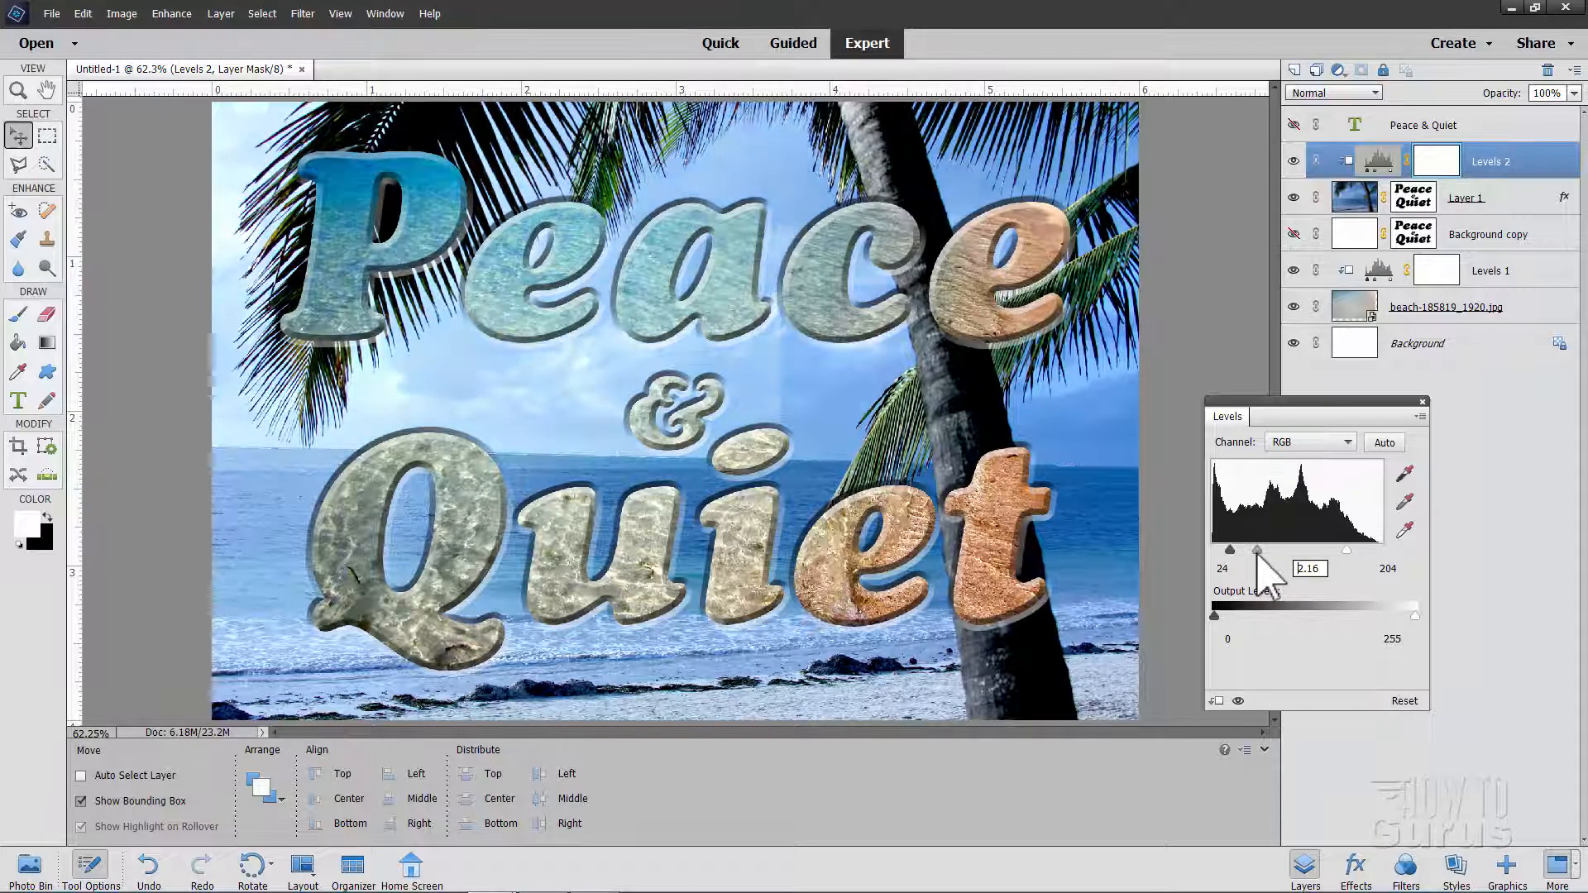
pyautogui.moveTo(1256, 551); pyautogui.dragTo(1259, 550)
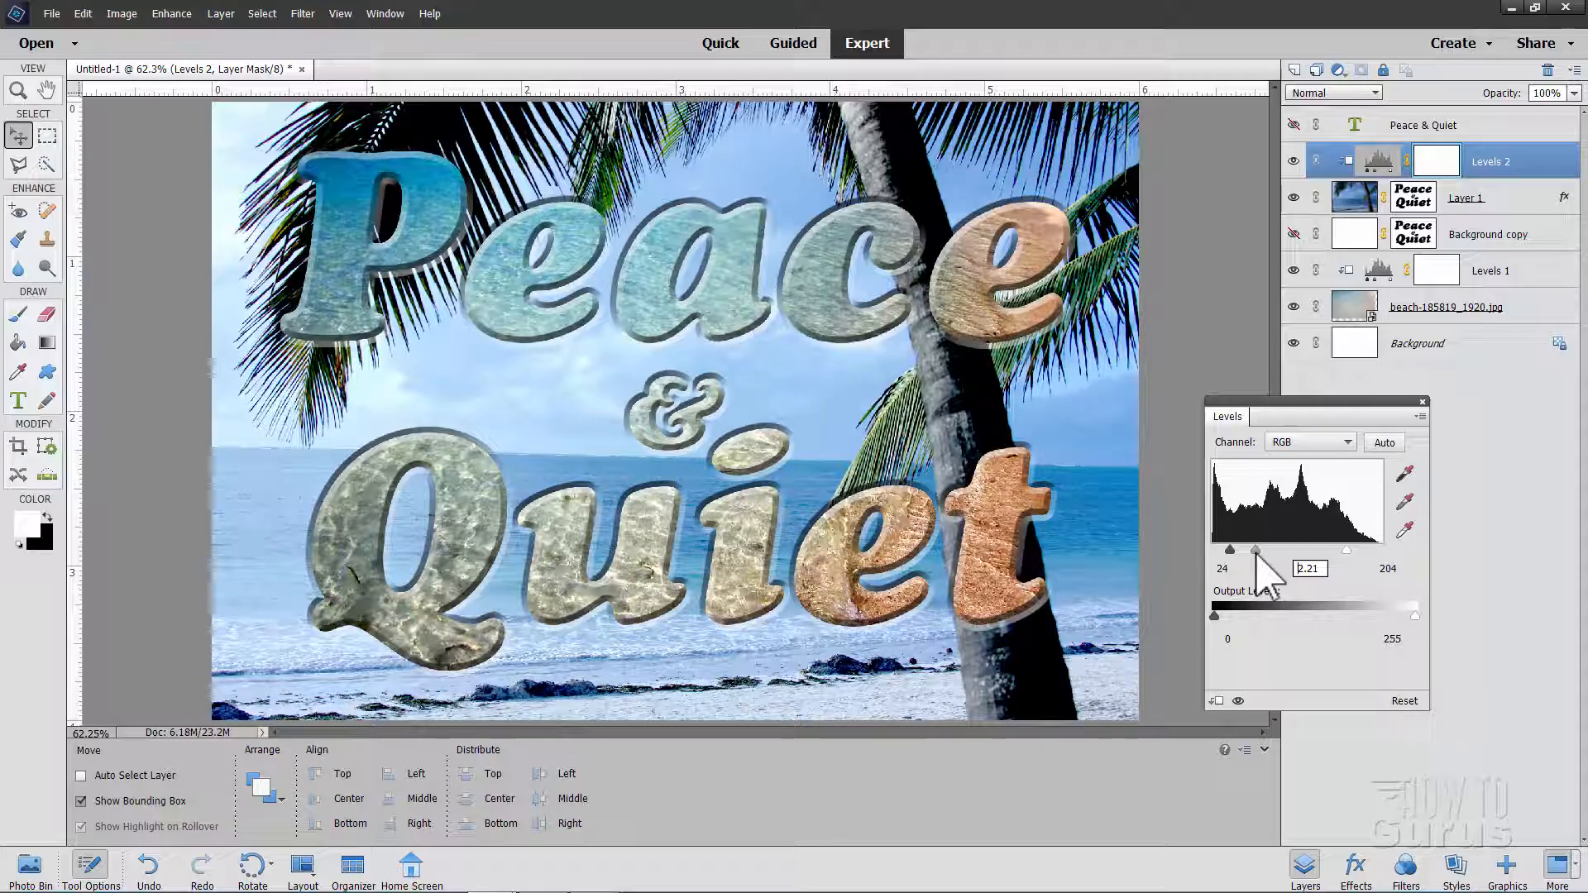
pyautogui.tripleClick(1308, 568)
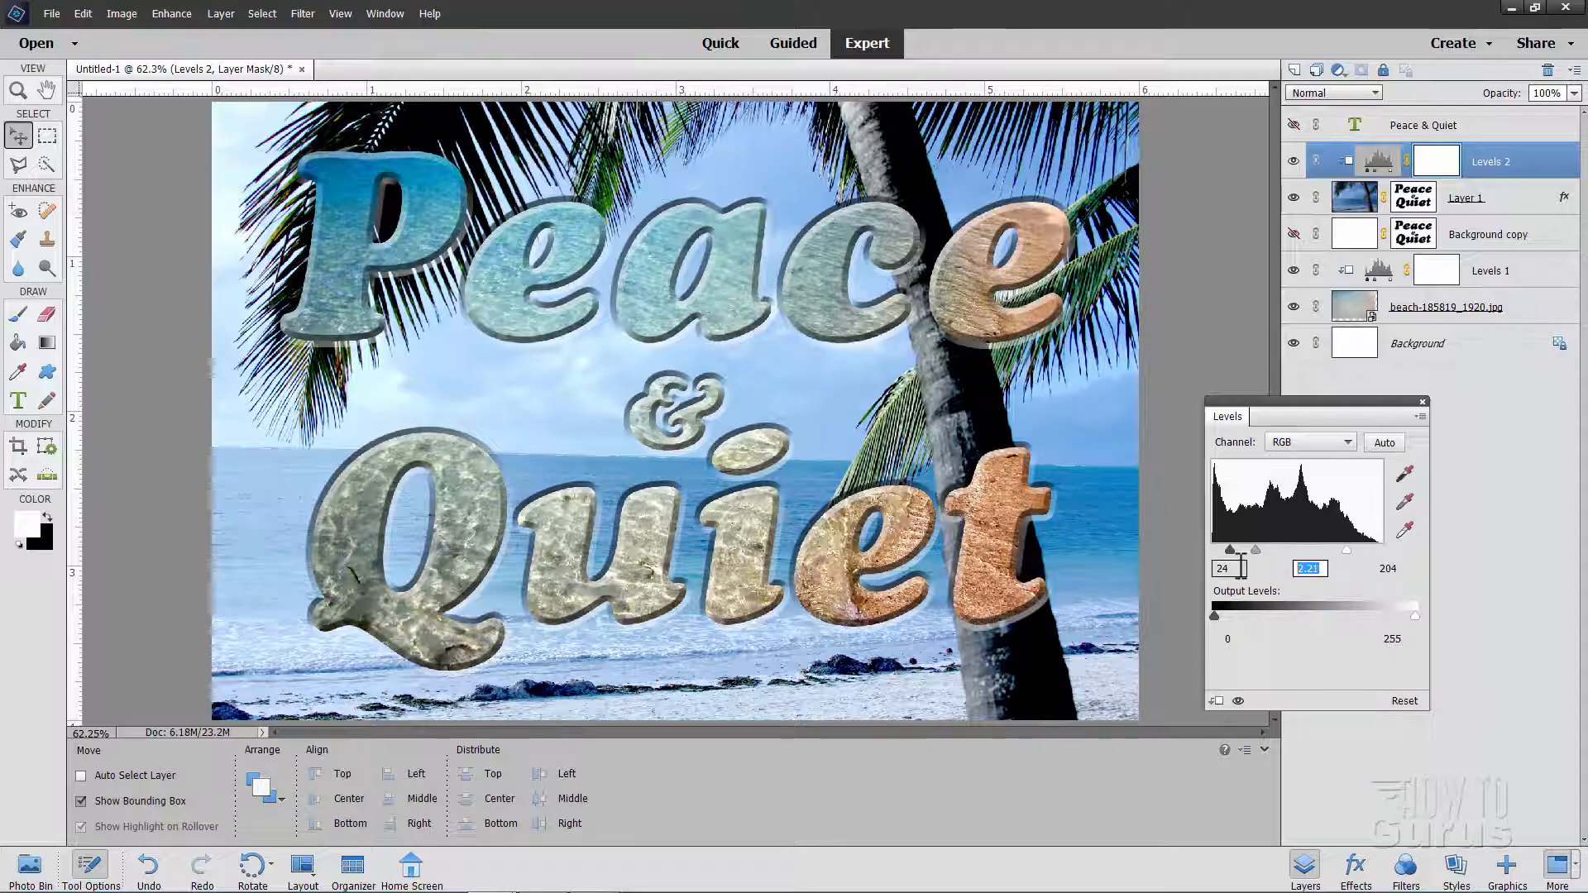
pyautogui.write('2.')
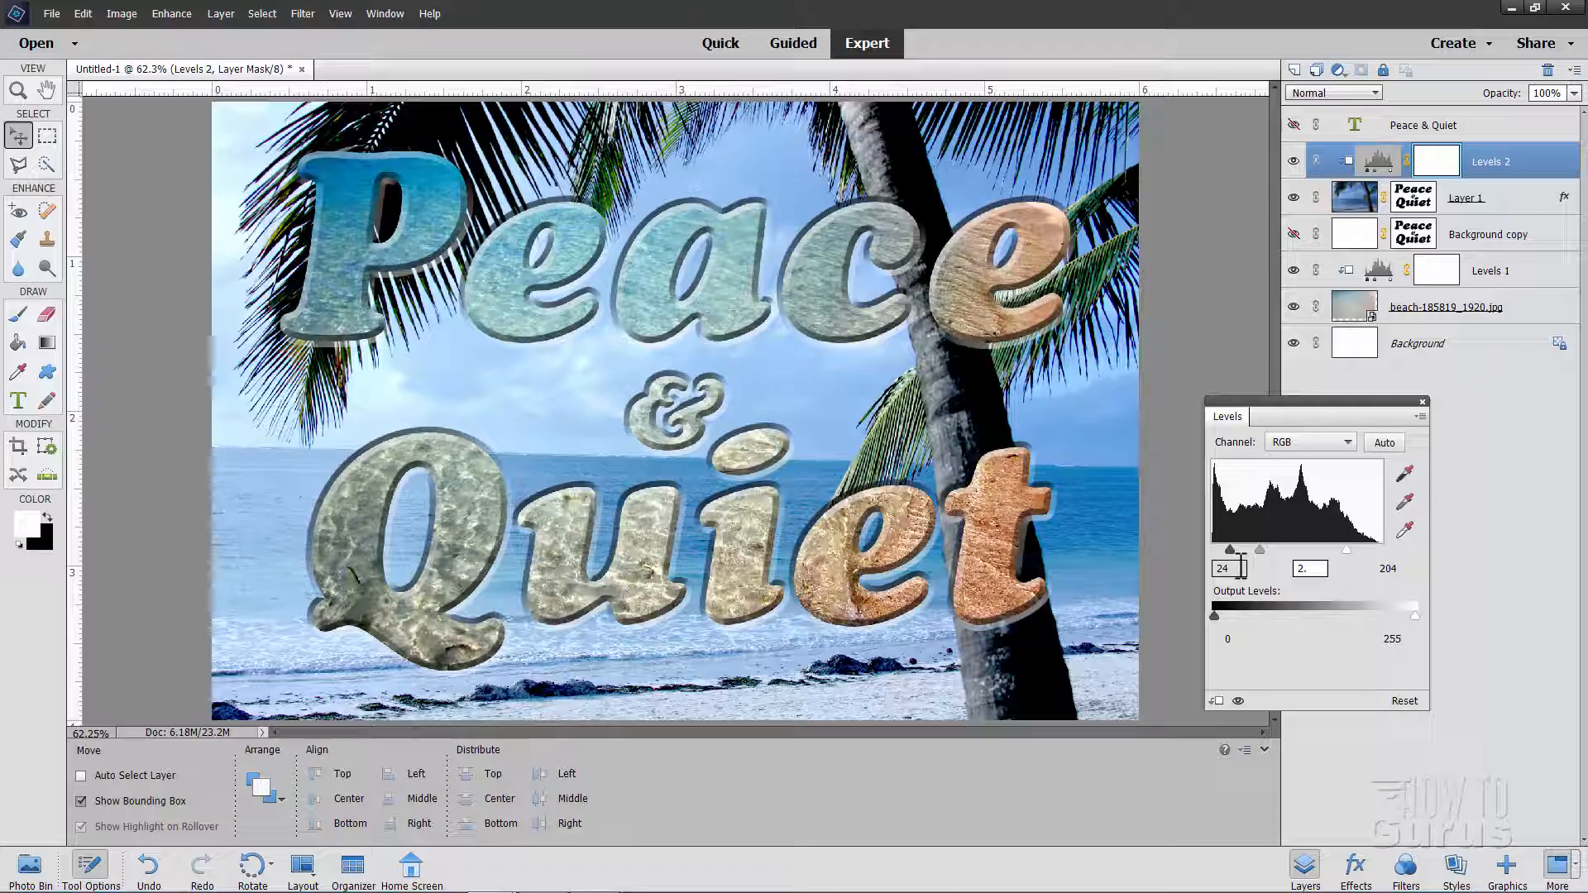